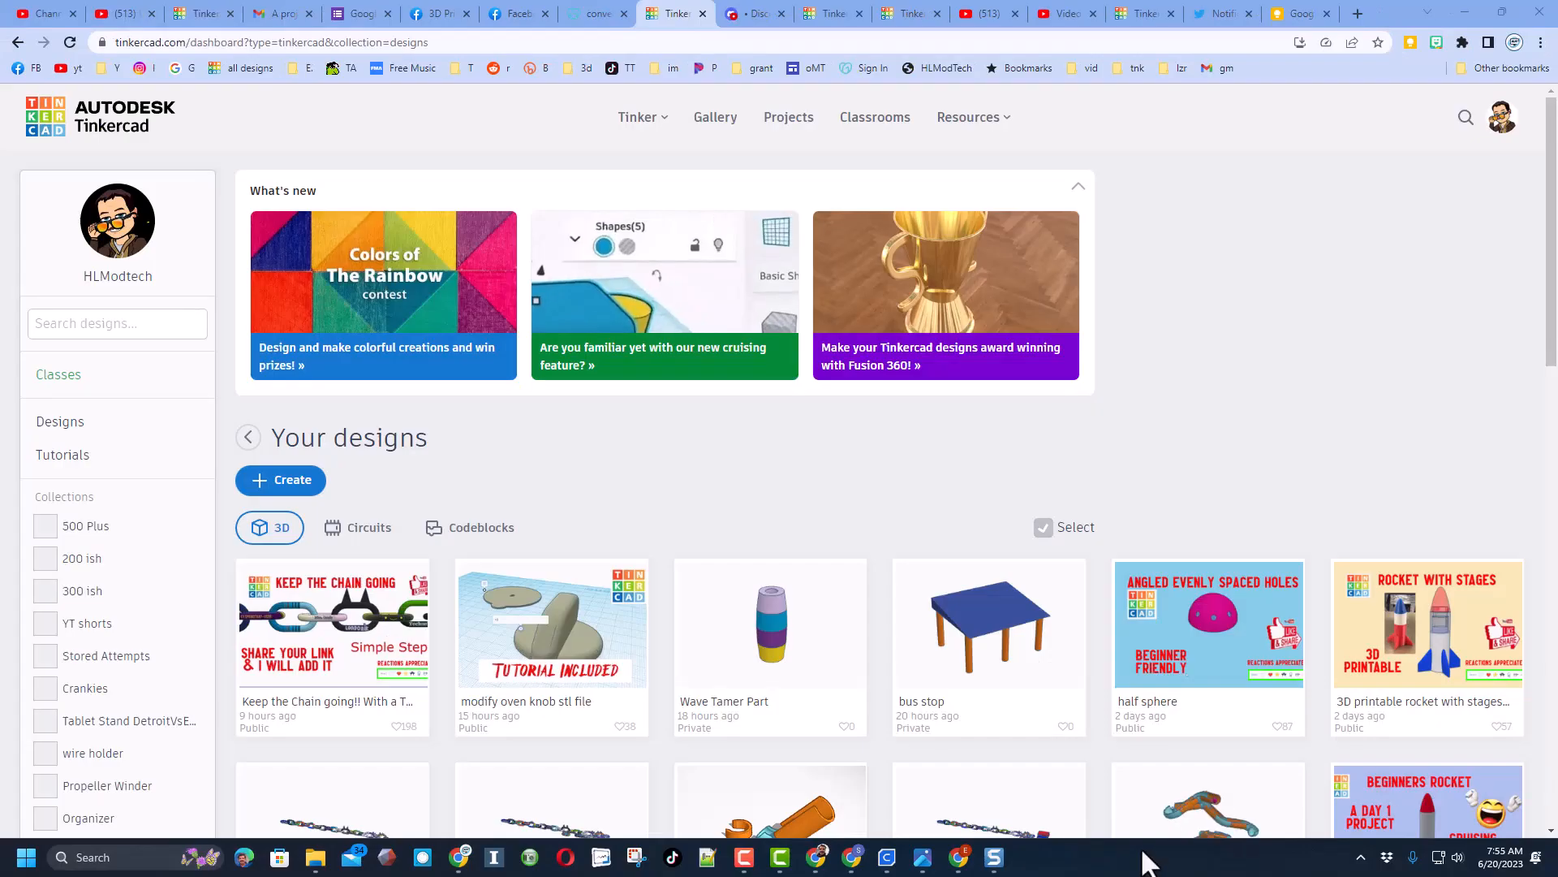
mouse_move(1251, 595)
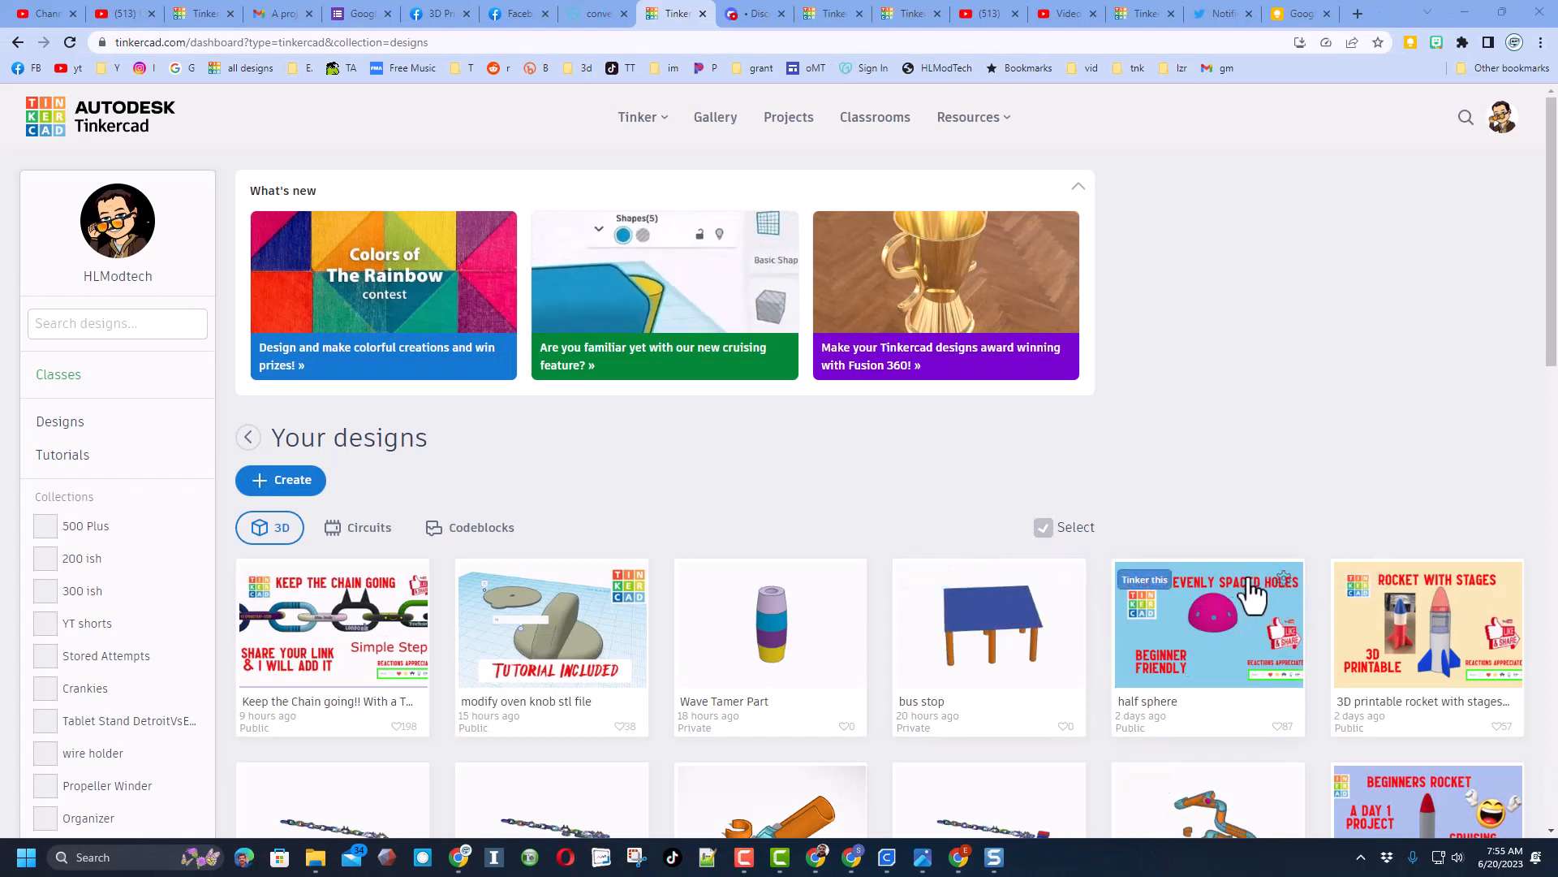
Step: Open the half sphere design from the dashboard as an editable copy in the 3D editor
left_click(1283, 584)
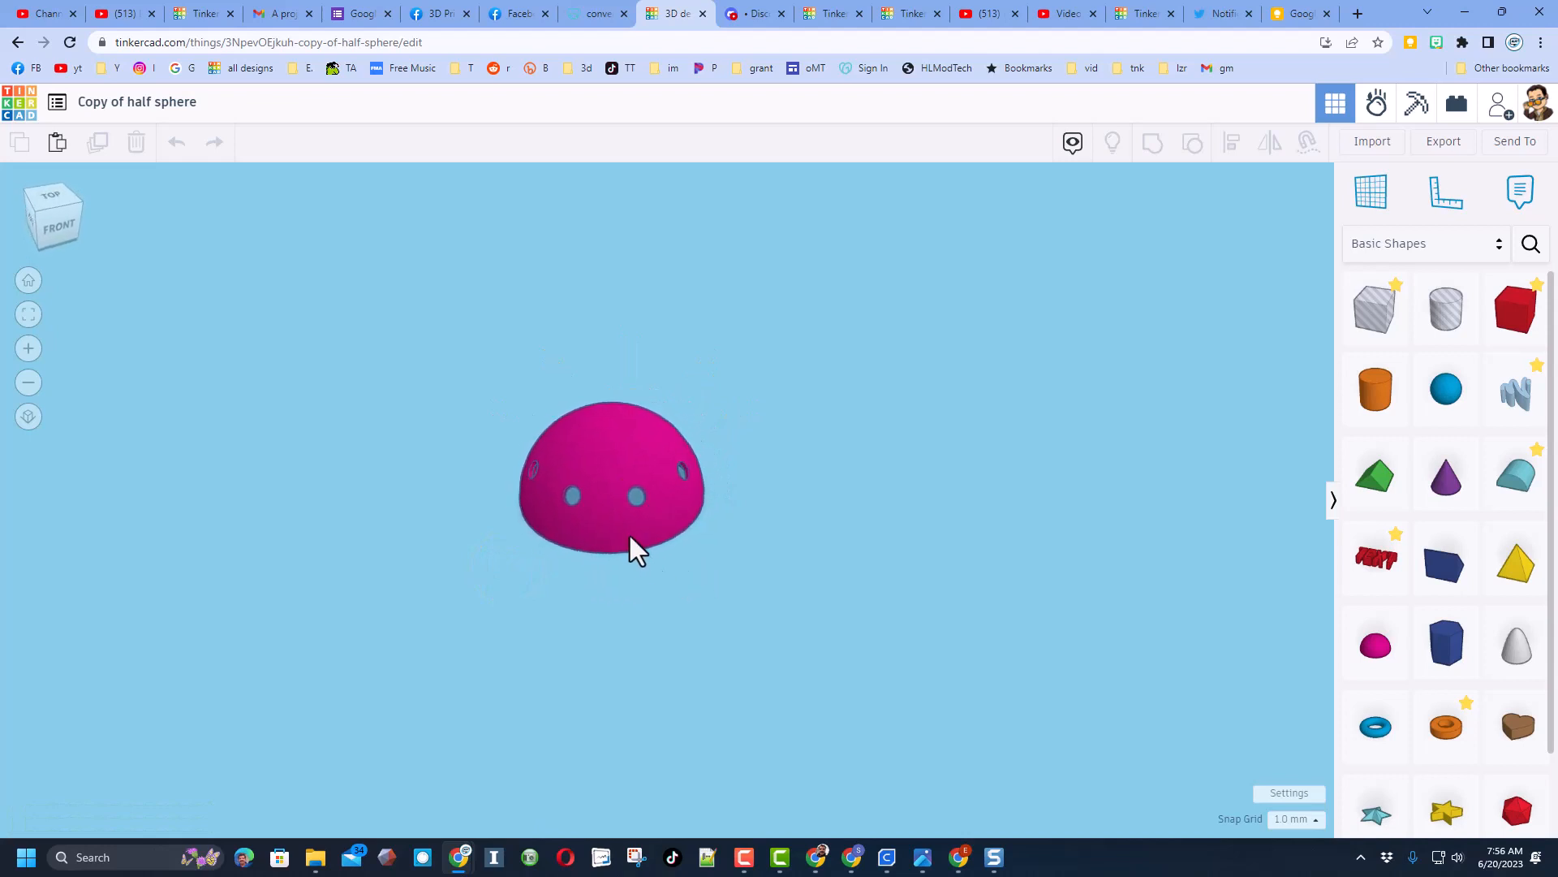
Step: In workspace settings, turn on the grid and set the background colour to the white preset
left_click(612, 488)
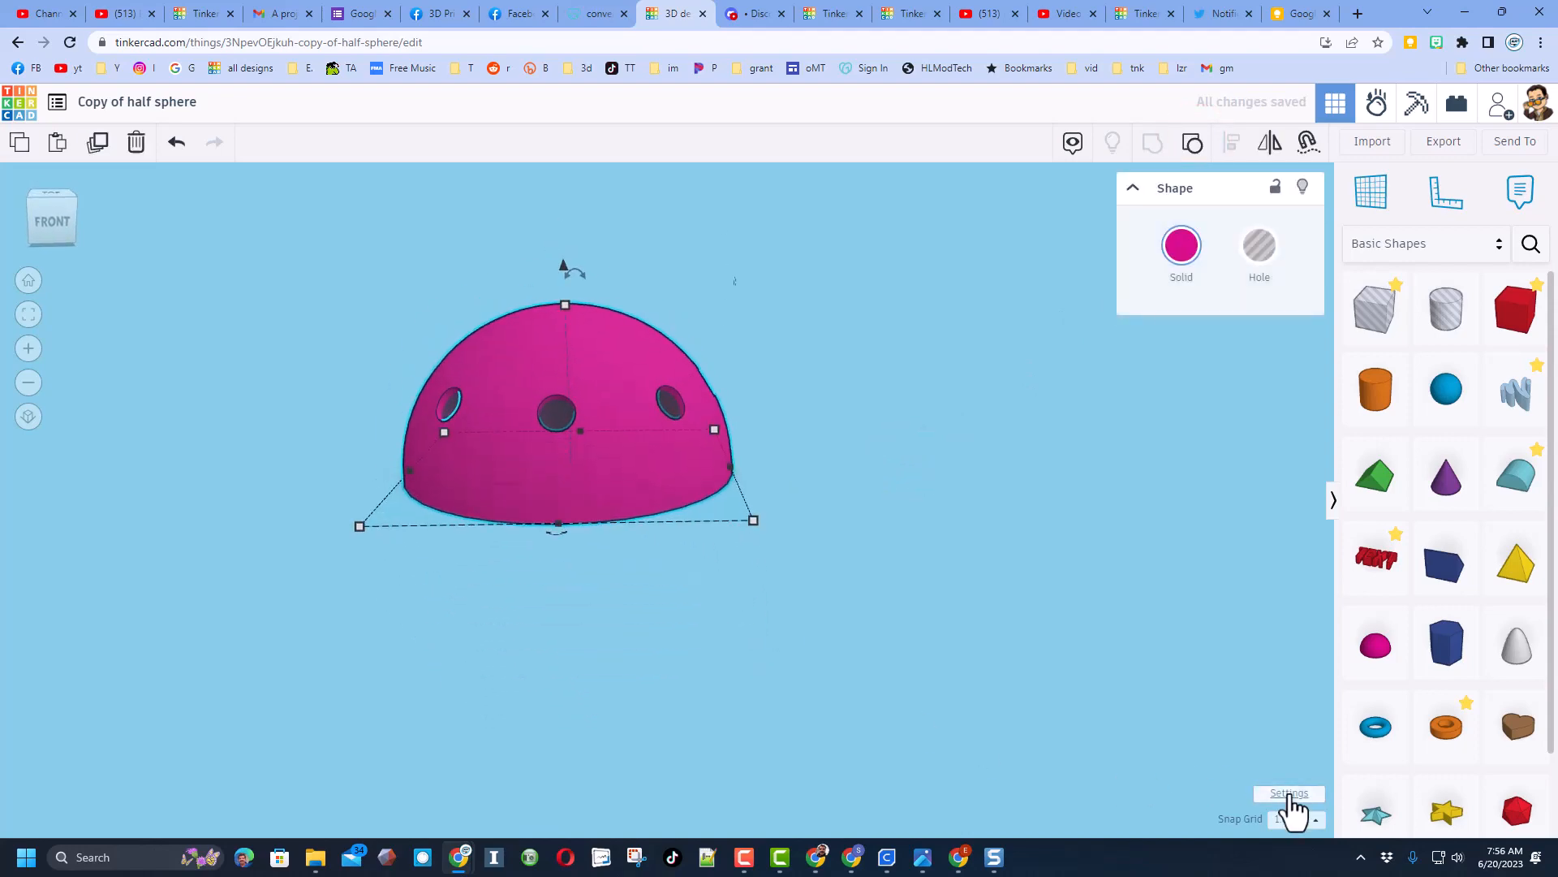
left_click(1289, 794)
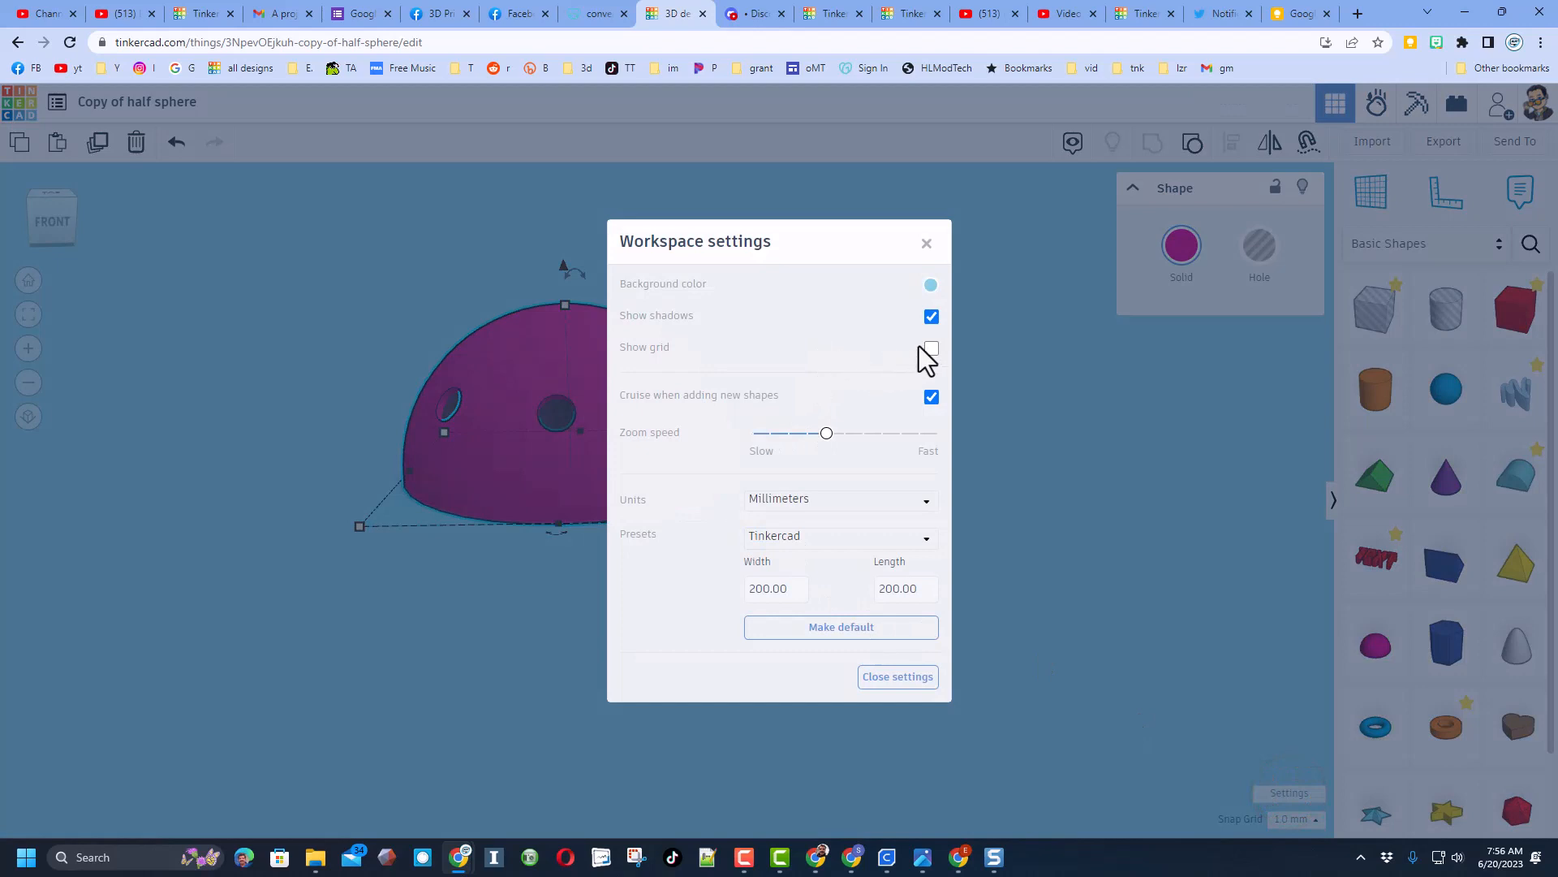
left_click(930, 347)
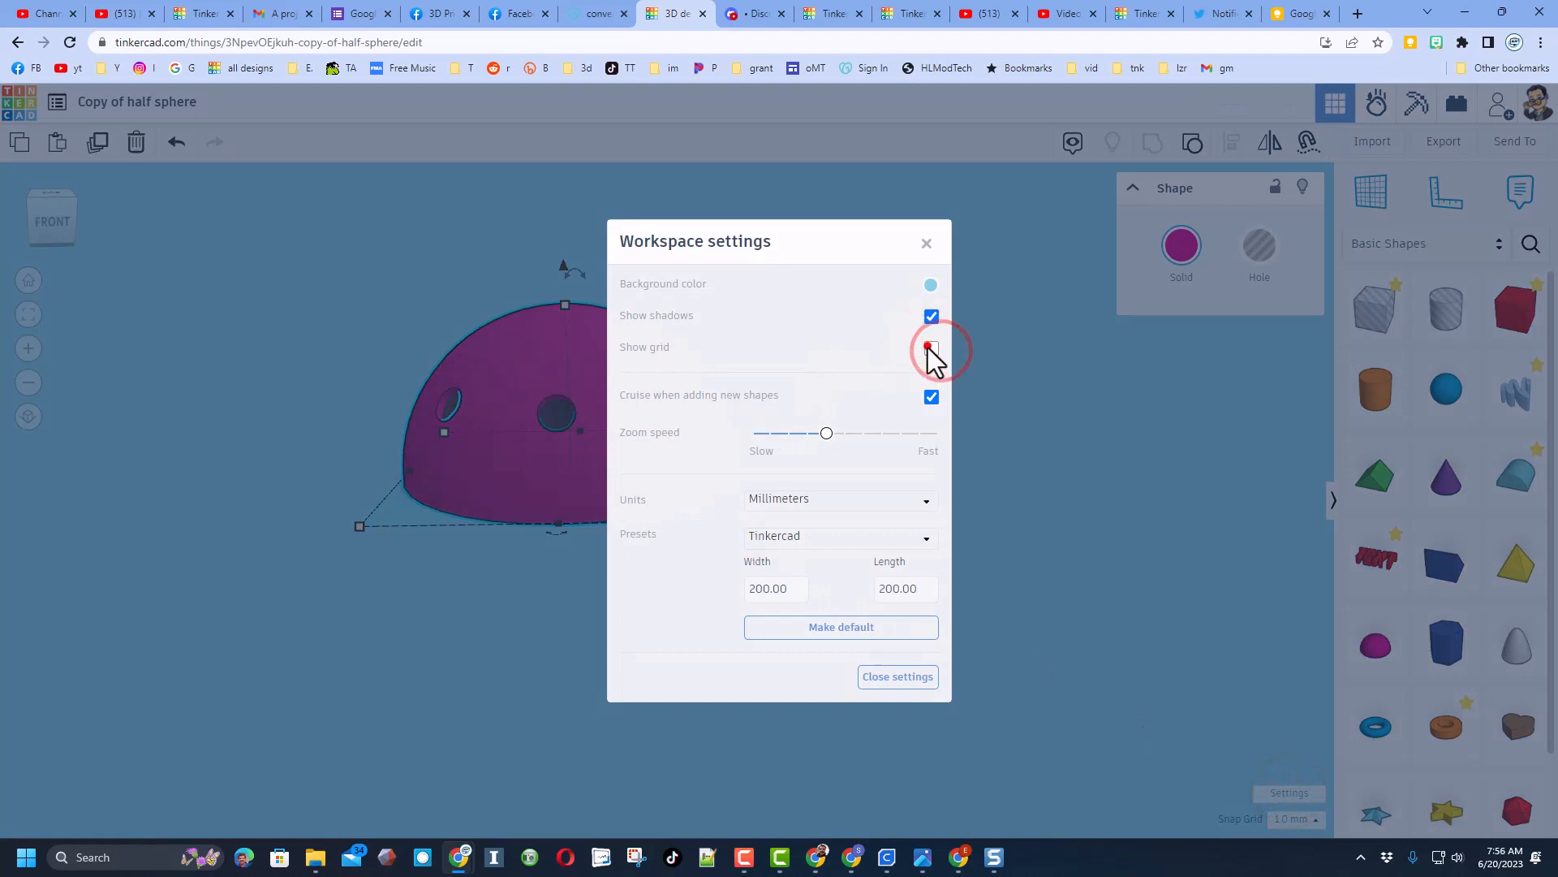
left_click(930, 285)
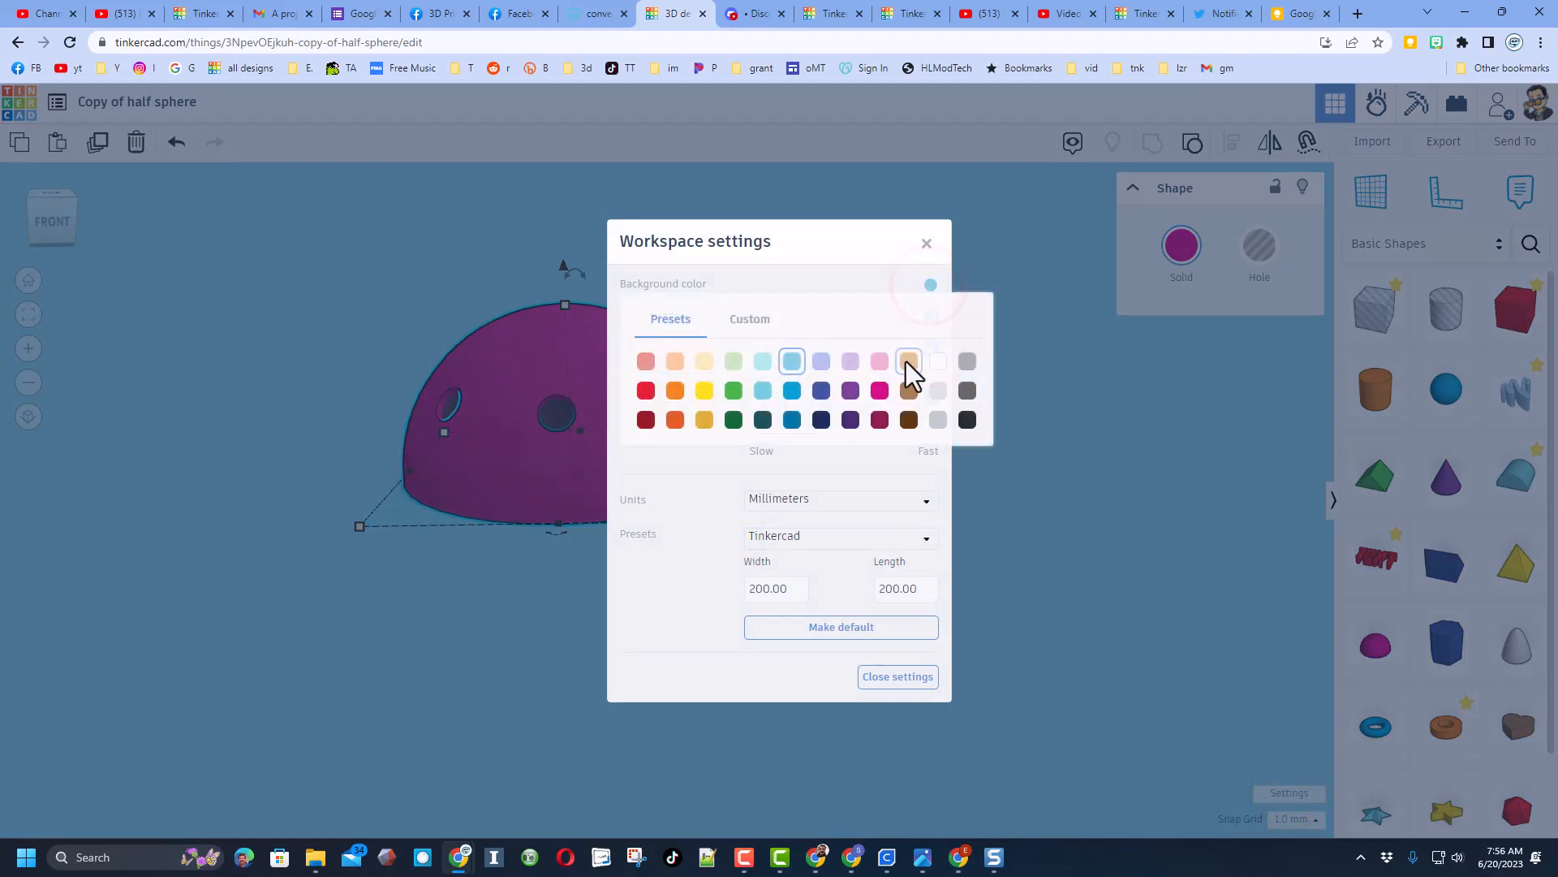
left_click(897, 676)
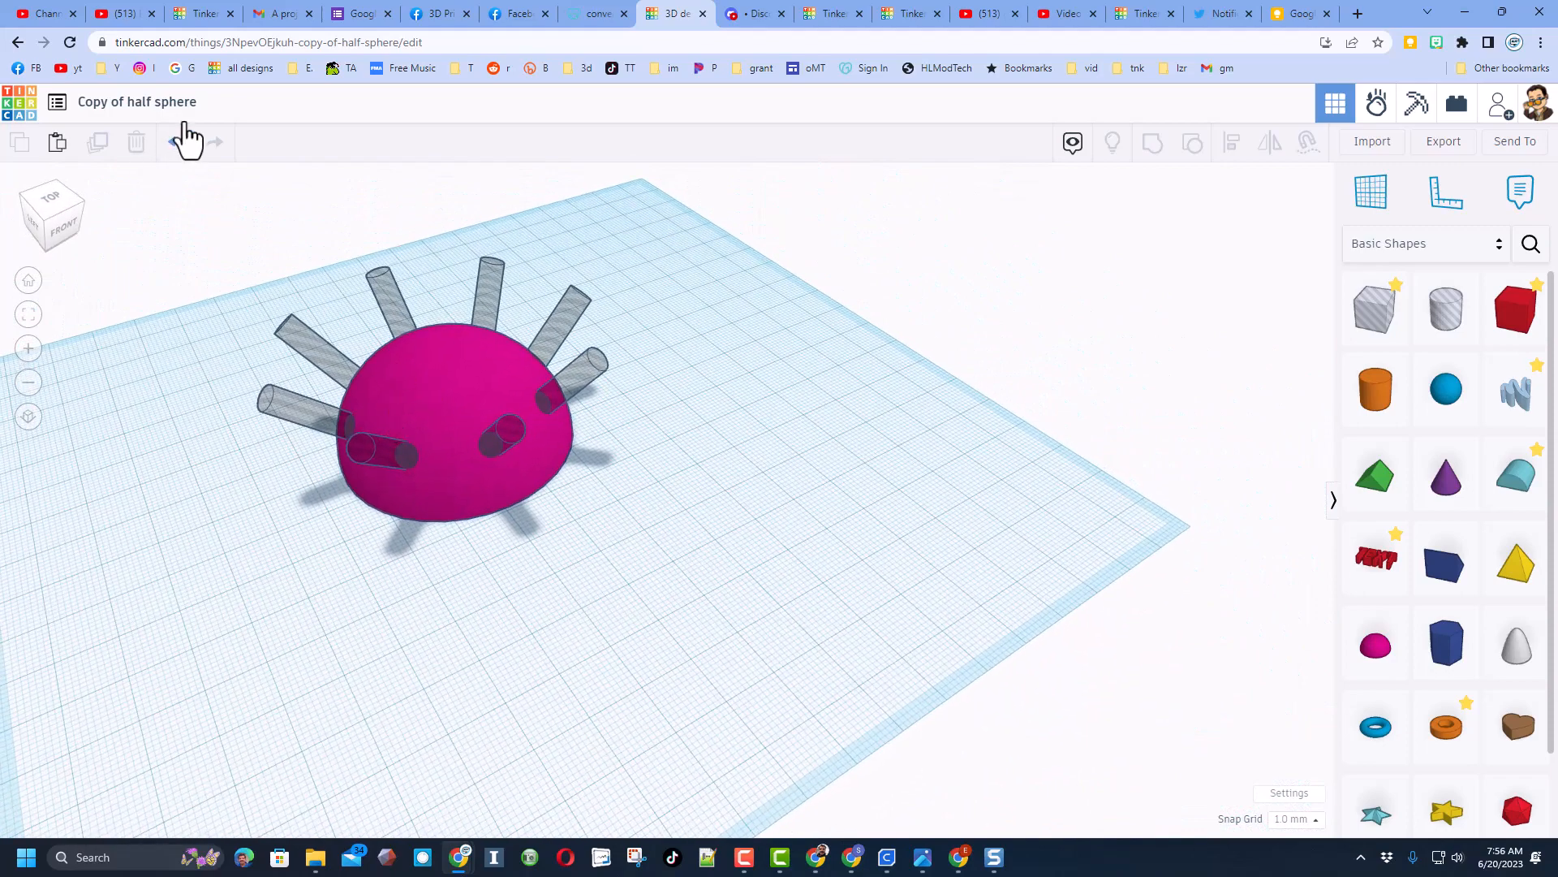
Step: Rename the design to 'cat toy pip' in the title field
type("cat")
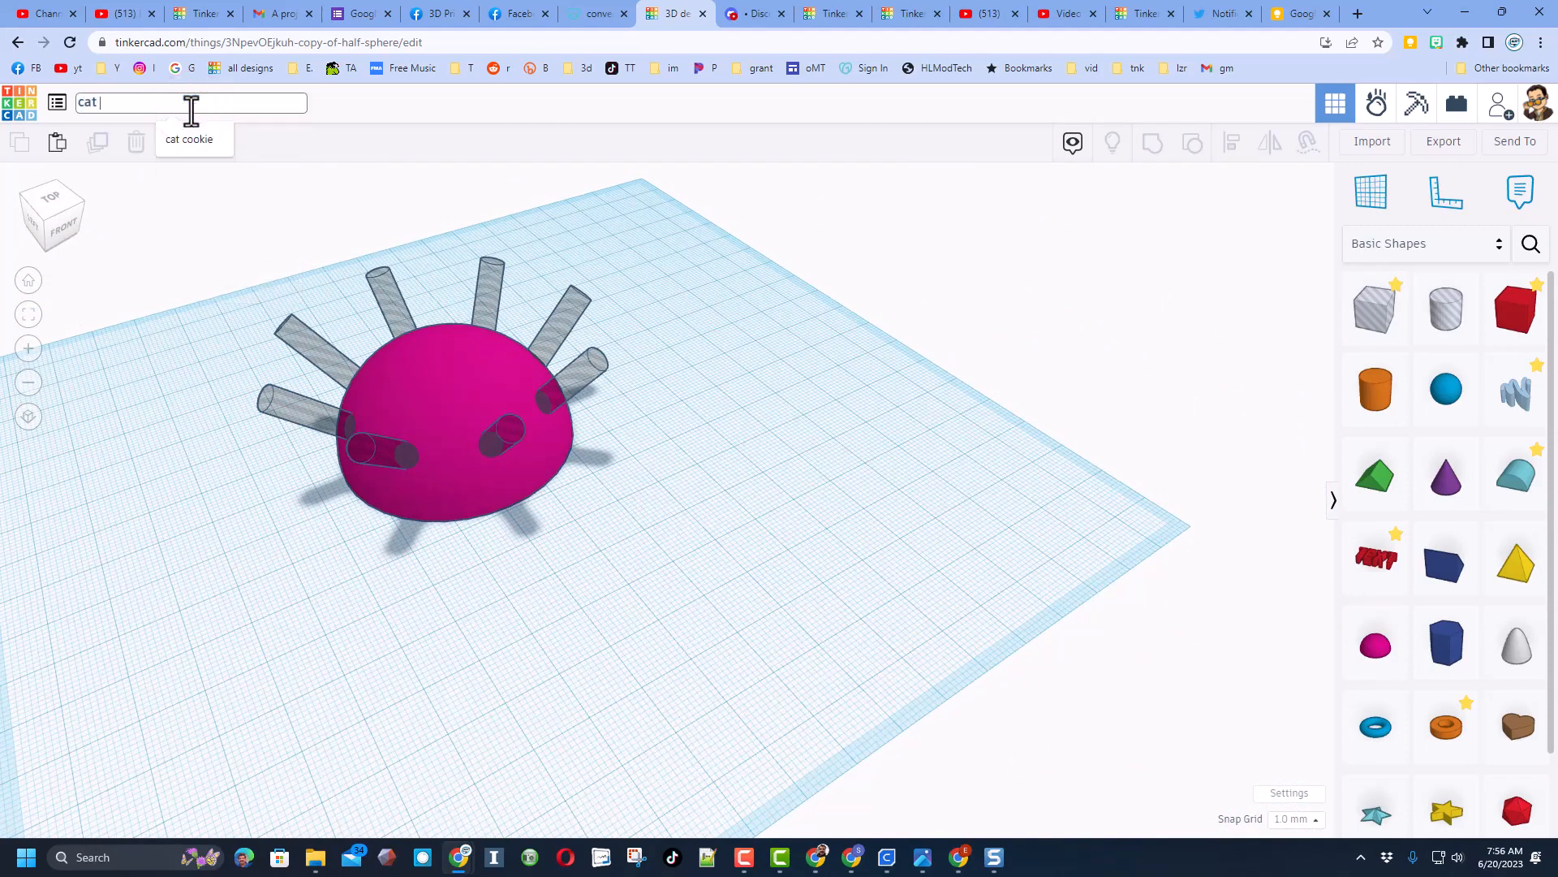
type("toy pip")
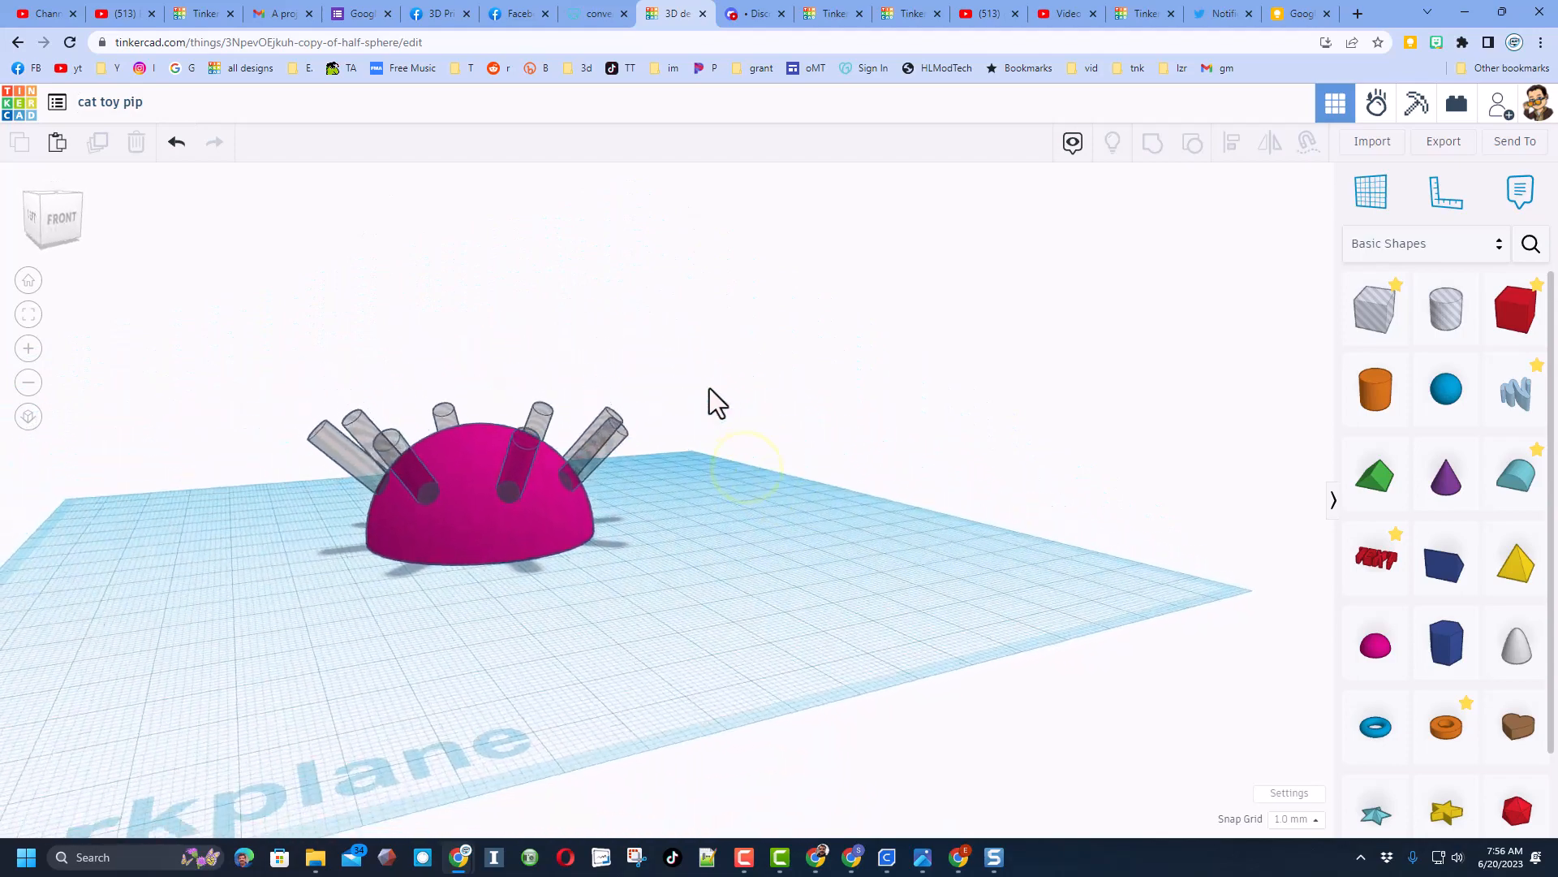
Step: Add a 46 mm hole half sphere and centre it on the solid dome with the Align tool
left_click(468, 497)
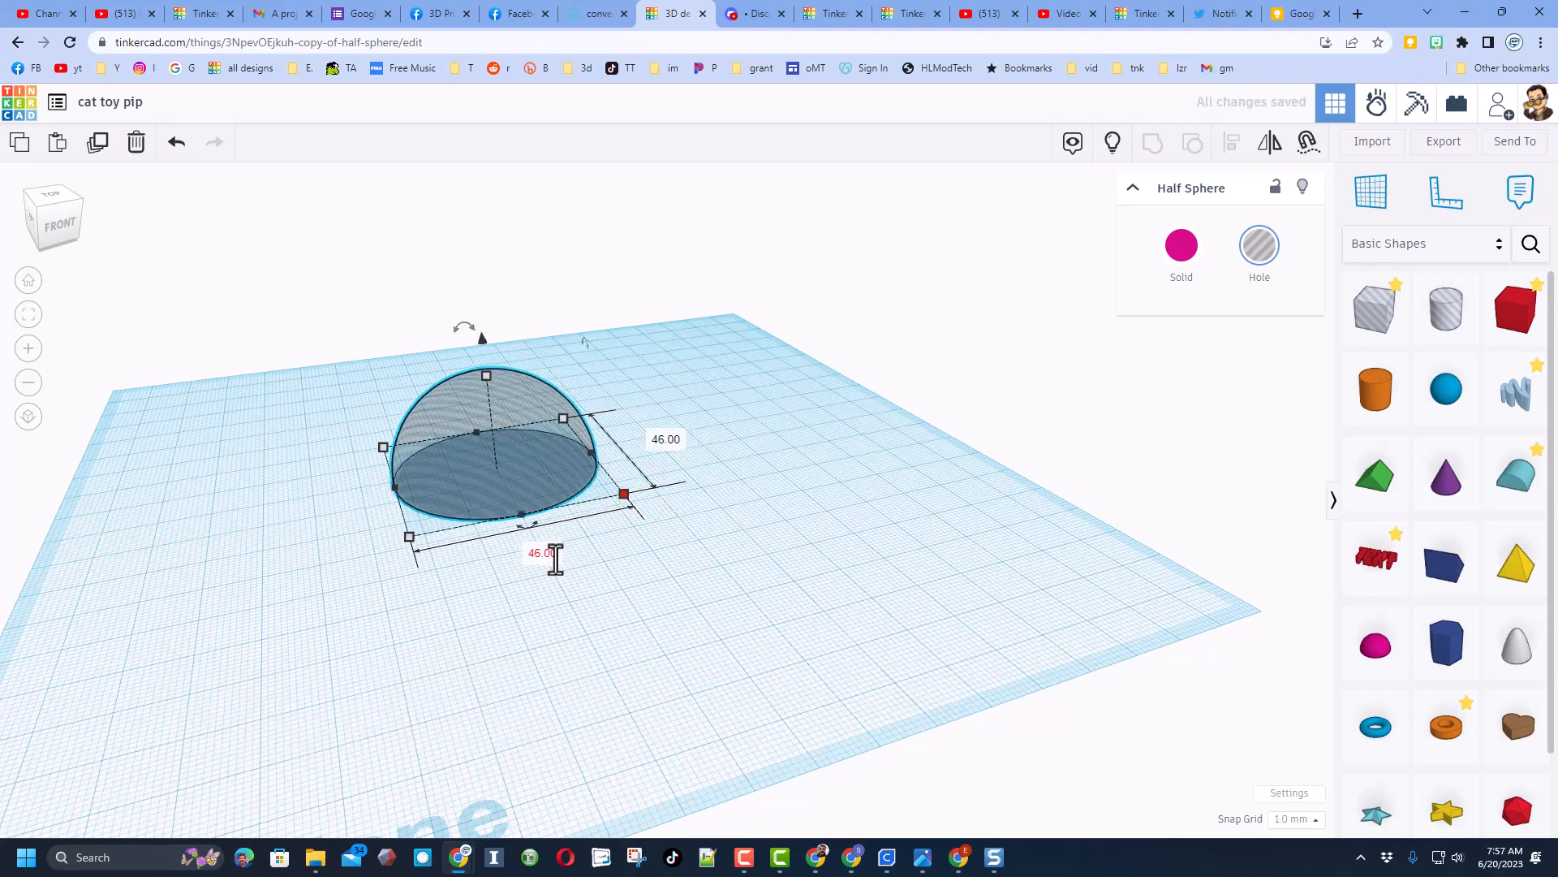
left_click(946, 560)
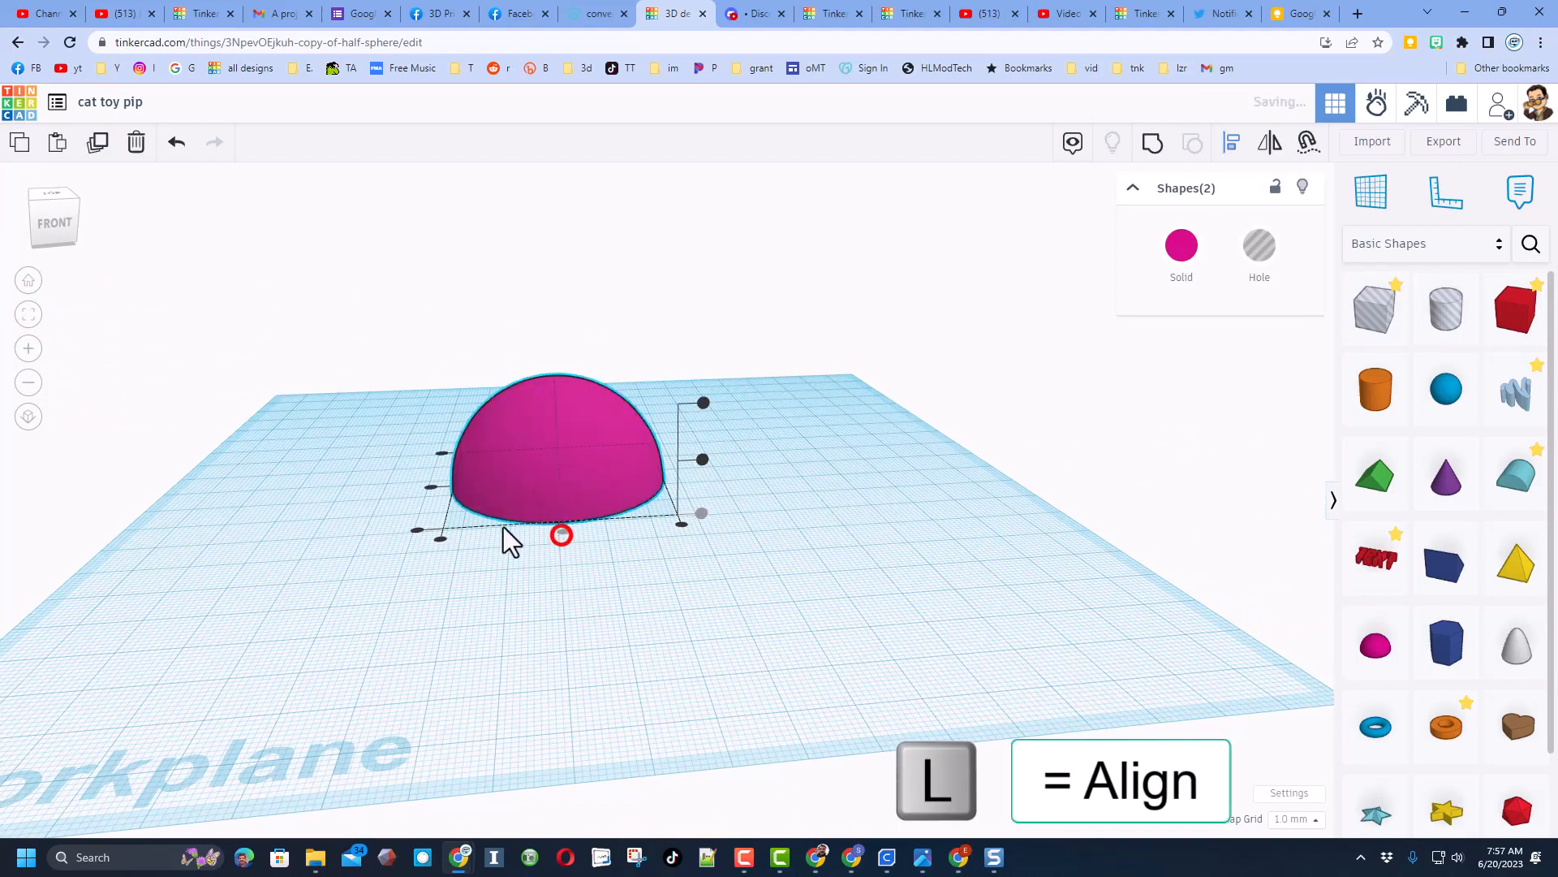
left_click(539, 581)
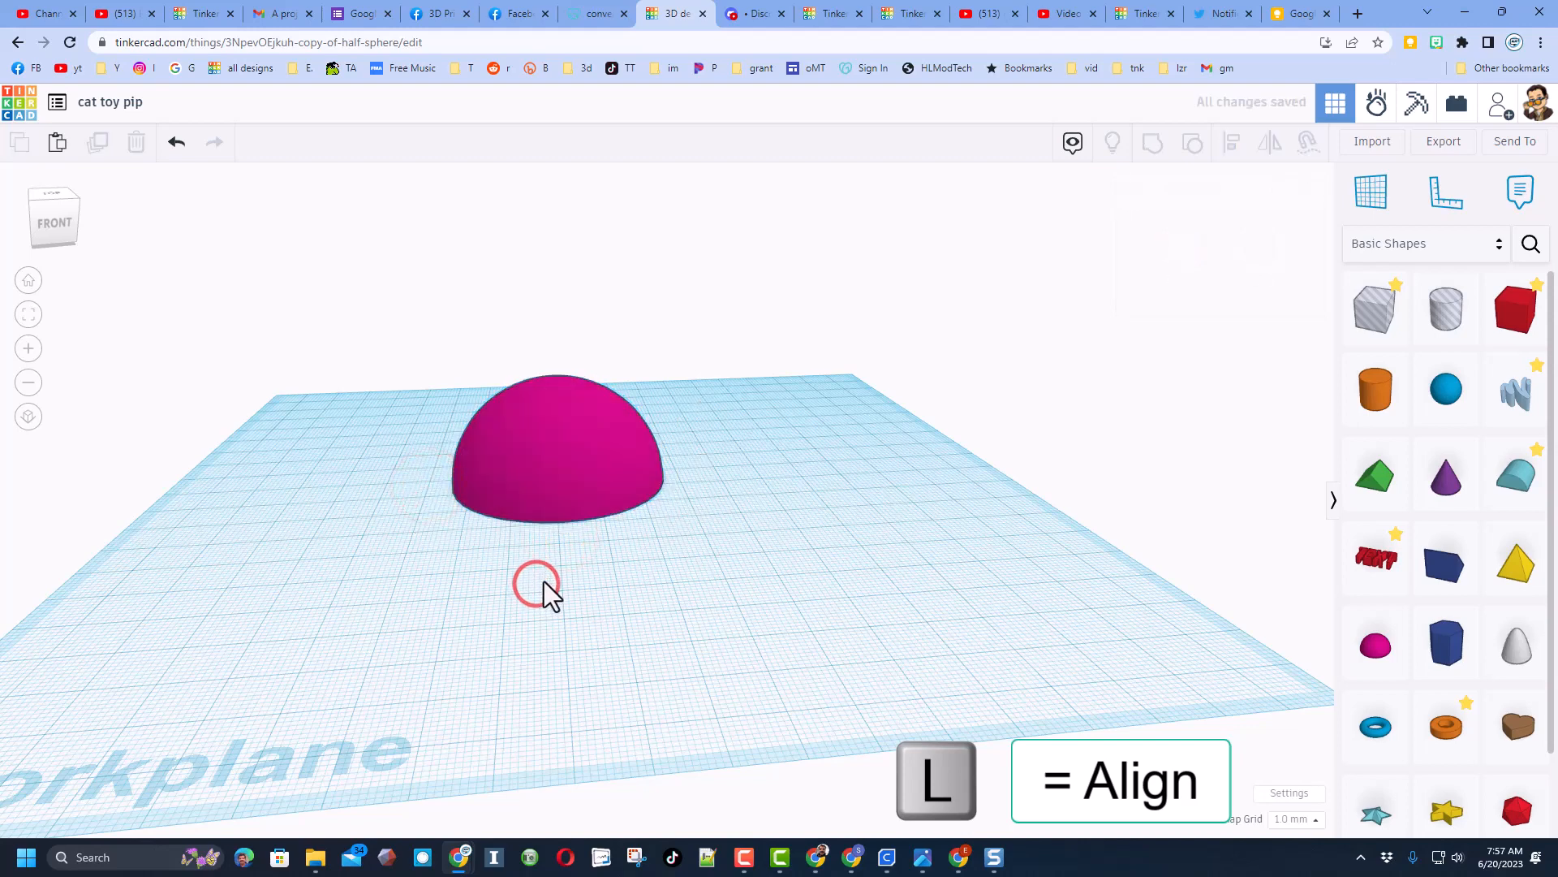
left_click(556, 448)
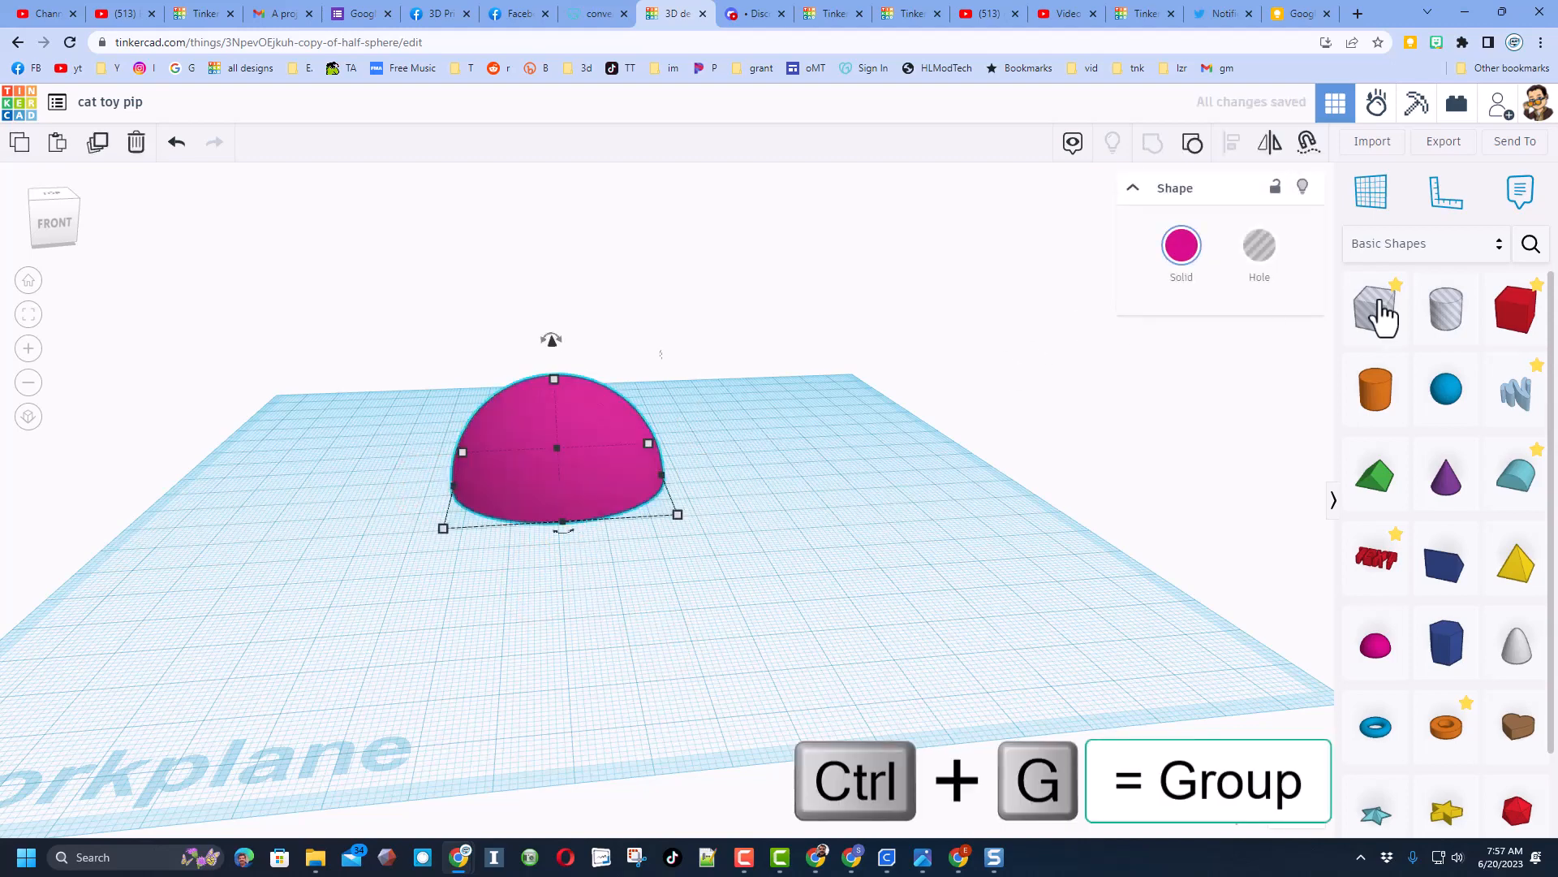
Step: Add a hole cylinder beside the dome and shrink it to 8 mm across
left_click(1445, 308)
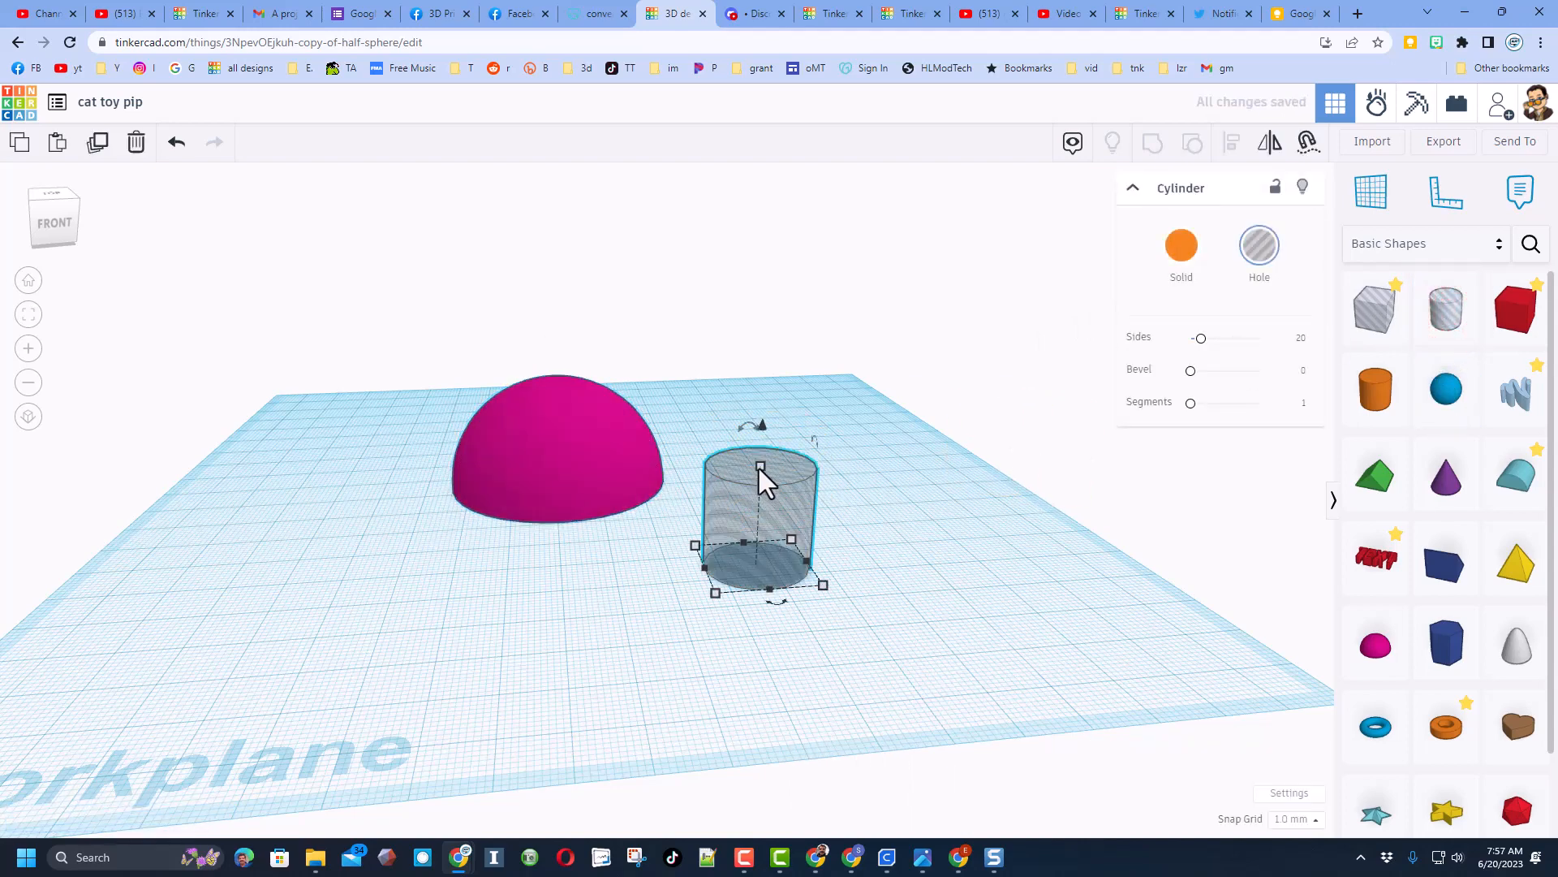
left_click_drag(823, 585, 805, 584)
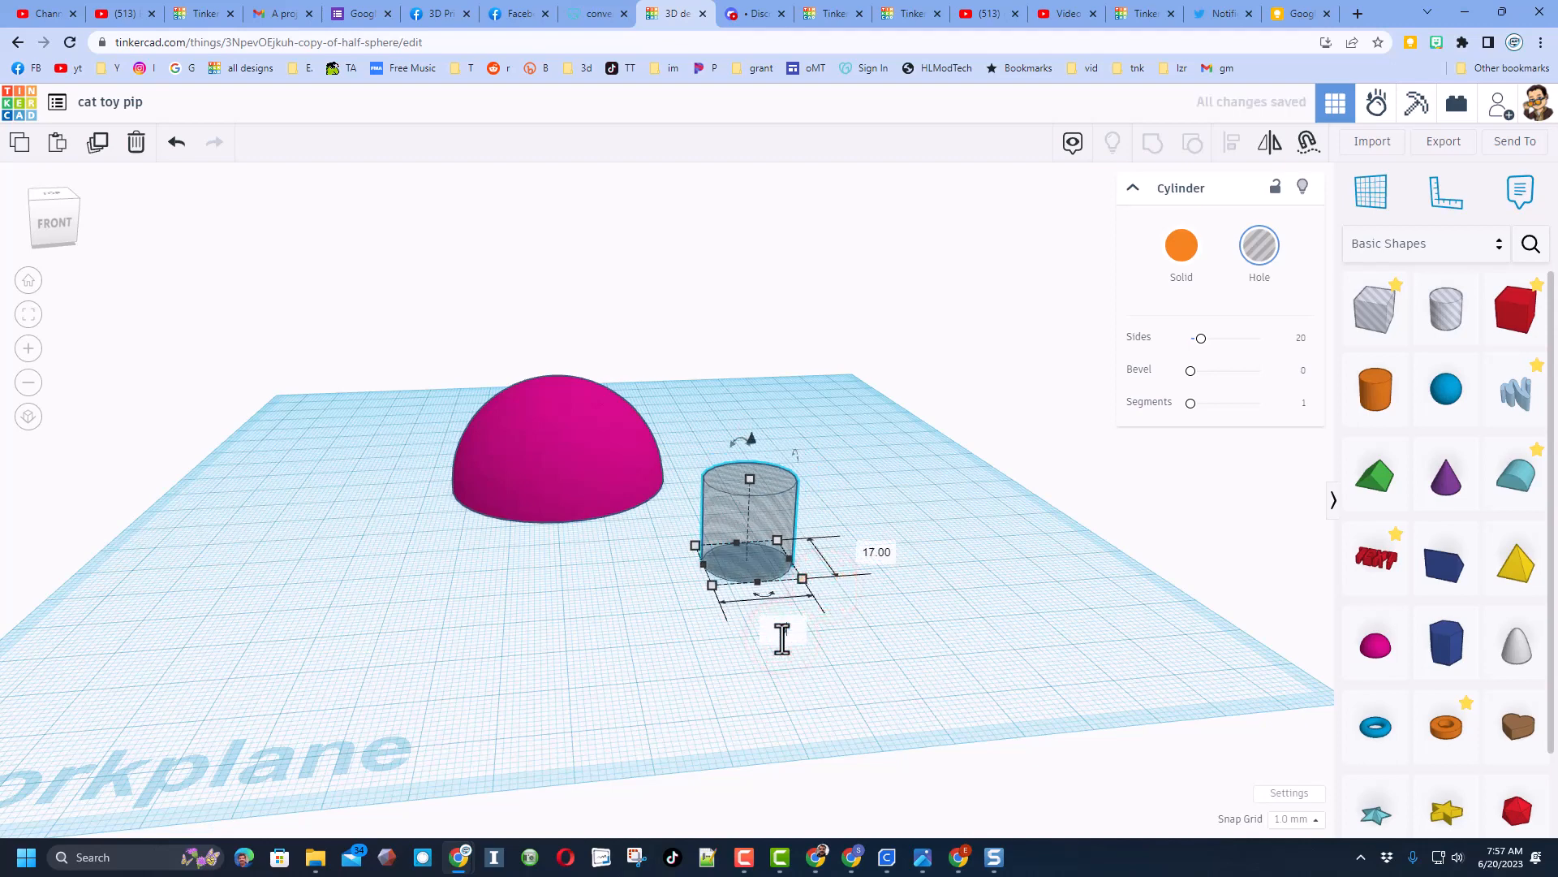
left_click_drag(750, 478, 750, 532)
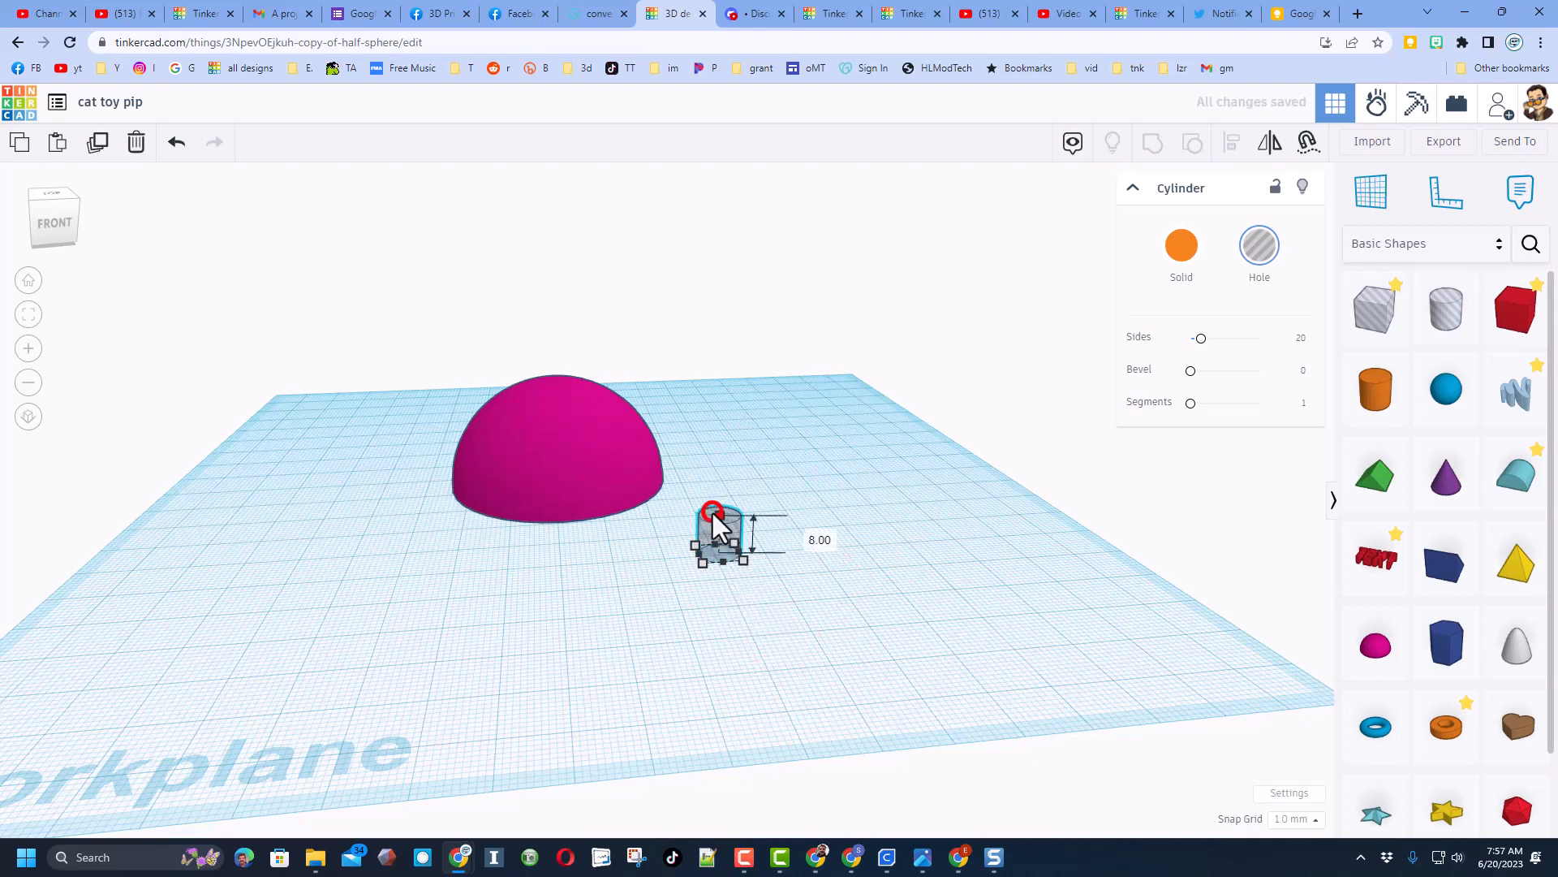
left_click_drag(723, 516, 723, 426)
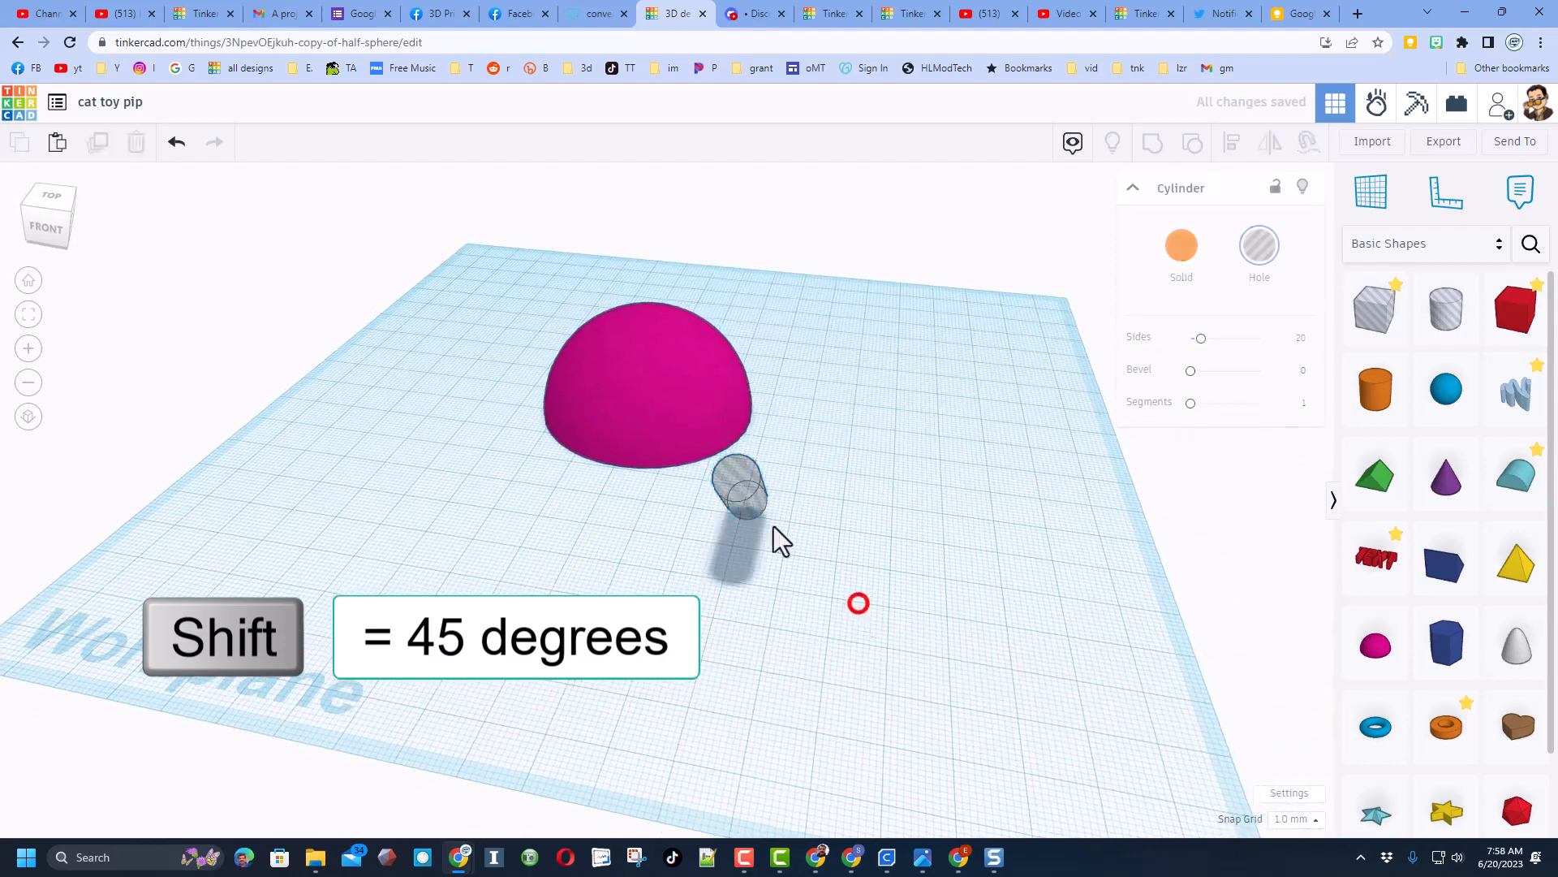
Step: Push the tilted cylinder into the dome's side, duplicate it to the opposite side, and group both
left_click_drag(736, 497, 612, 407)
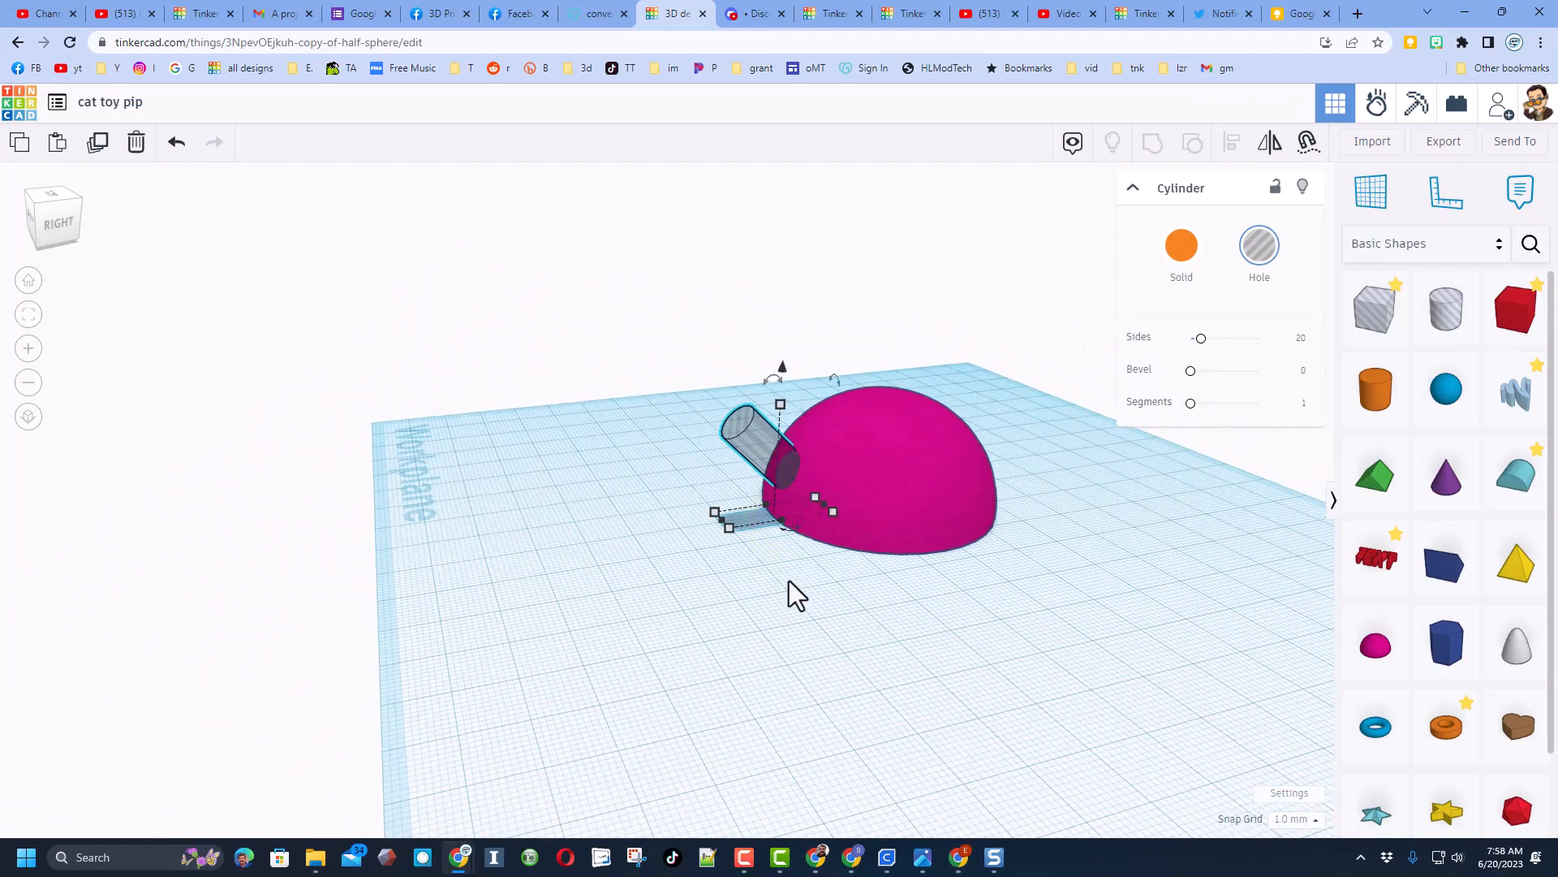
key("ctrl+d")
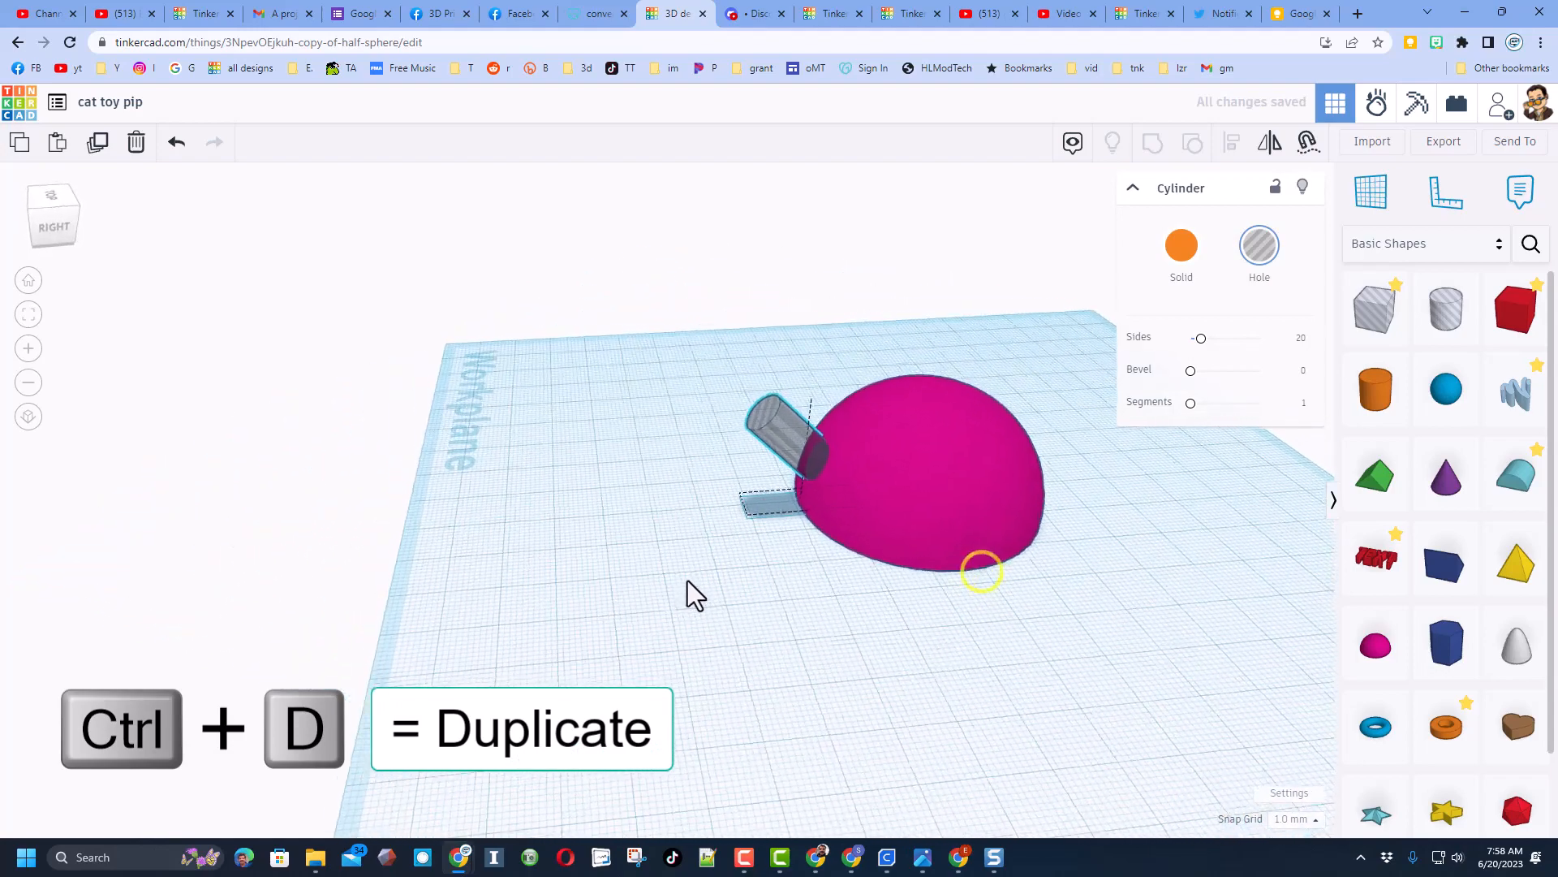
key("shift+right")
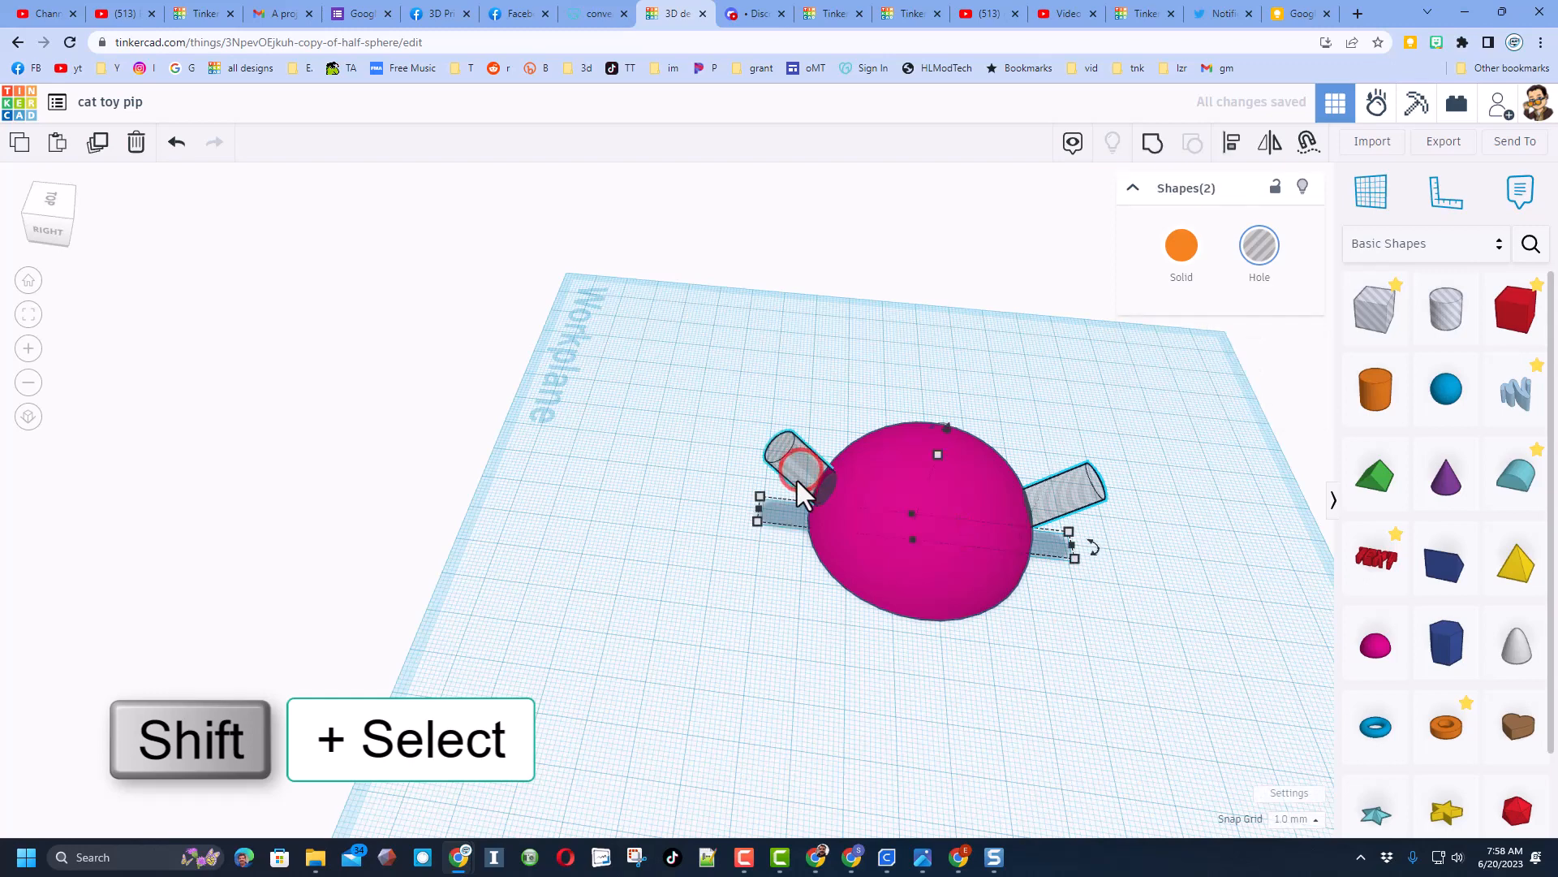
left_click(1152, 143)
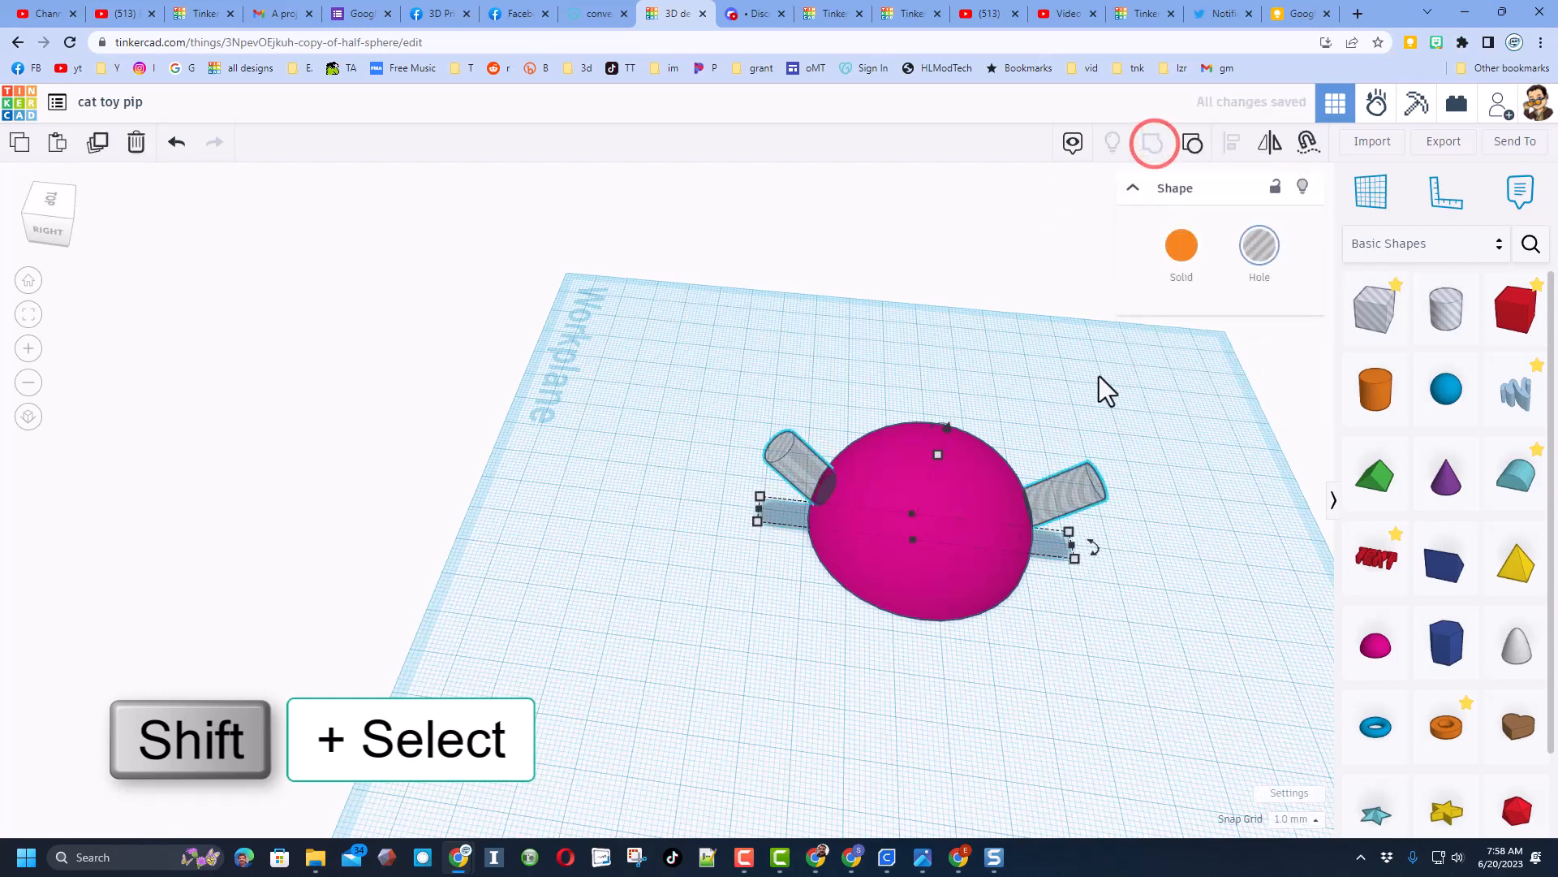
left_click(1044, 591)
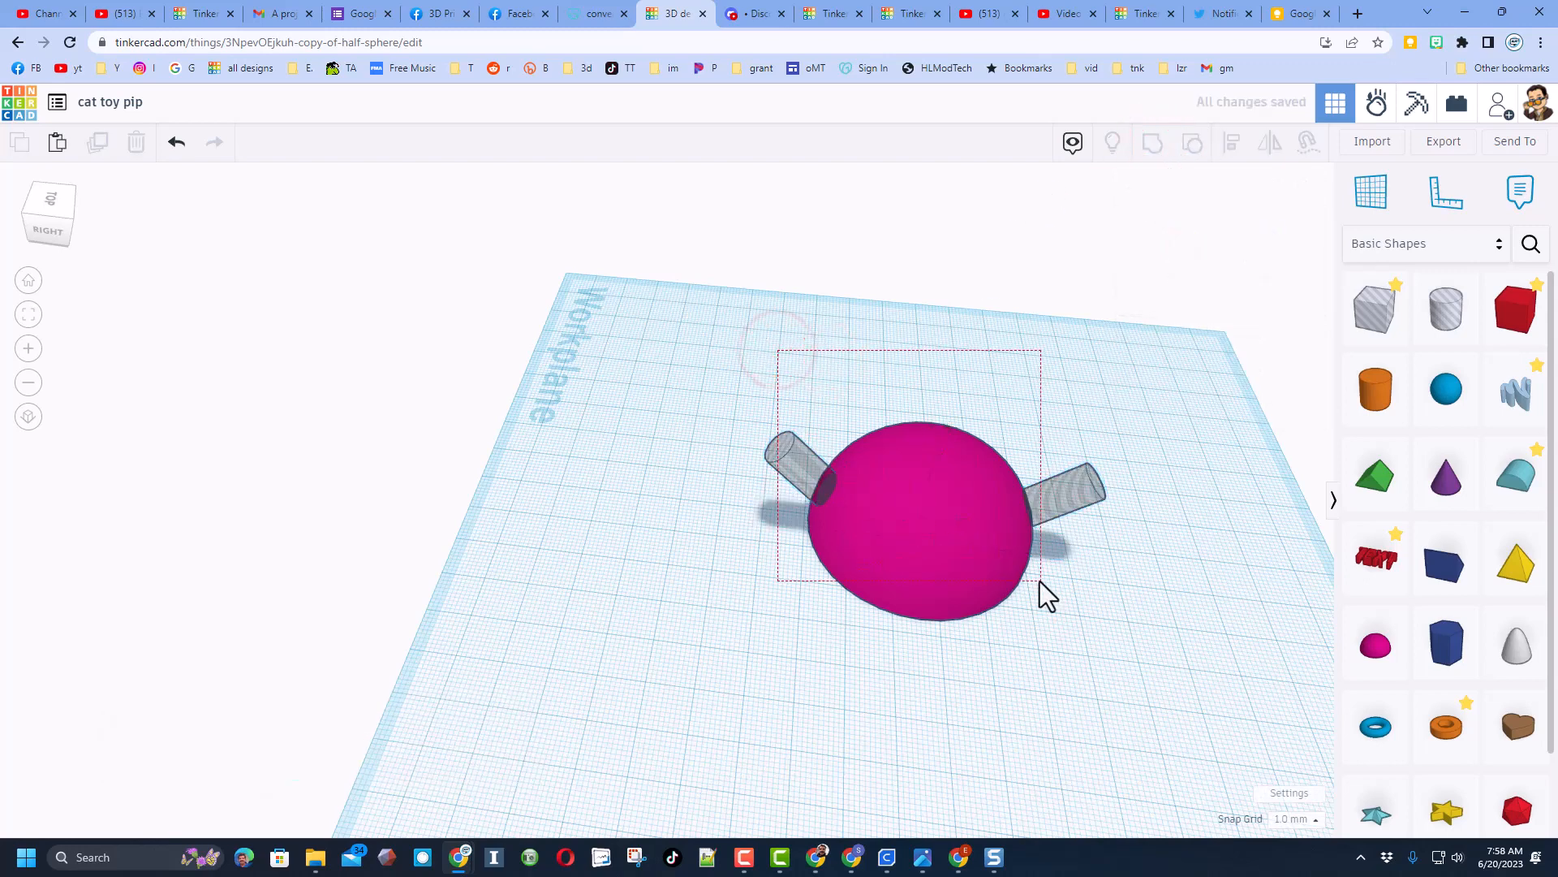
Step: Rotate a duplicated hole-cylinder pair 45 degrees around the dome to make four poking cylinders
left_click(904, 516)
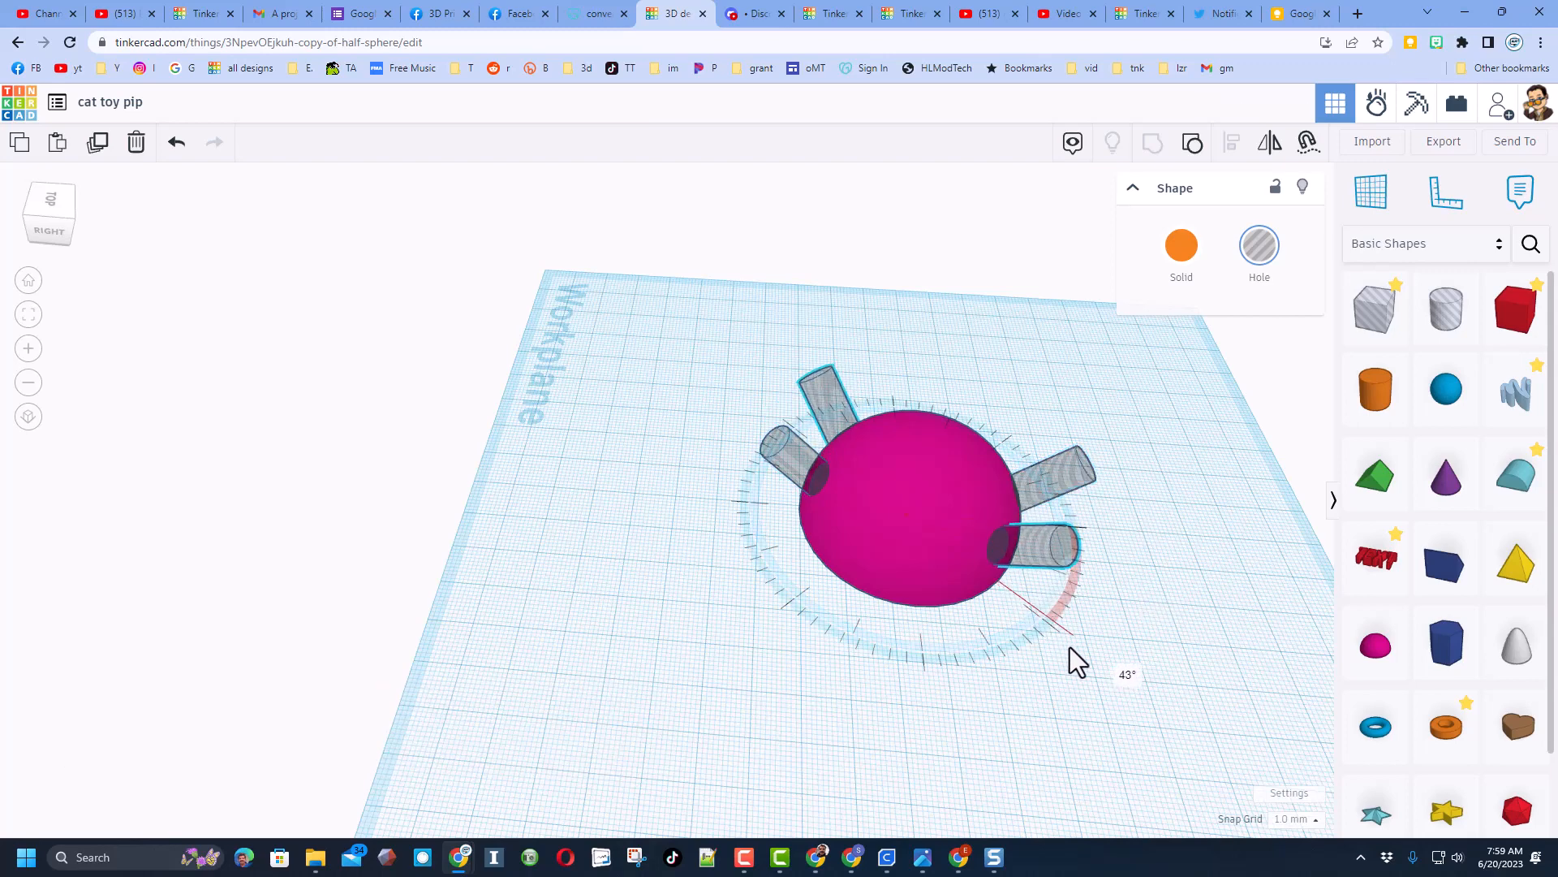
left_click_drag(1078, 661, 1321, 656)
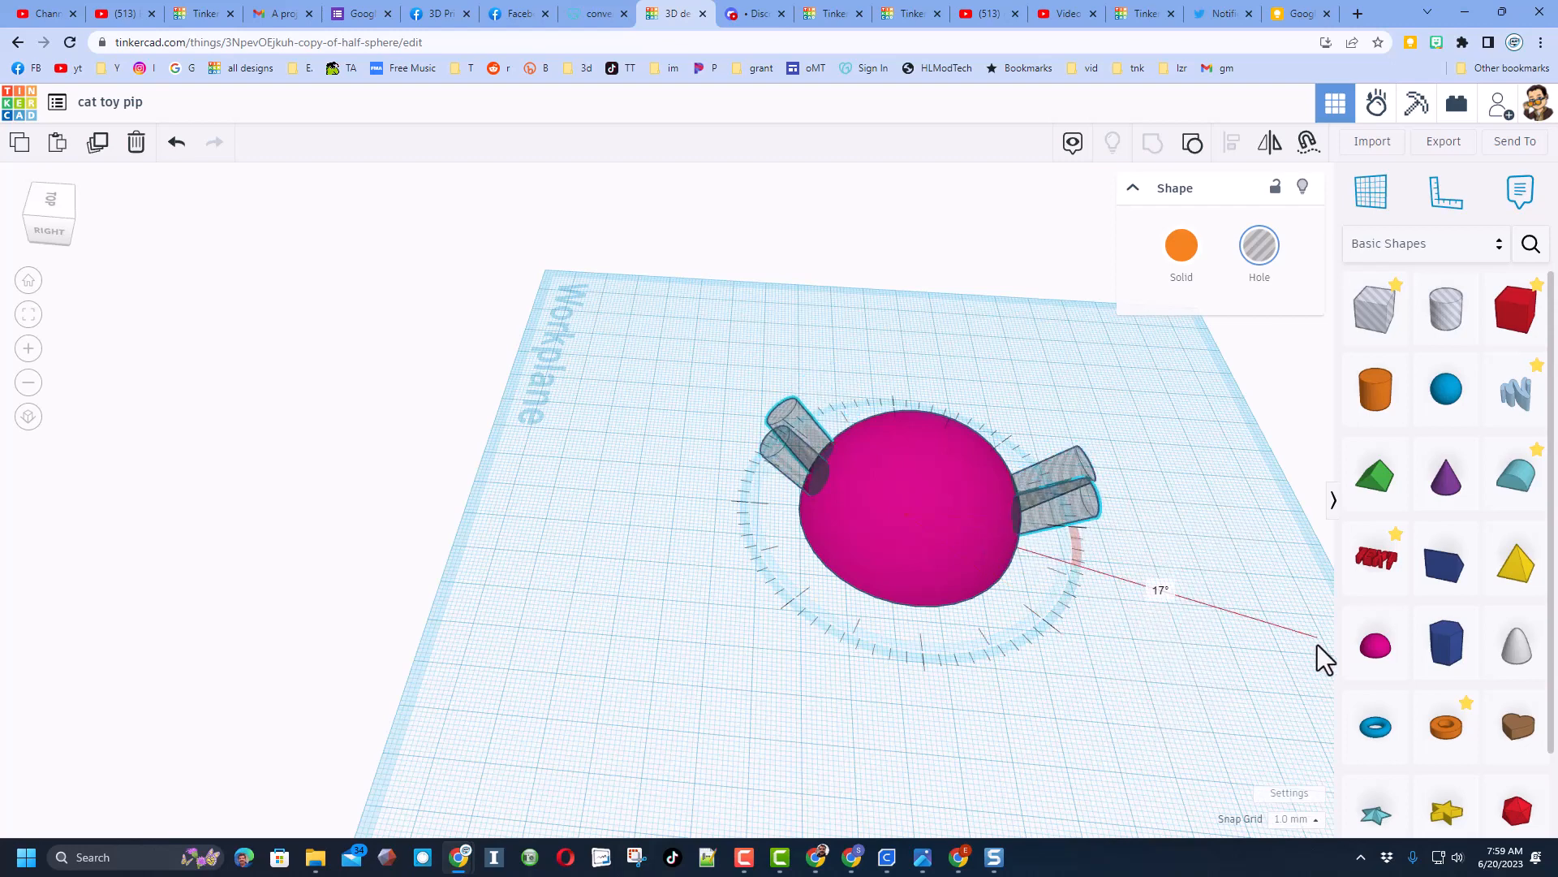
left_click_drag(1322, 660, 1232, 647)
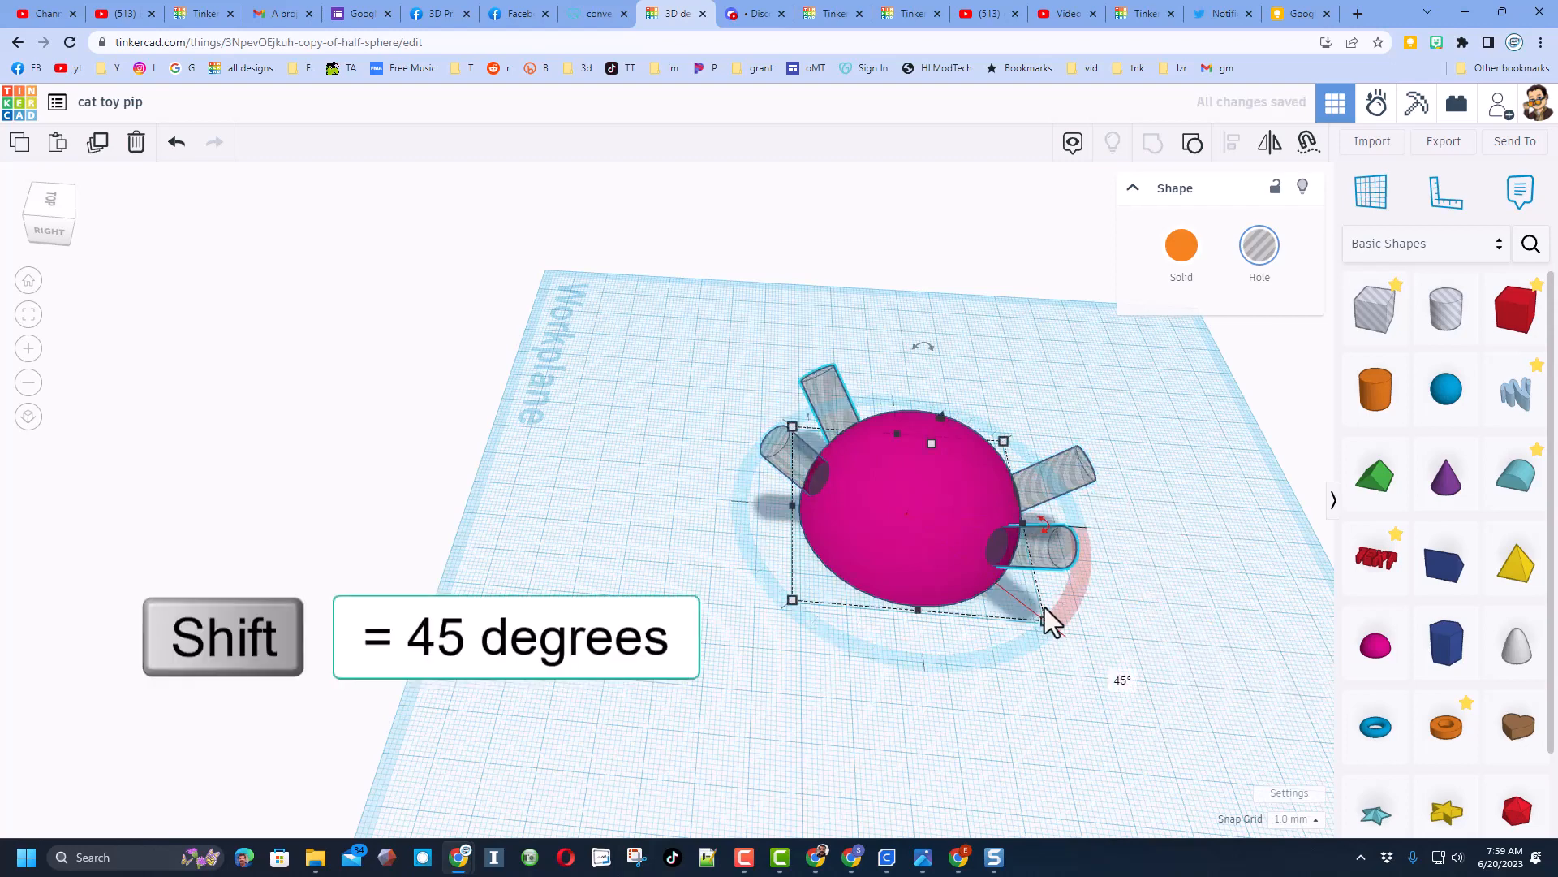
mouse_move(1221, 566)
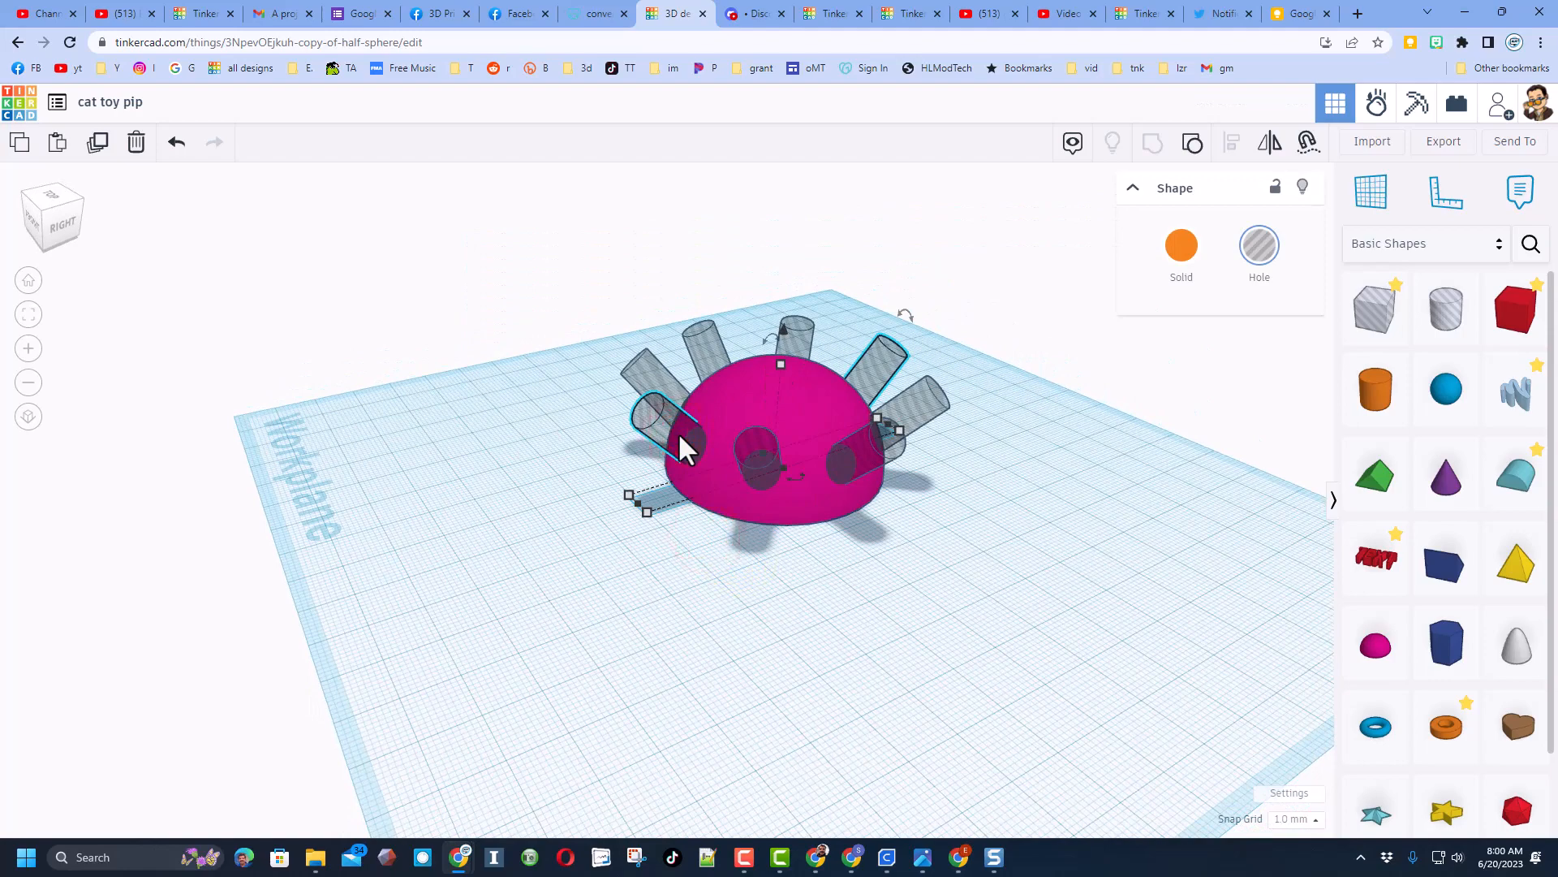
Step: Duplicate the hole cylinders and rotate the copies in 45-degree steps to ring the dome
key("ctrl+d")
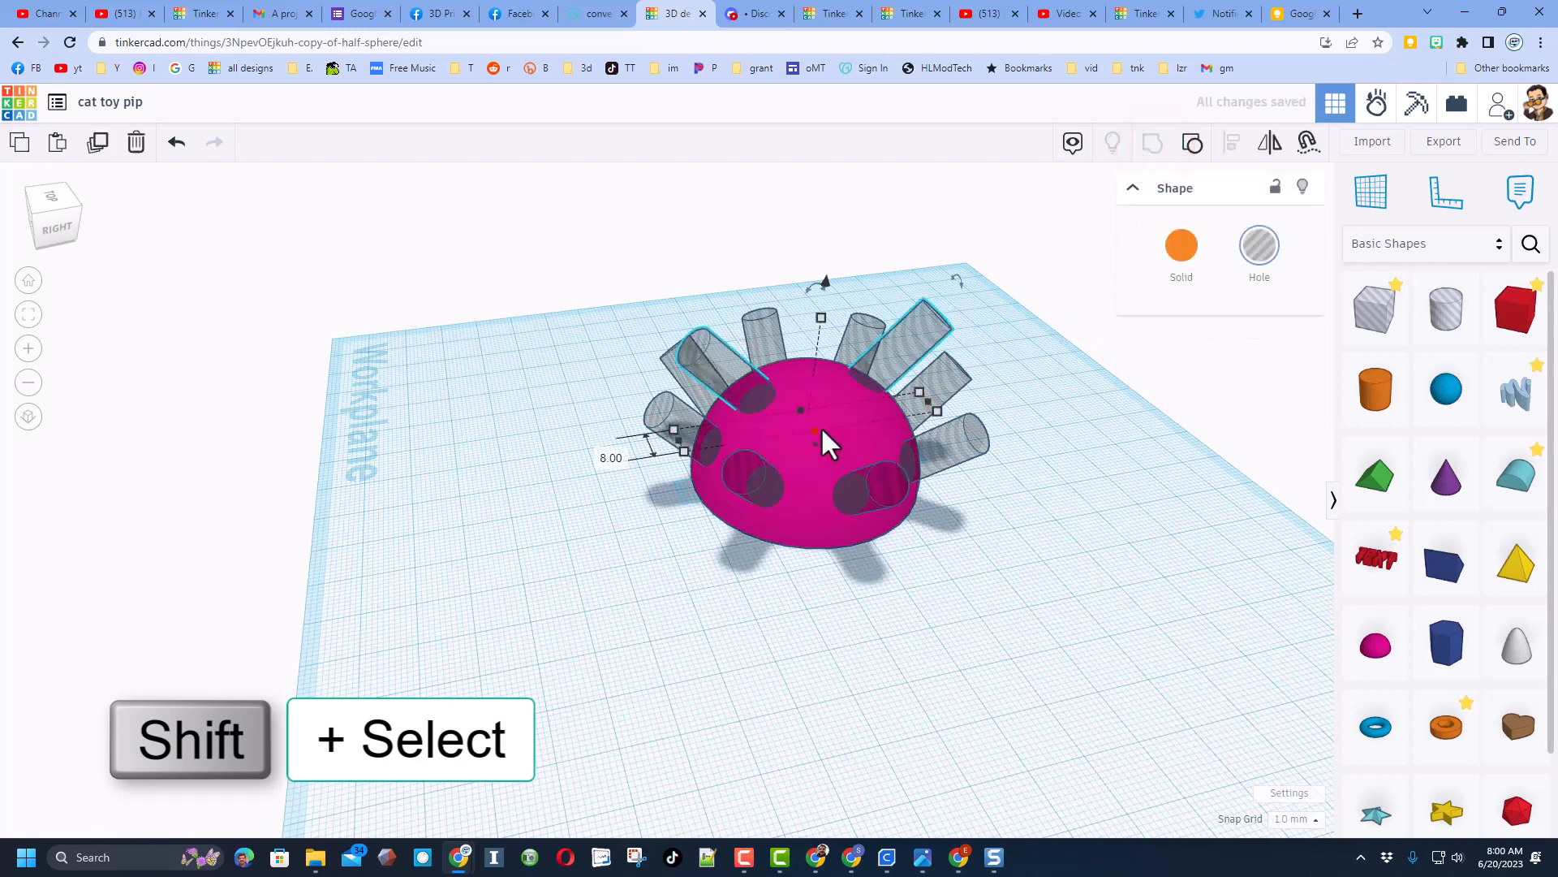
key("ctrl+g")
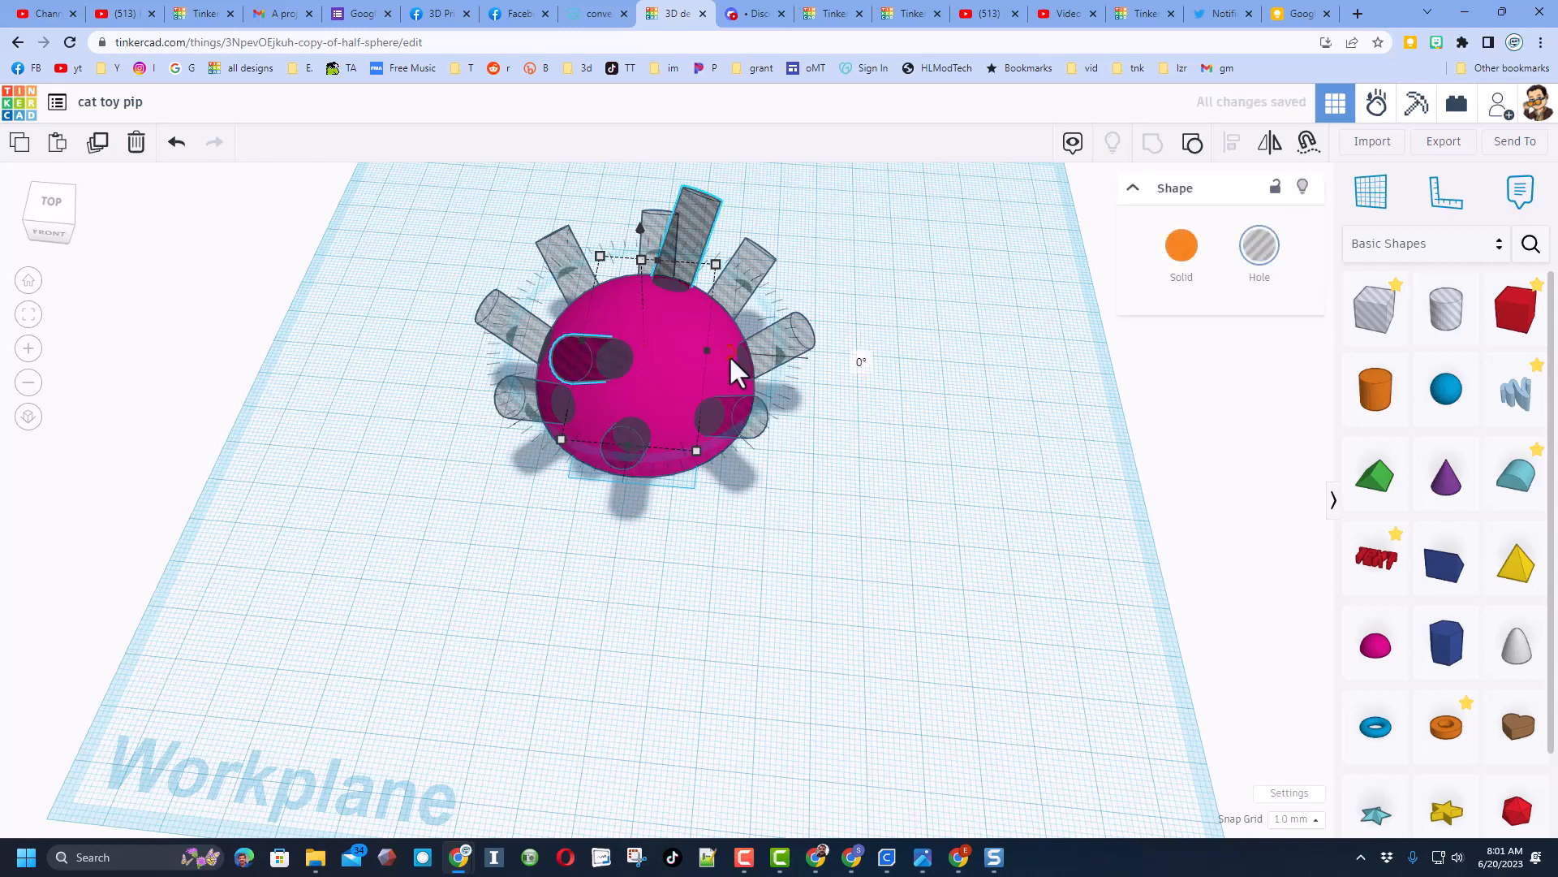
left_click_drag(731, 357, 735, 453)
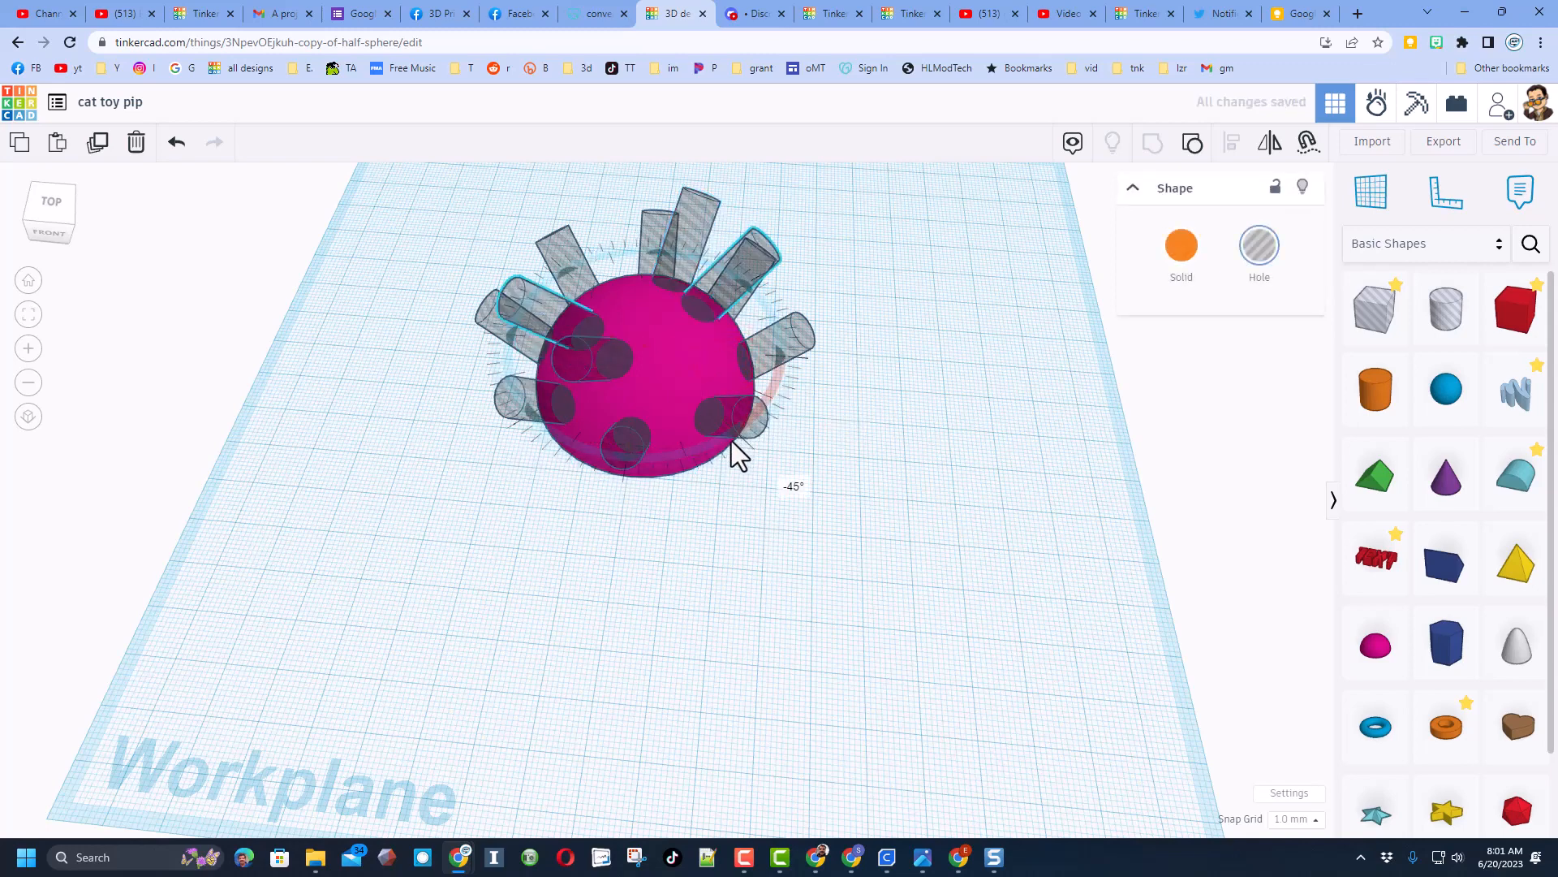
left_click_drag(741, 453, 701, 468)
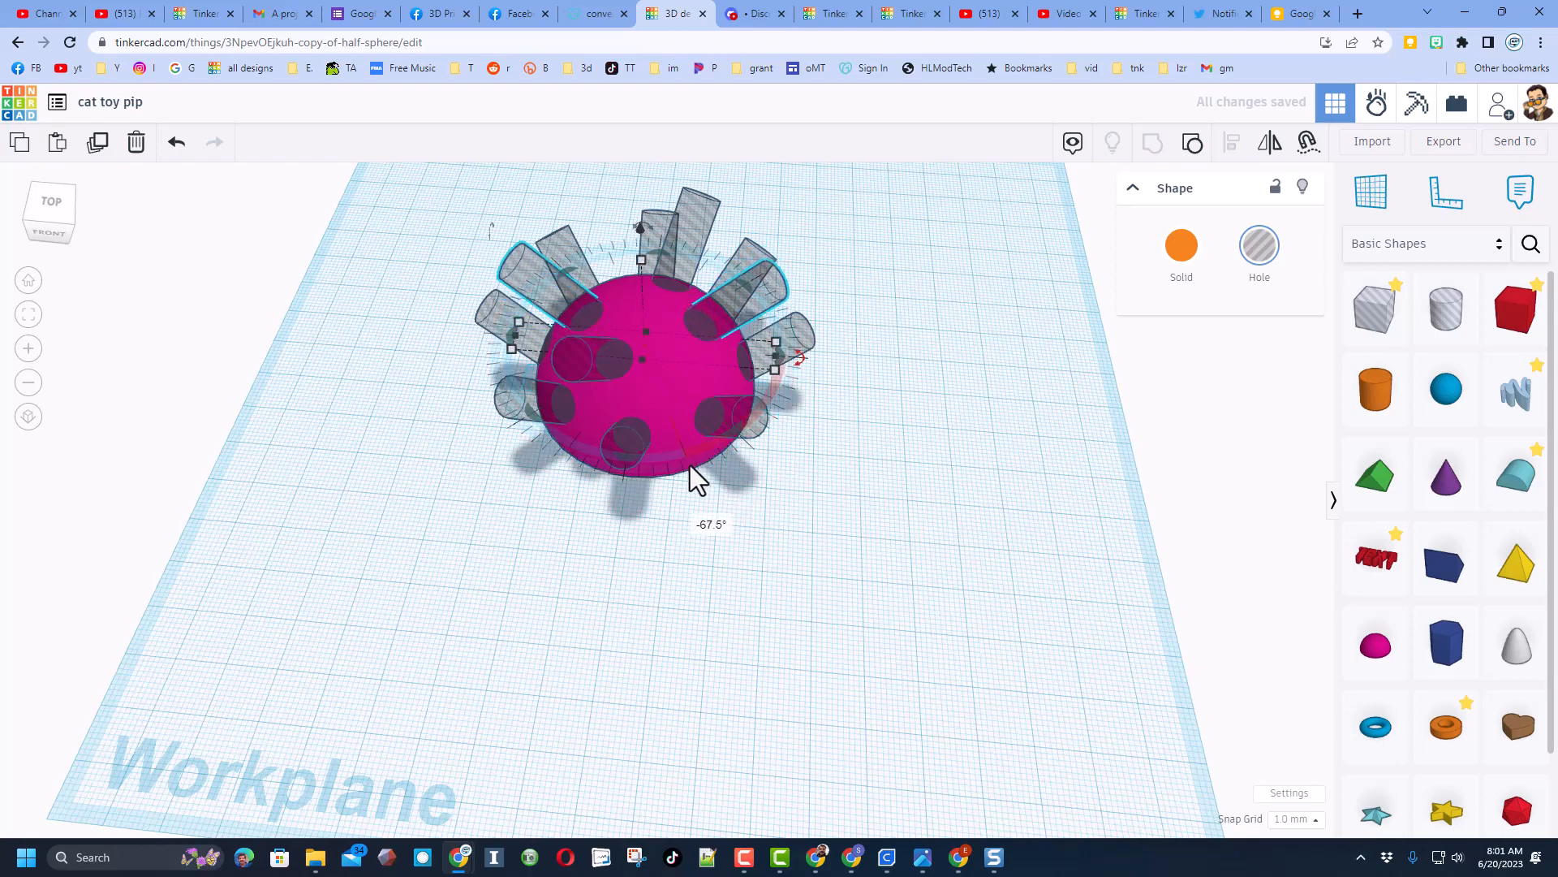
left_click_drag(697, 477, 487, 467)
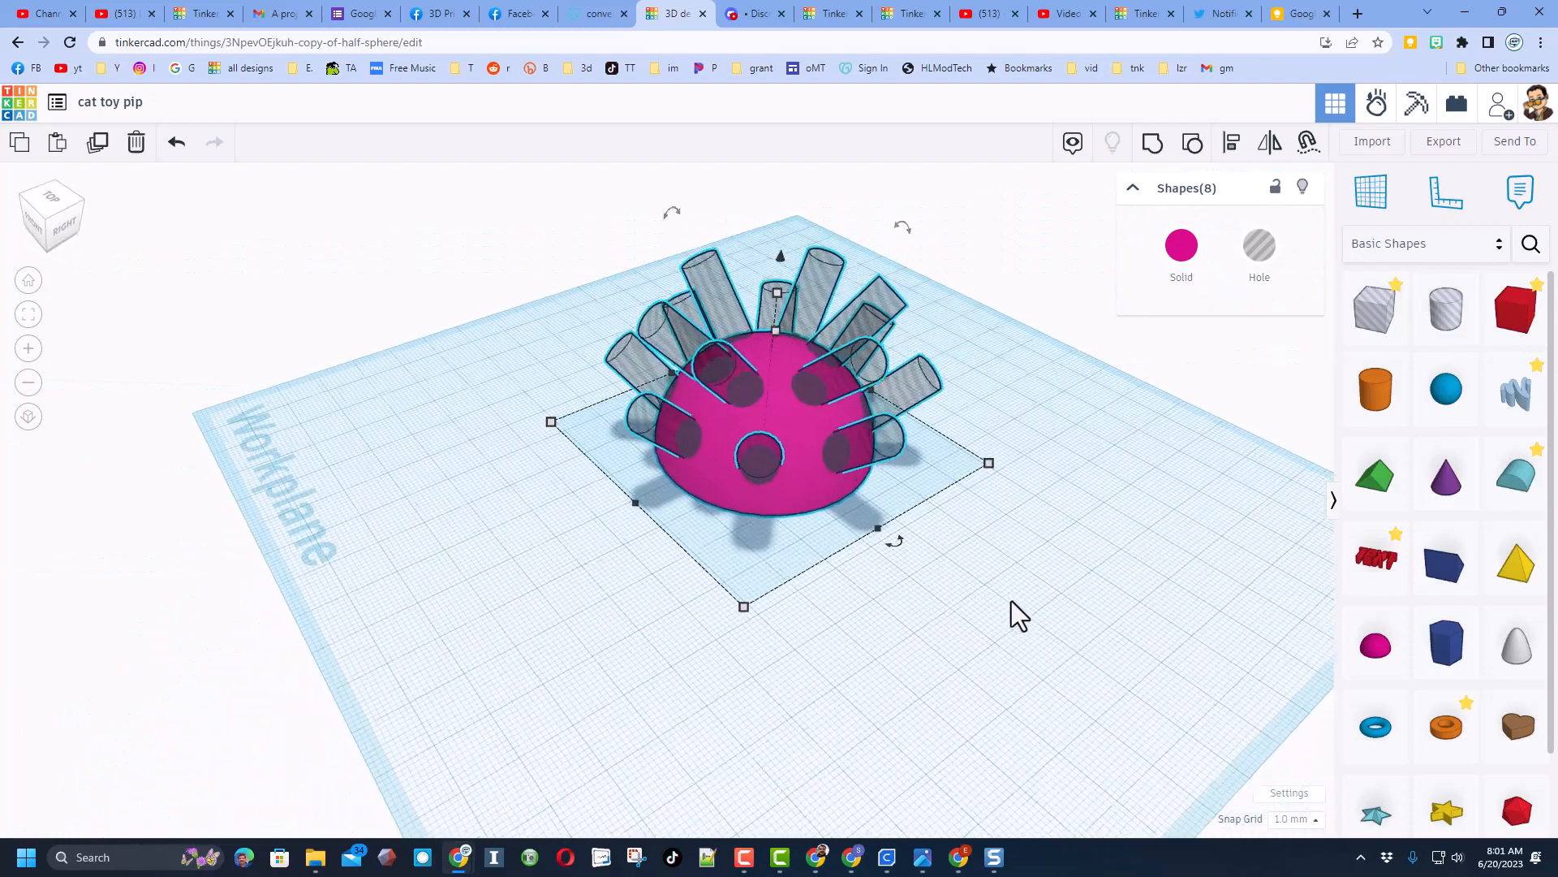
Step: Group the dome with all hole cylinders into a hollow holed shell and view inside it
key("ctrl+g")
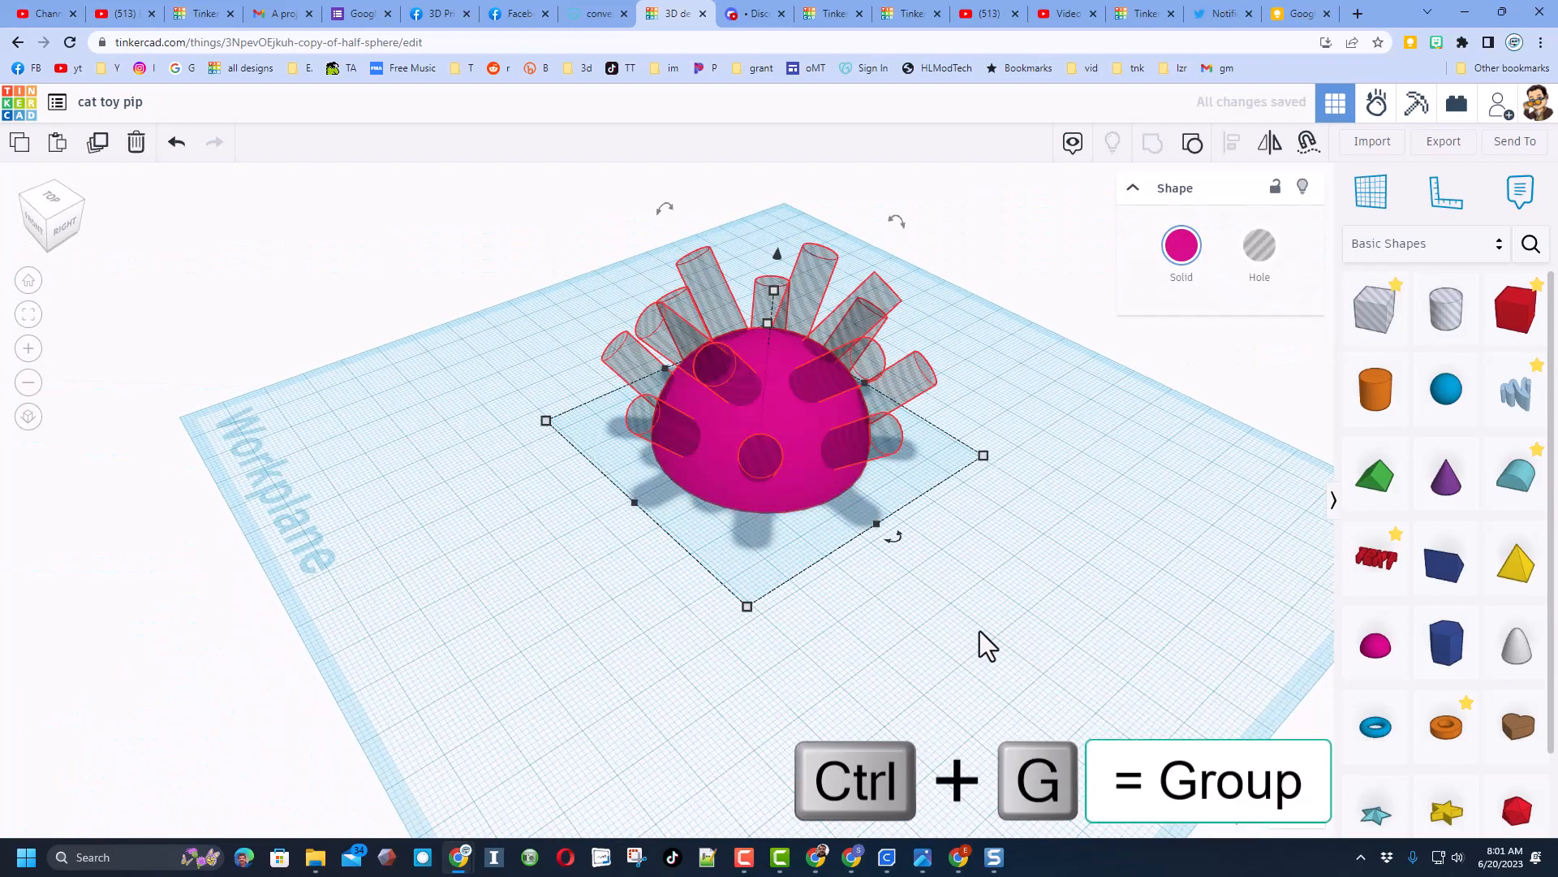
key("ctrl+g")
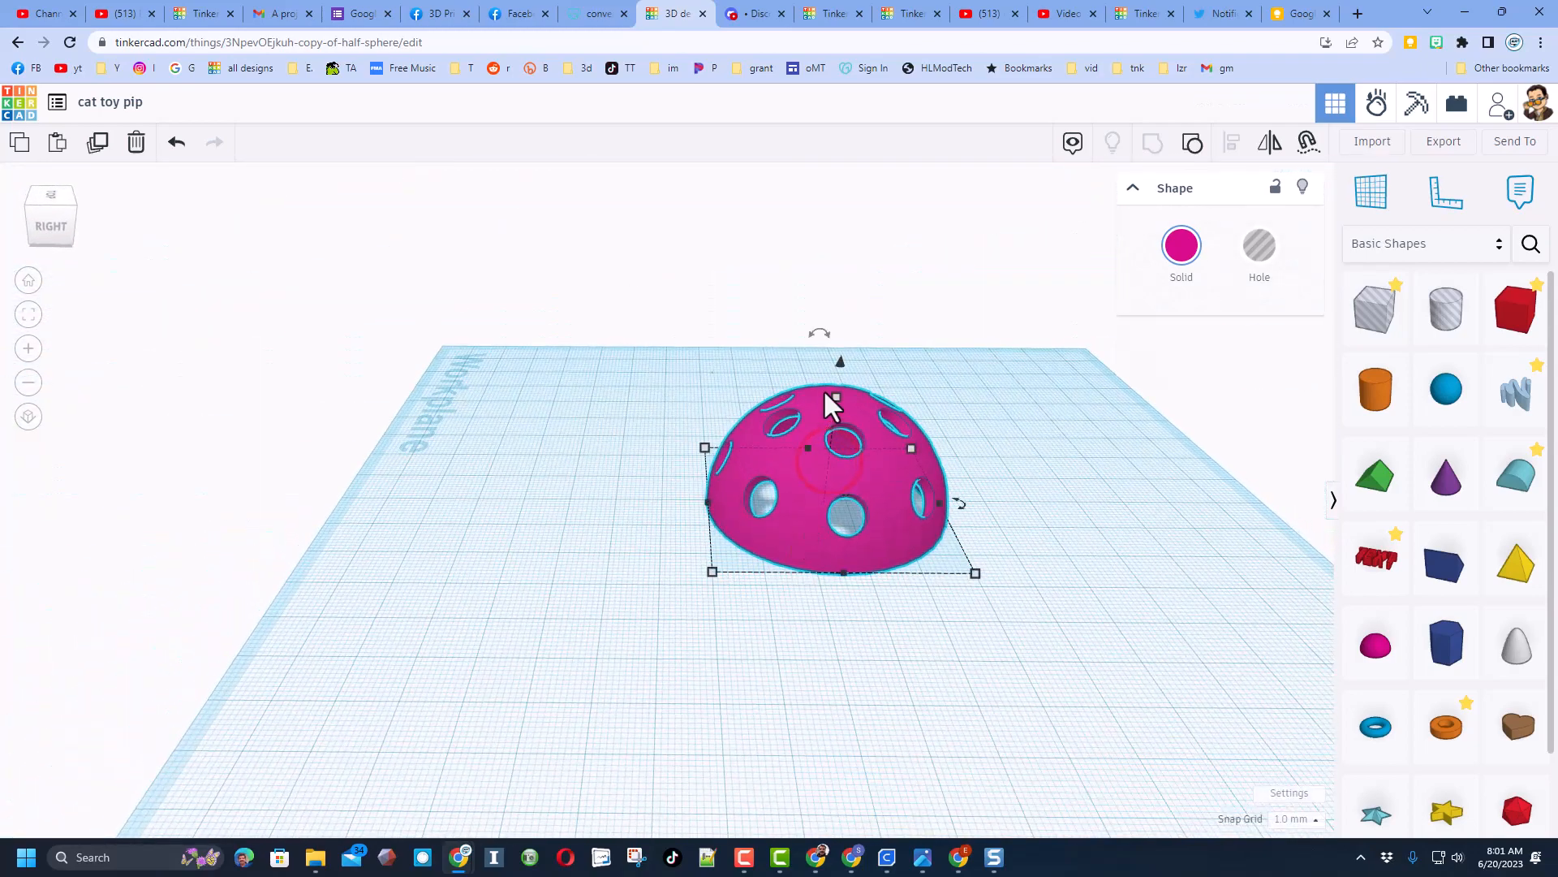
mouse_move(849, 384)
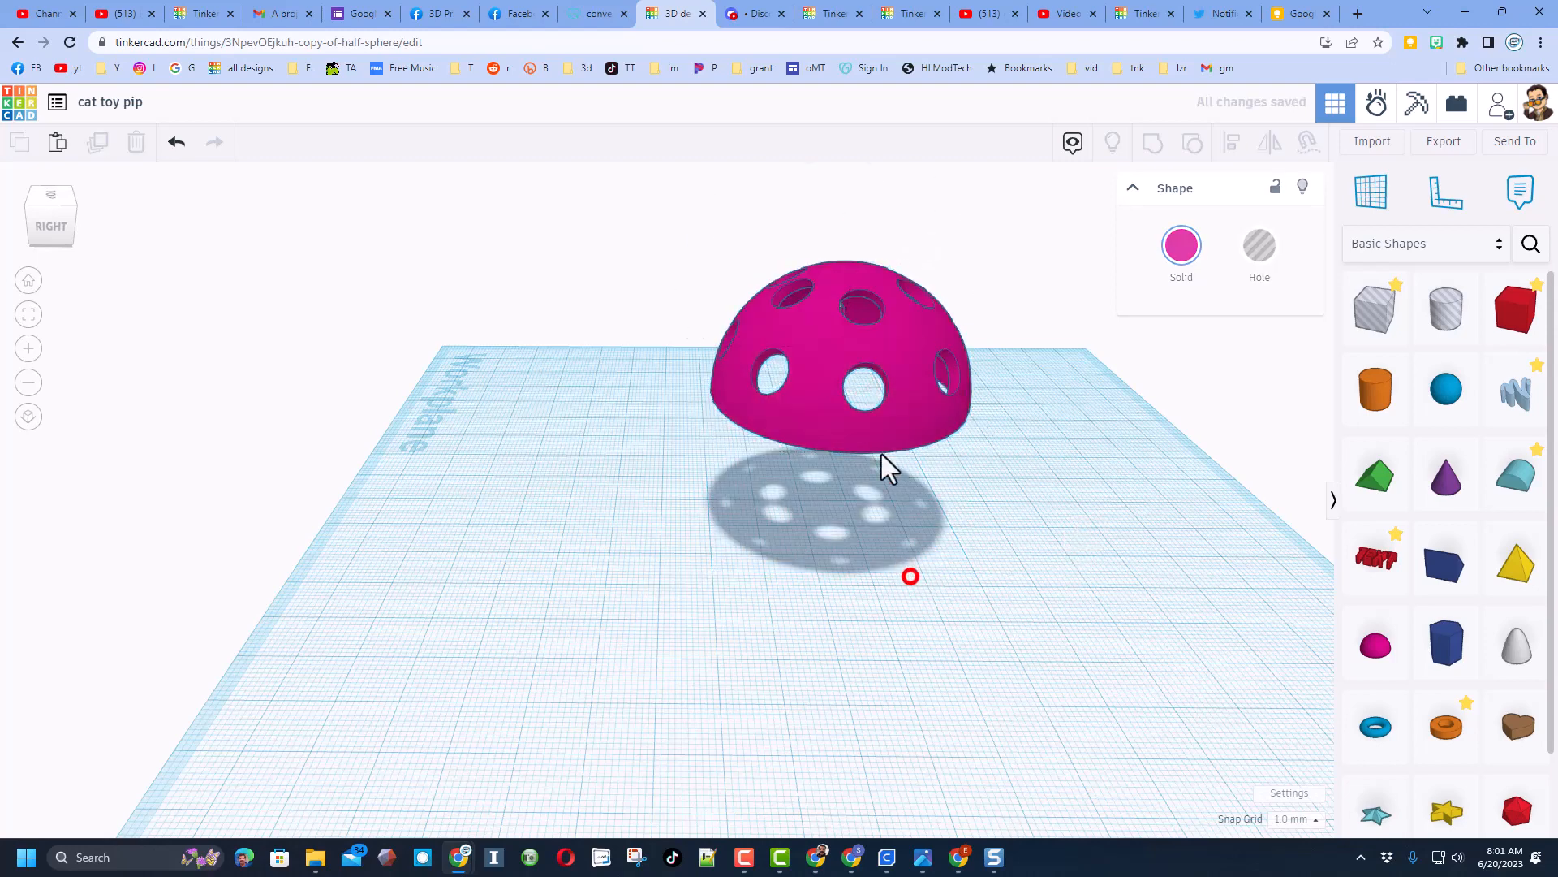
left_click(865, 383)
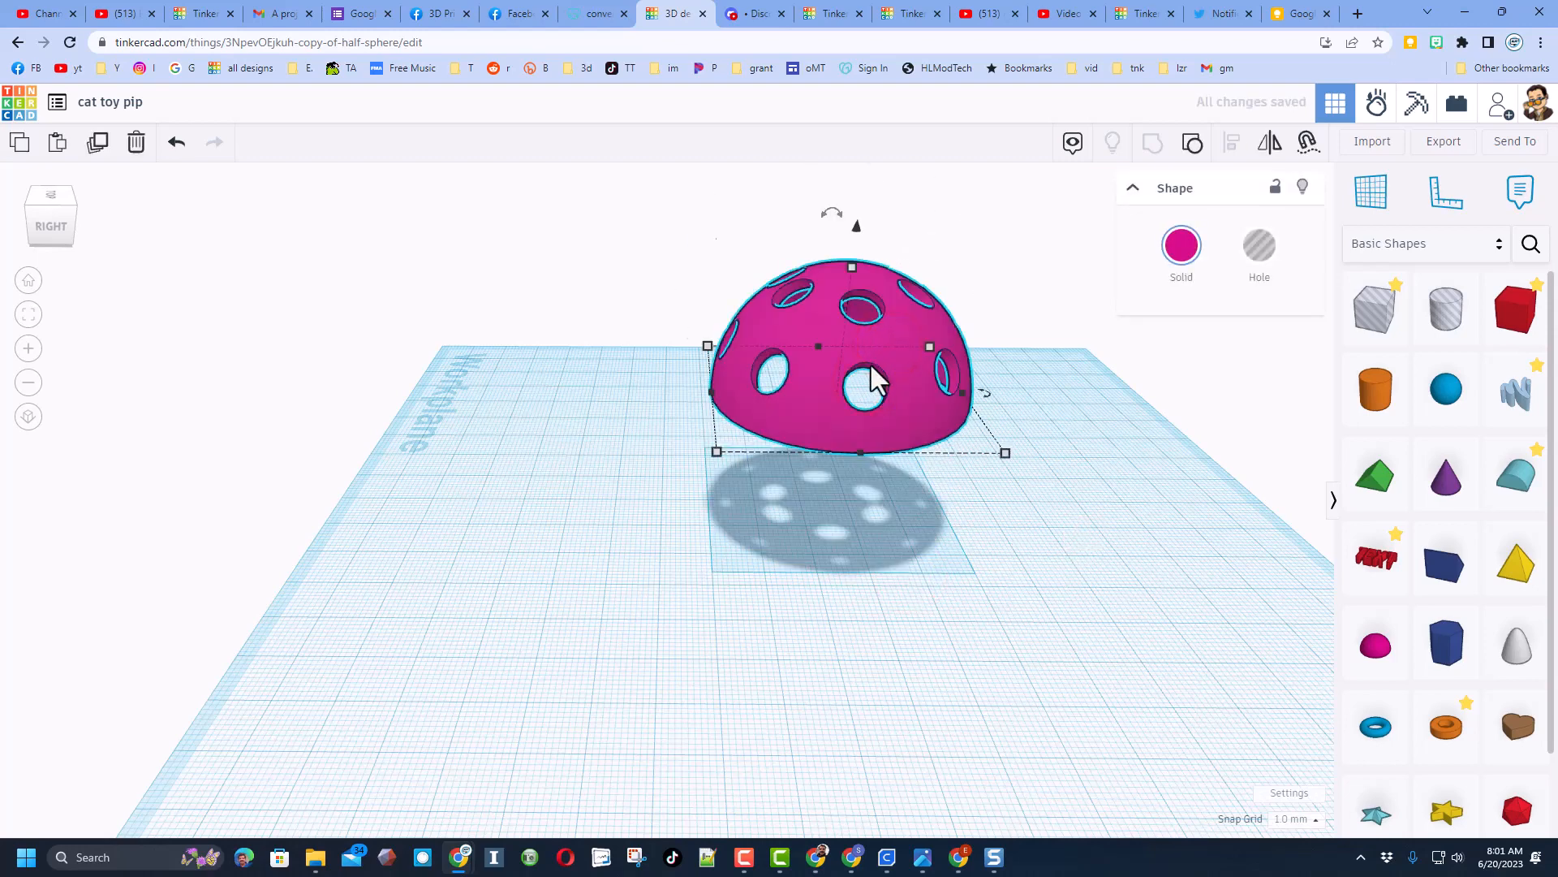
mouse_move(914, 373)
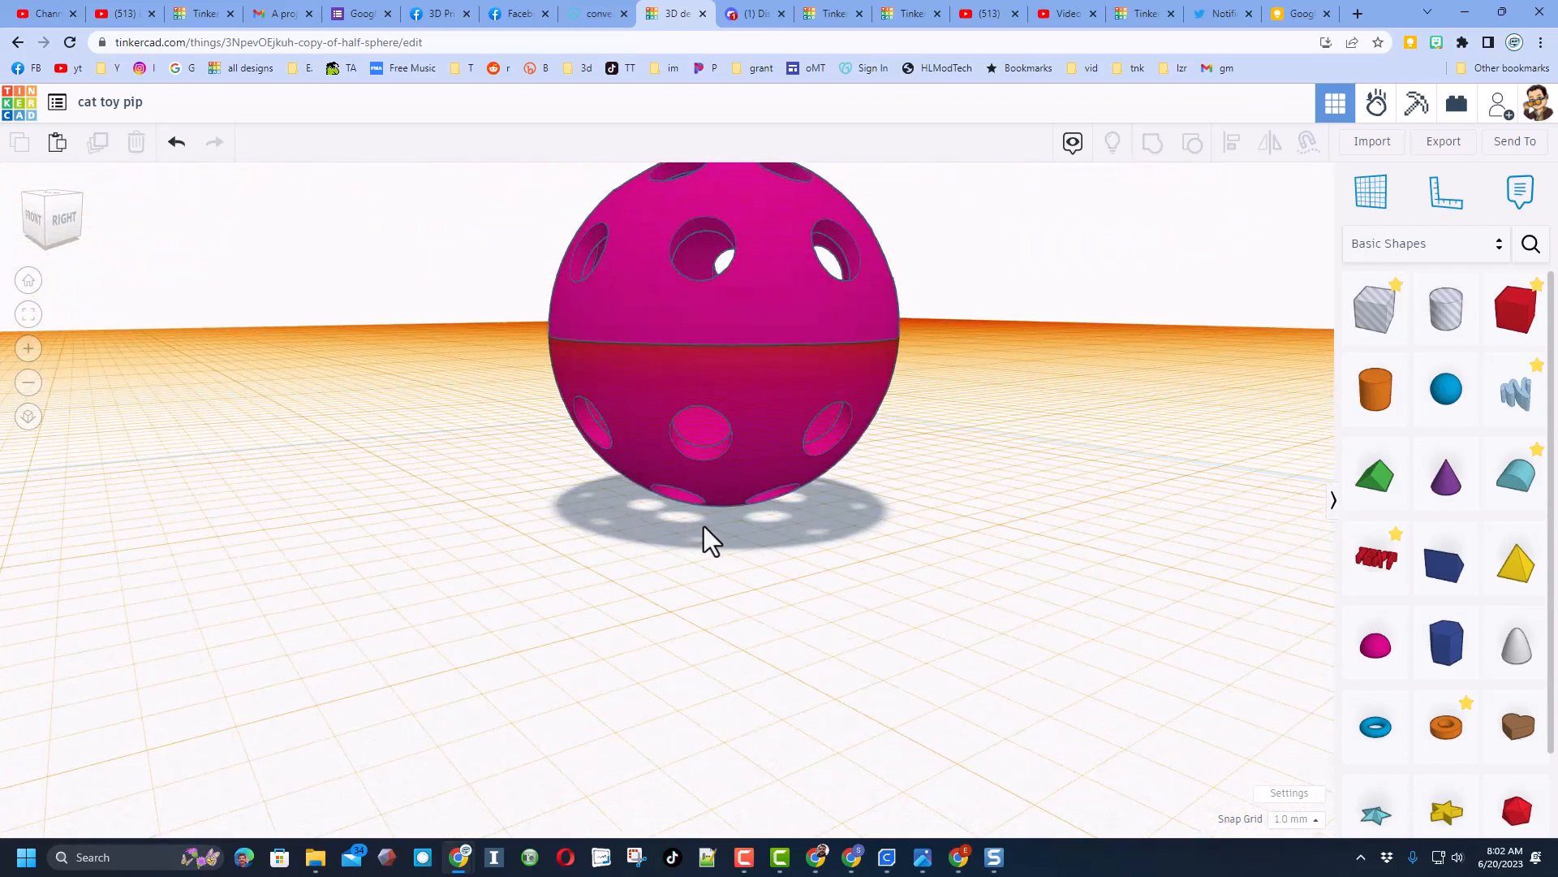
left_click_drag(711, 539, 703, 357)
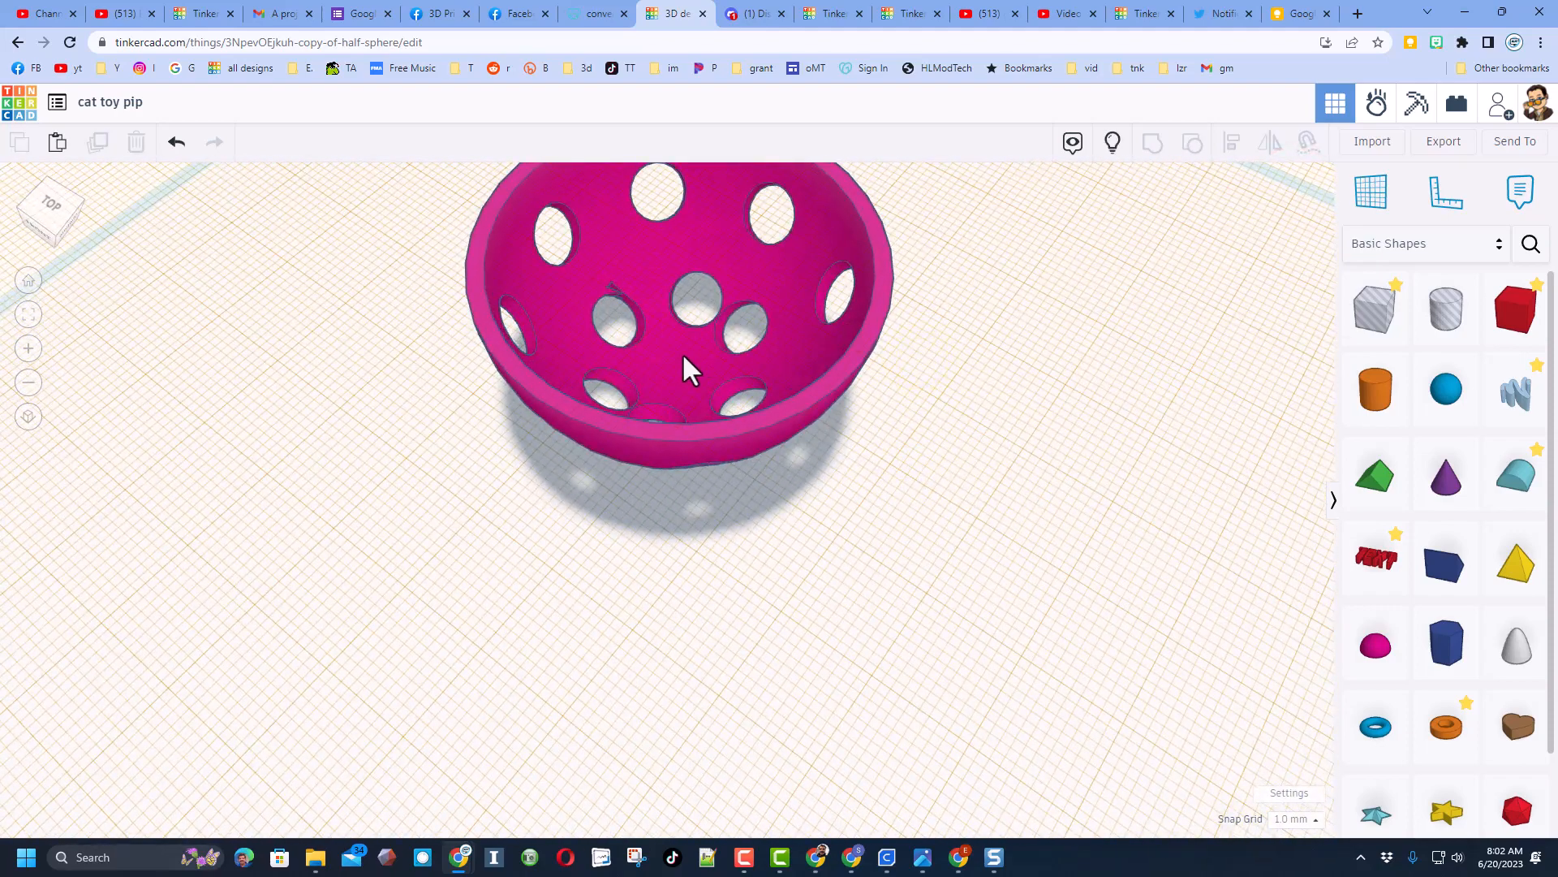
Step: Place a blue sphere from Basic Shapes inside the holed pink bowl
left_click(1445, 388)
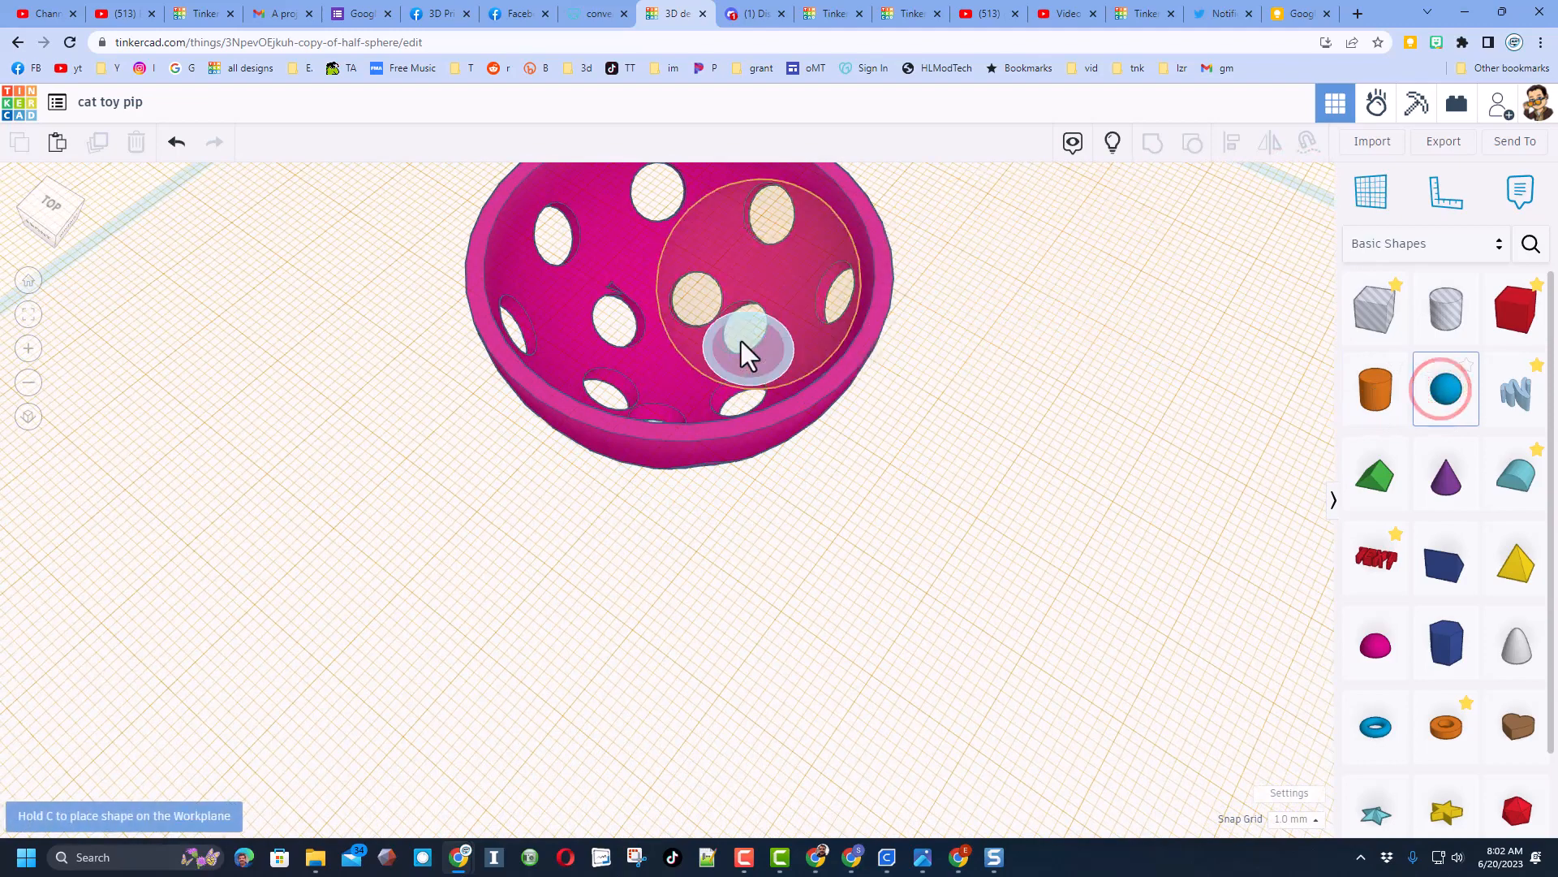
left_click_drag(750, 348, 675, 357)
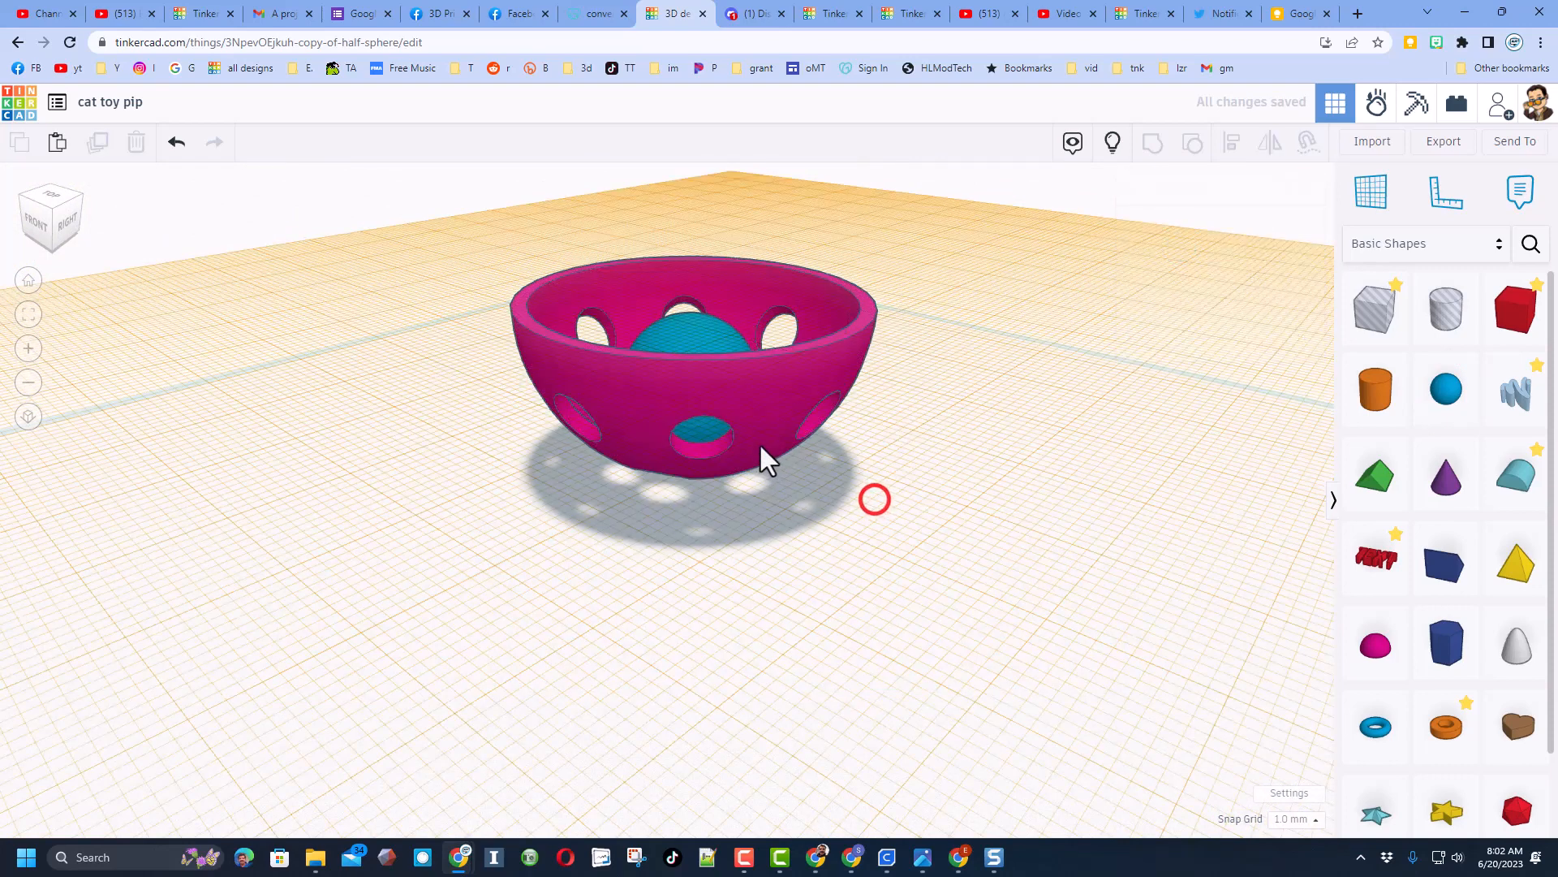
left_click(706, 338)
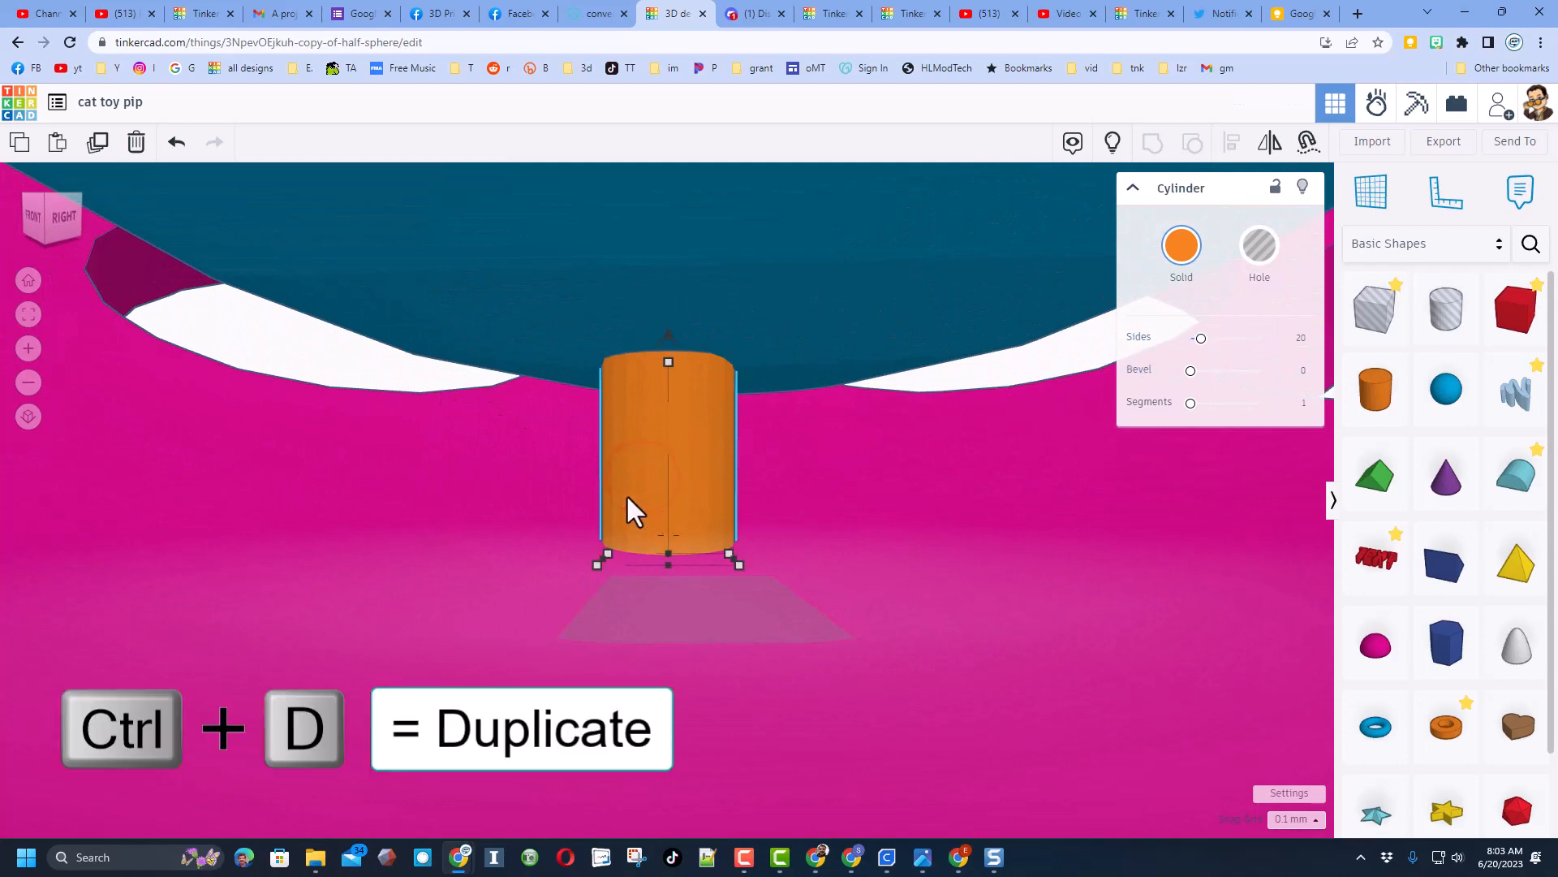
Step: Duplicate the orange cylinder peg with Ctrl+D and position each copy under the blue ball
key("ctrl+d")
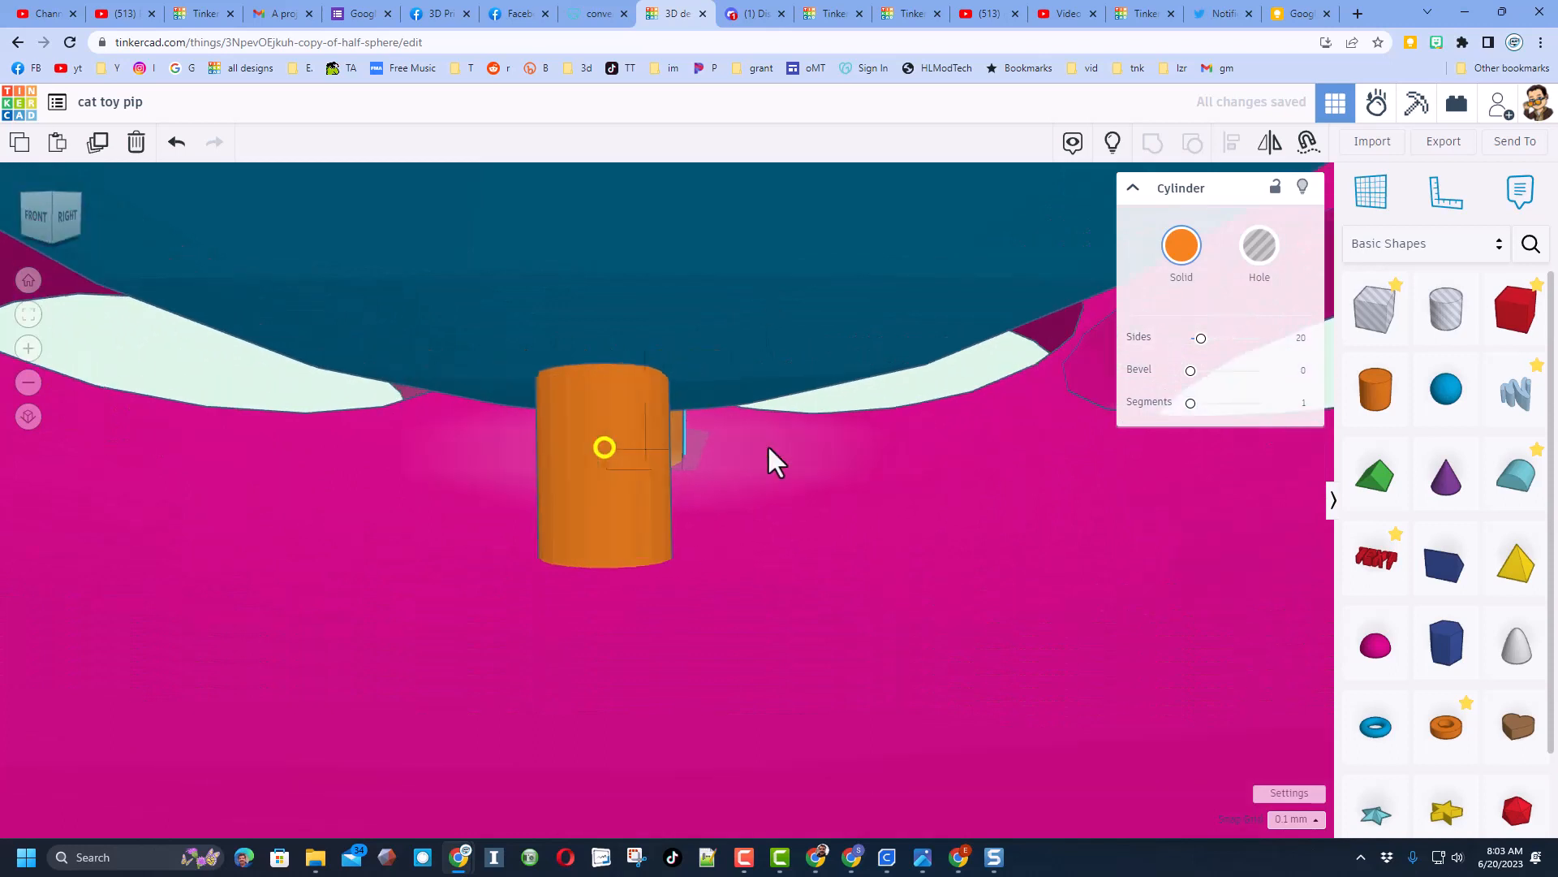
key("ctrl+d")
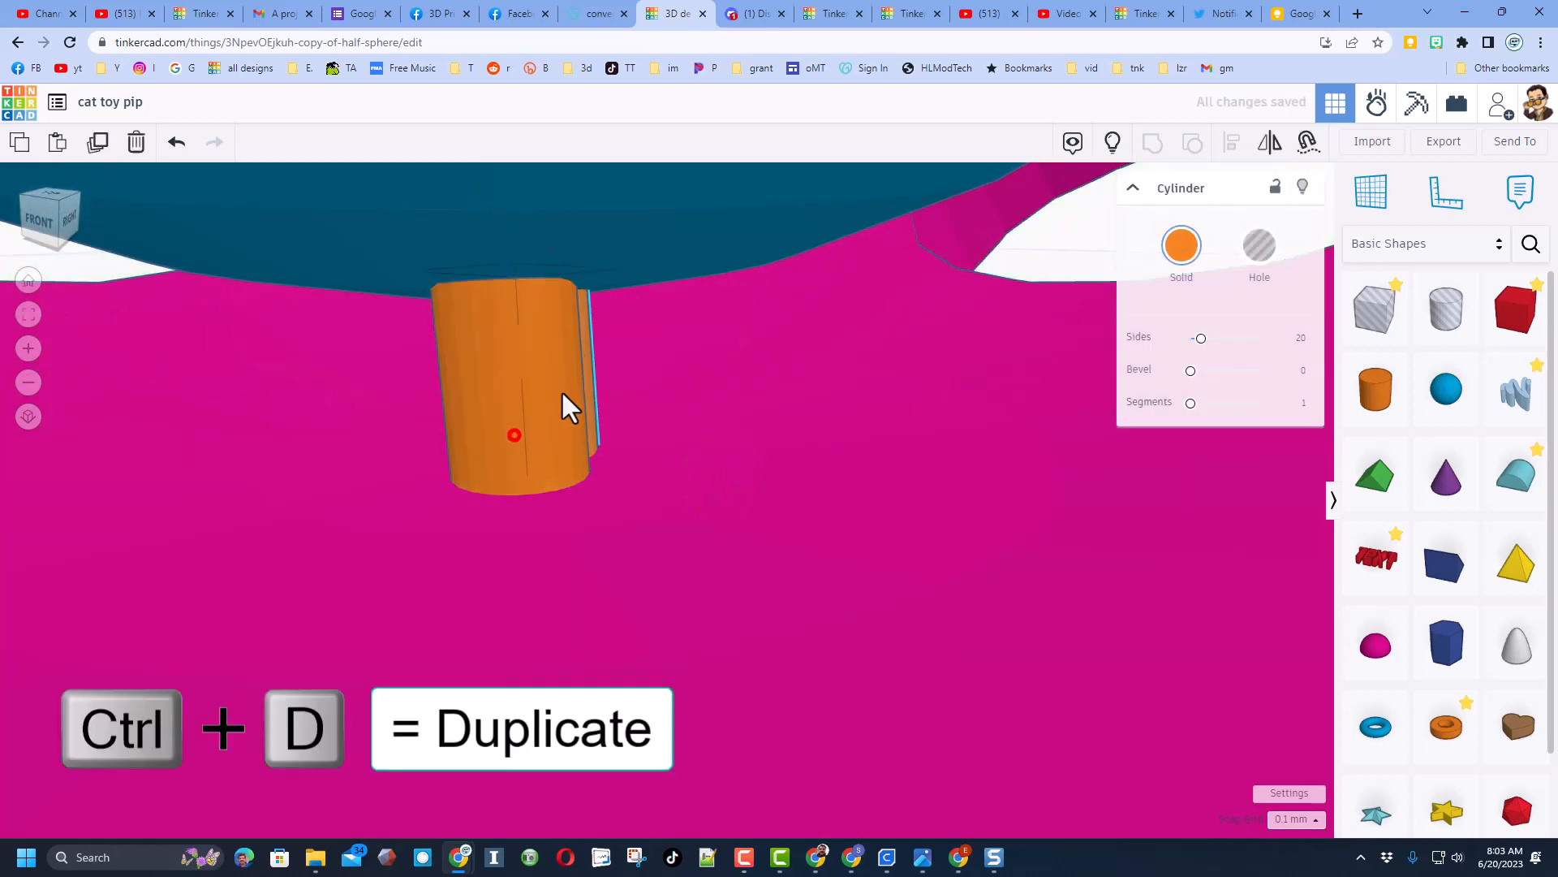
key("ctrl+d")
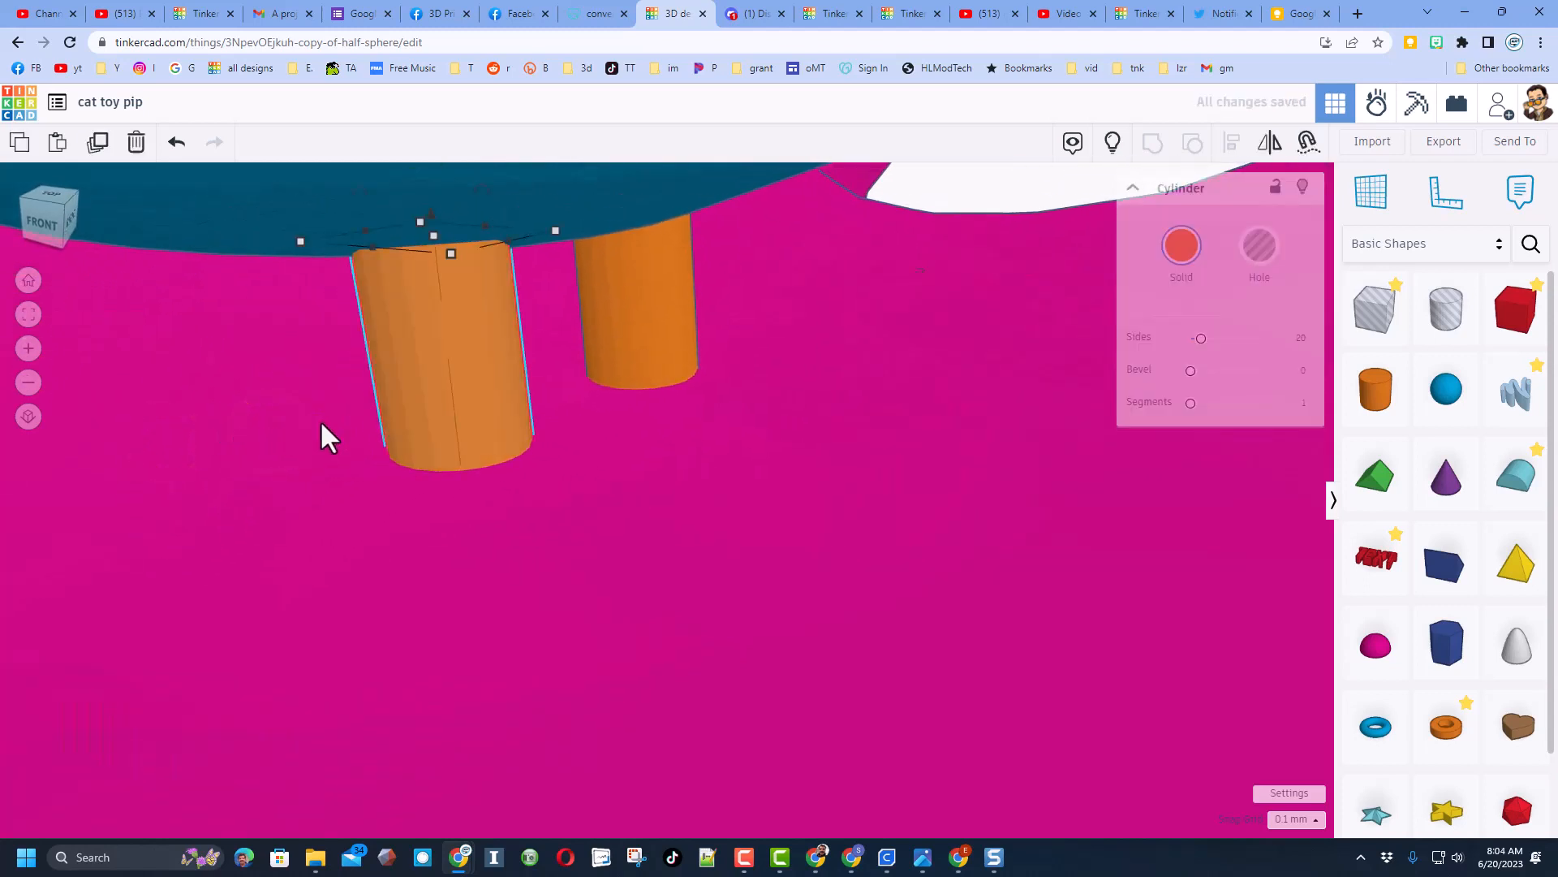
key("c")
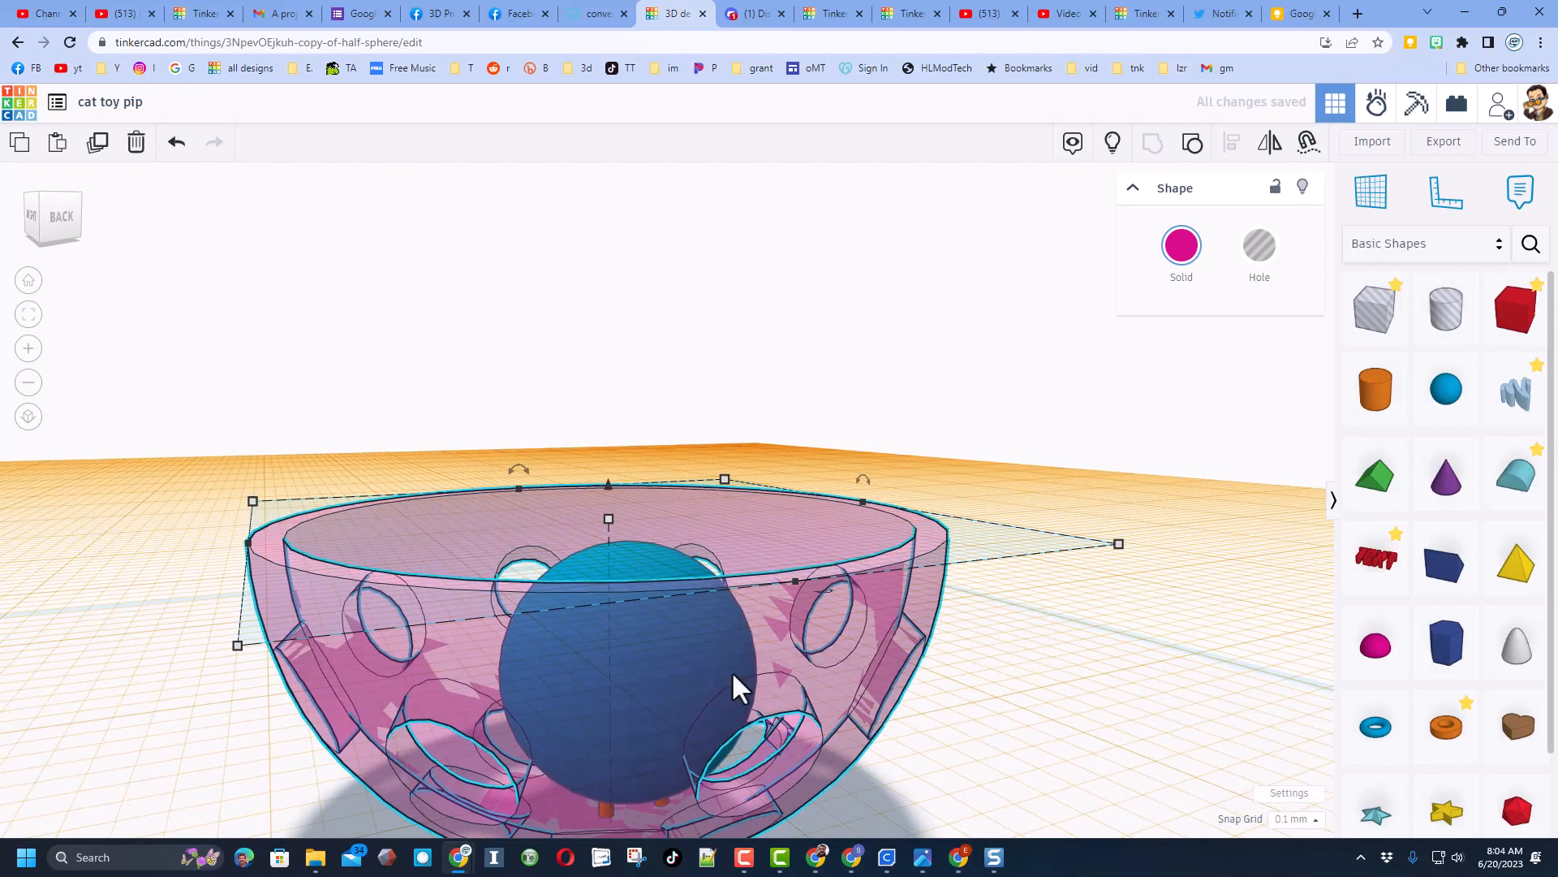
Step: Check the pegs under the ball, then switch over to UltiMaker Cura with the Sovol SV06 plate
left_click_drag(735, 685, 617, 596)
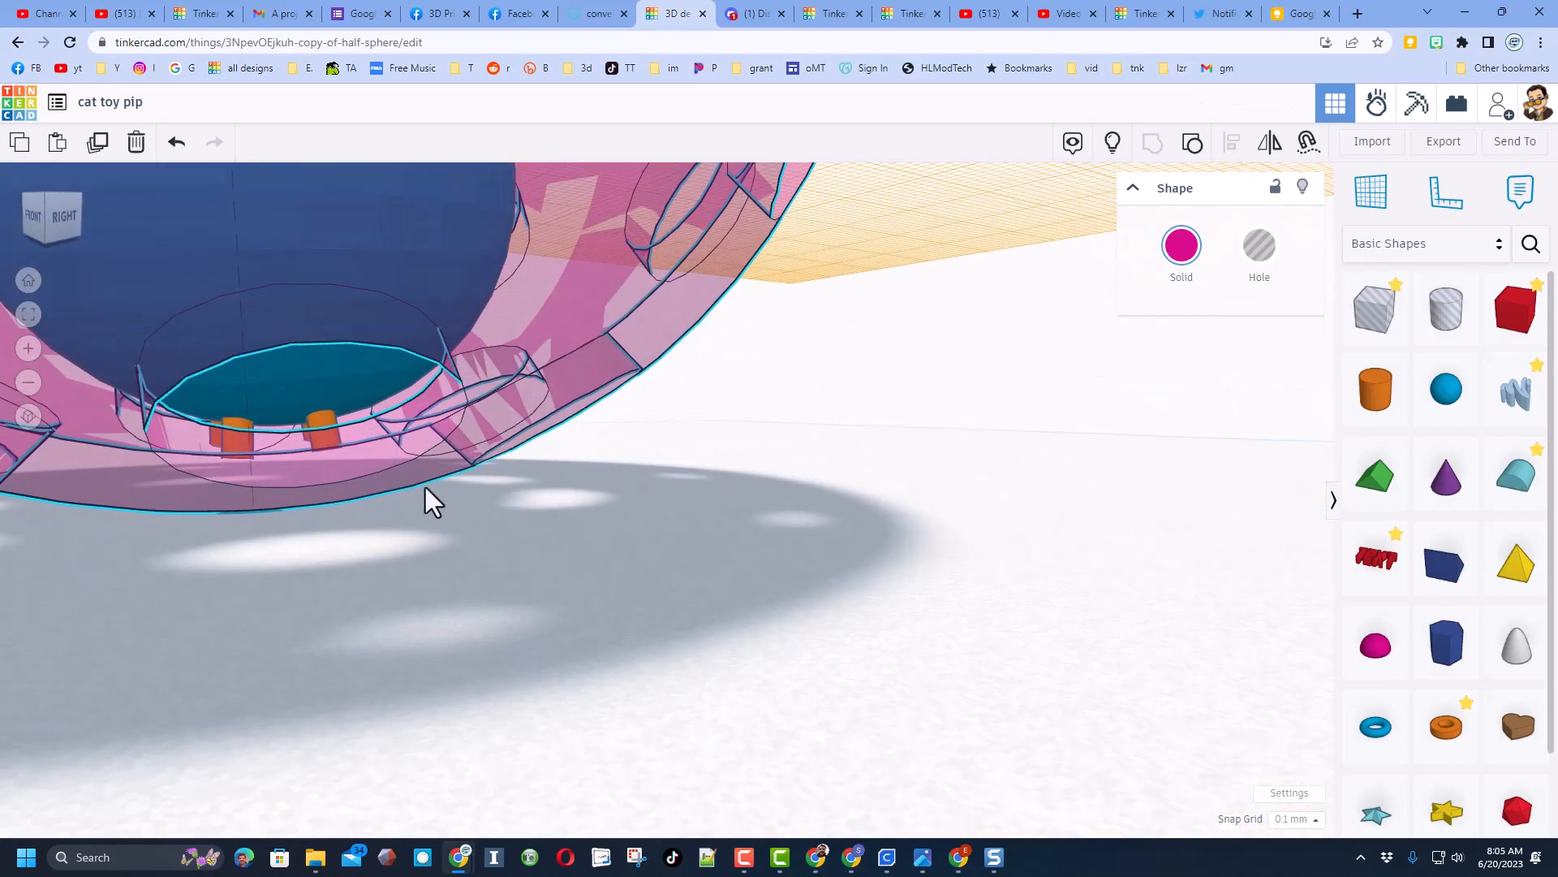
left_click(236, 429)
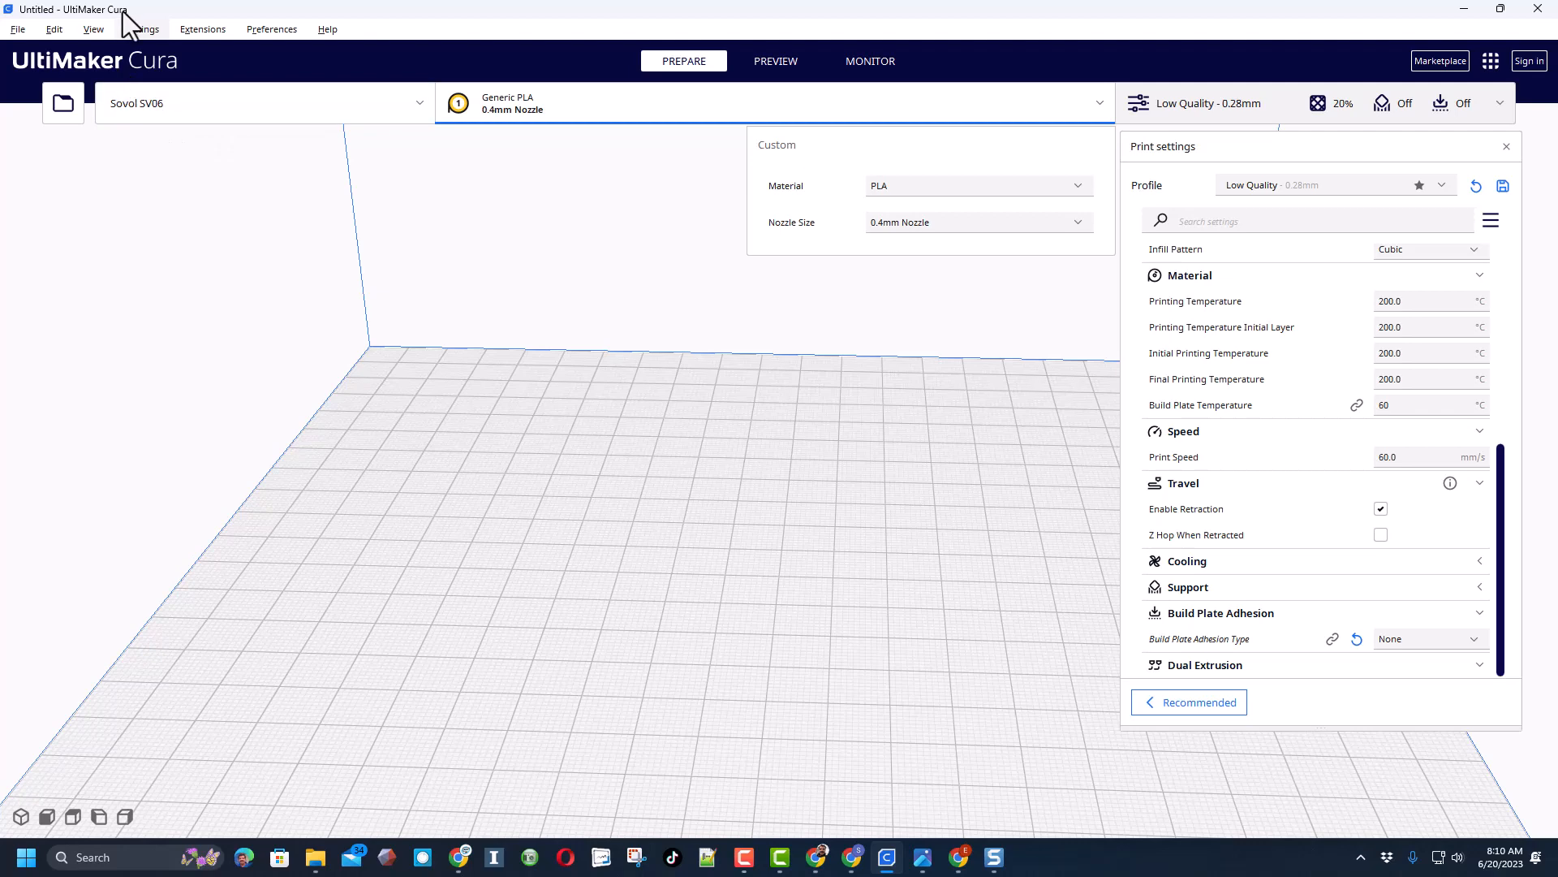
Step: Load the cat toy pip STL onto the build plate, slicing to about 41 minutes and 9 g
left_click(63, 102)
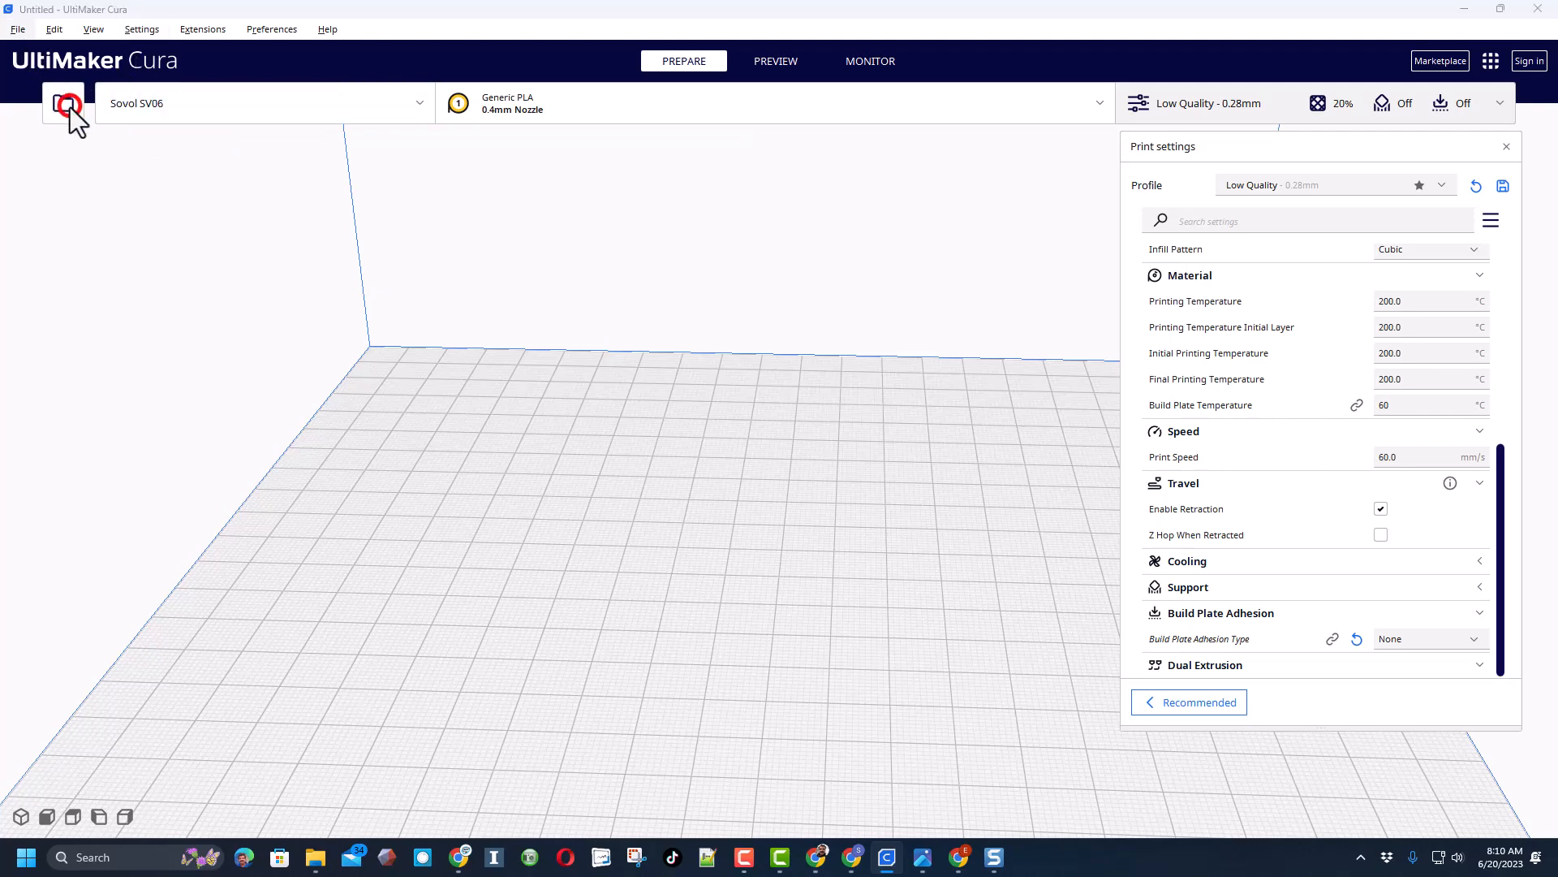
left_click(68, 104)
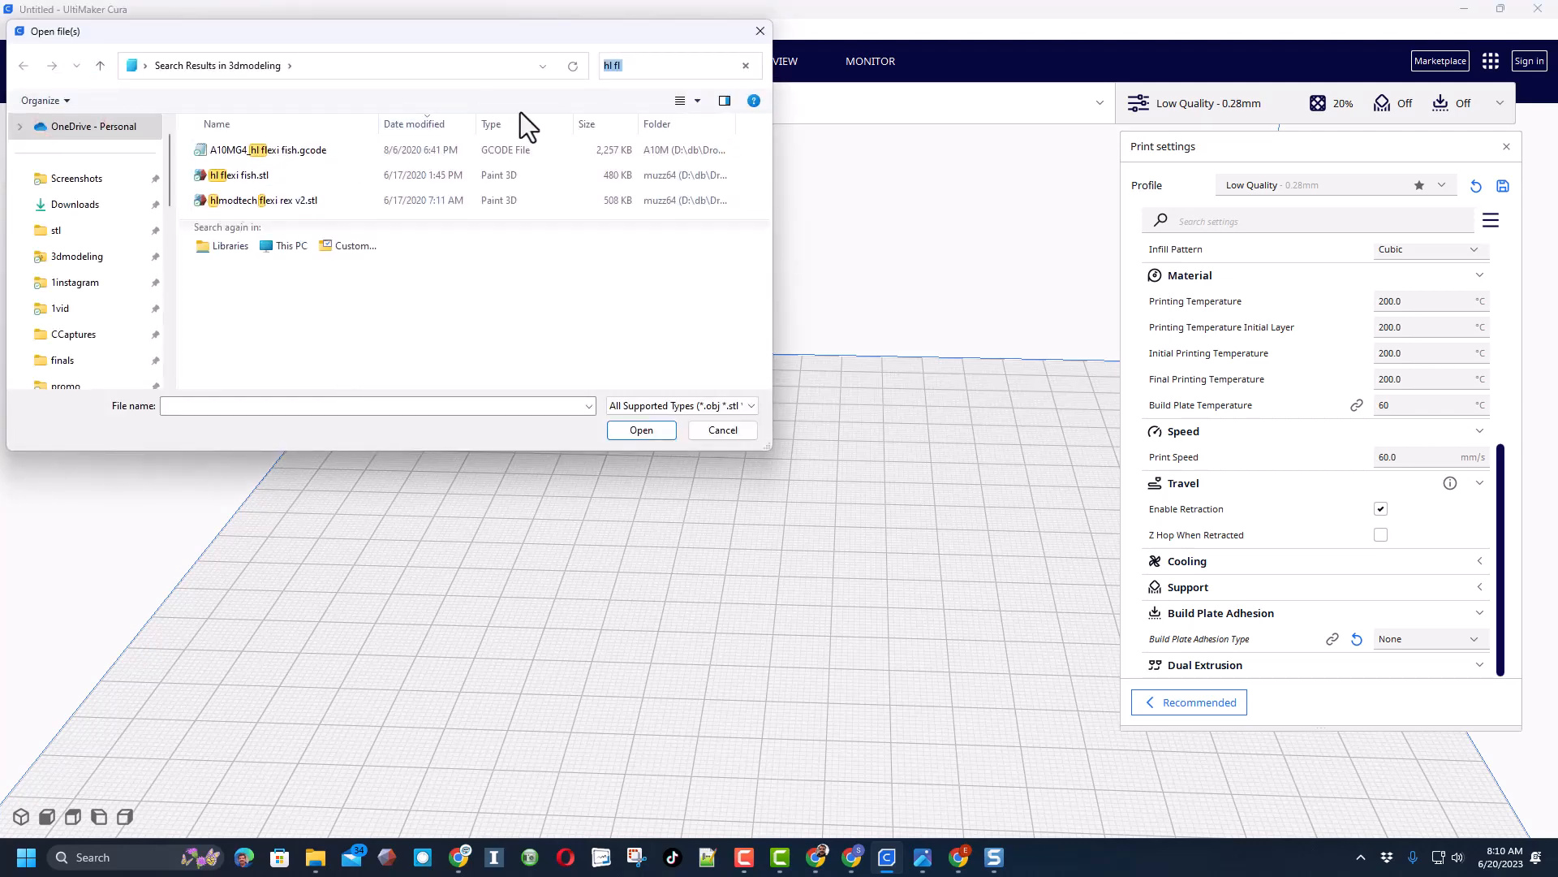
left_click(745, 65)
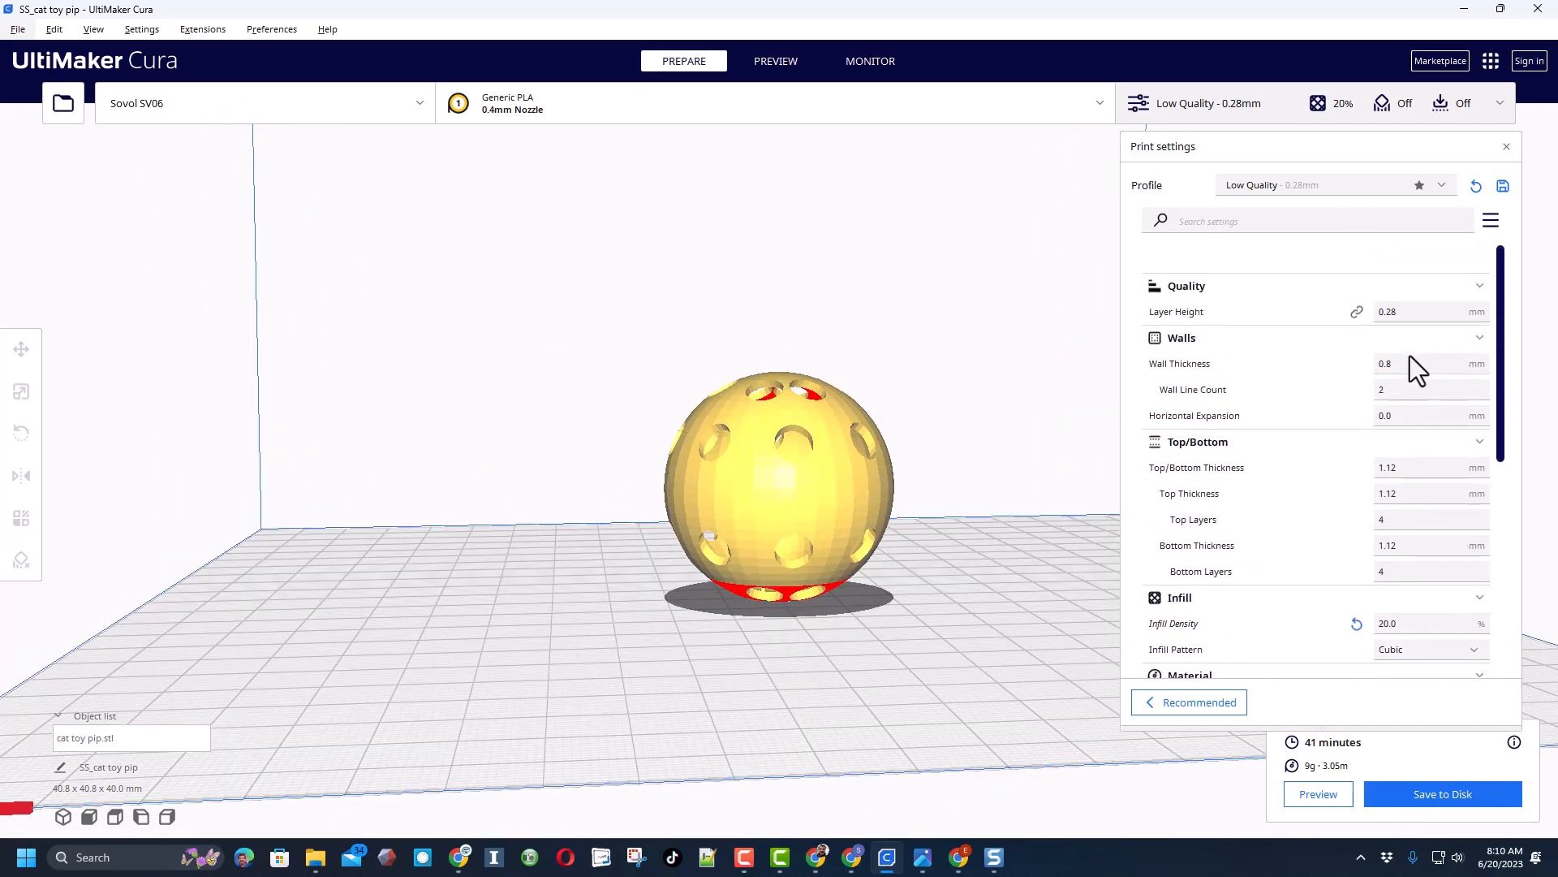
Step: Scroll the print settings down to the Build Plate Adhesion Type options
scroll("down", 3)
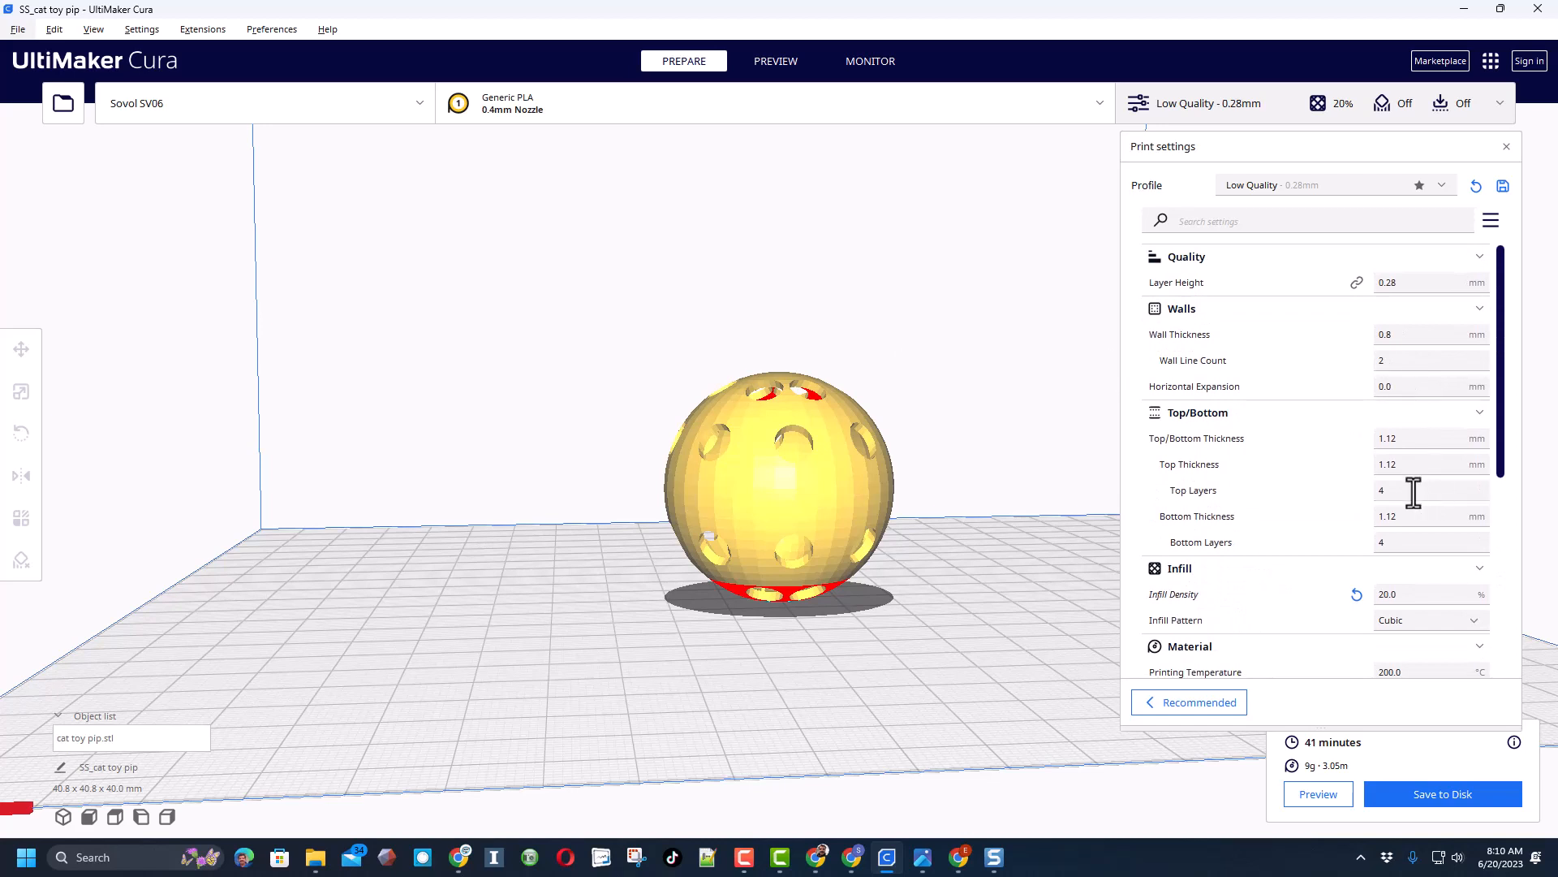
scroll("down", 3)
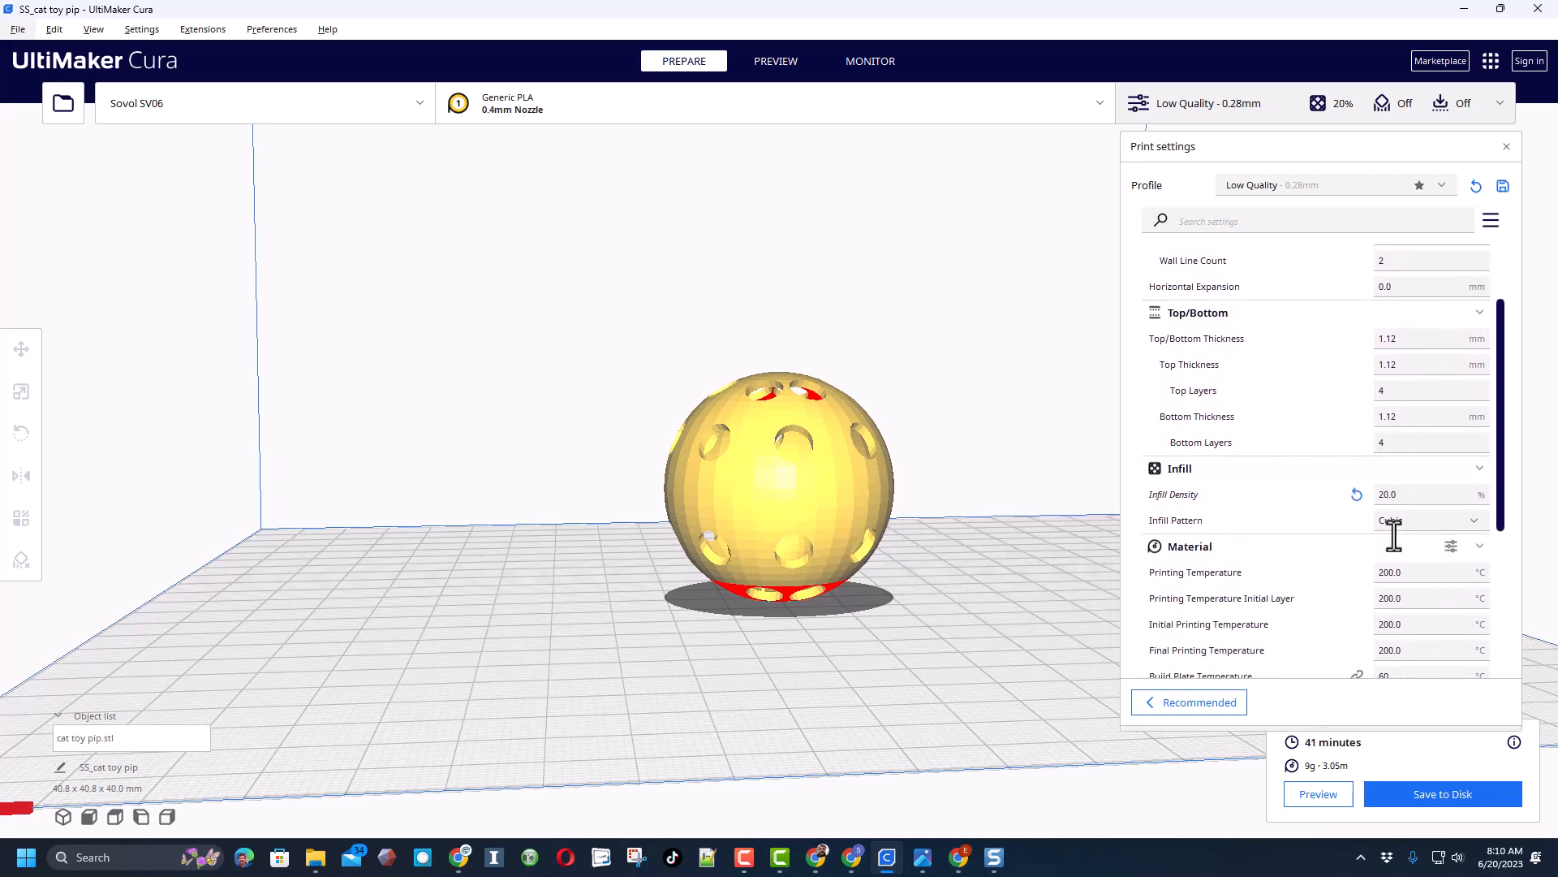
scroll("down", 3)
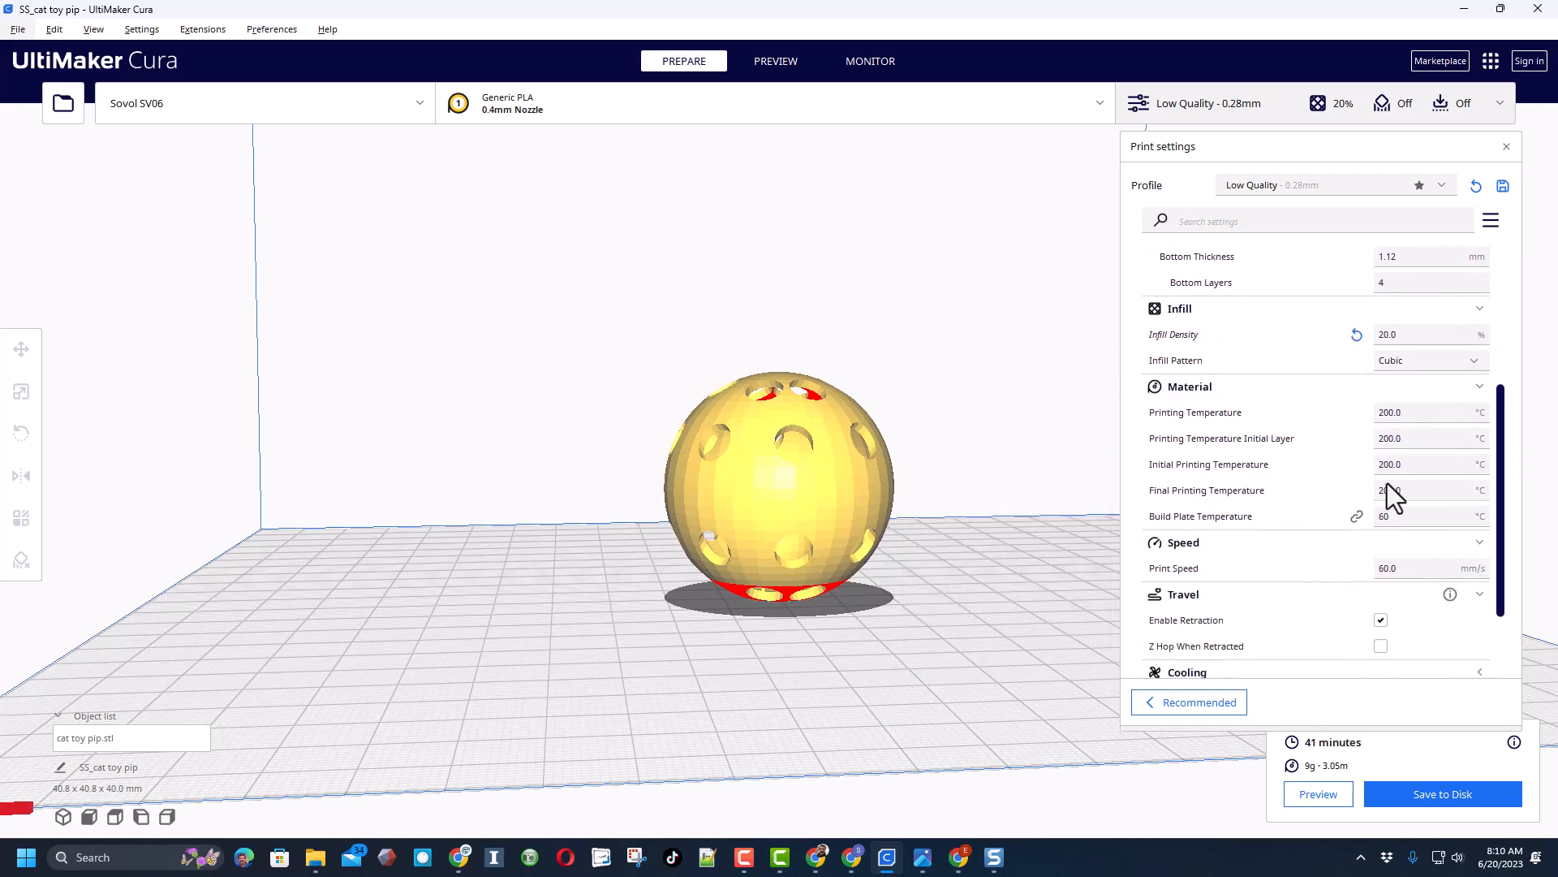
scroll("down", 3)
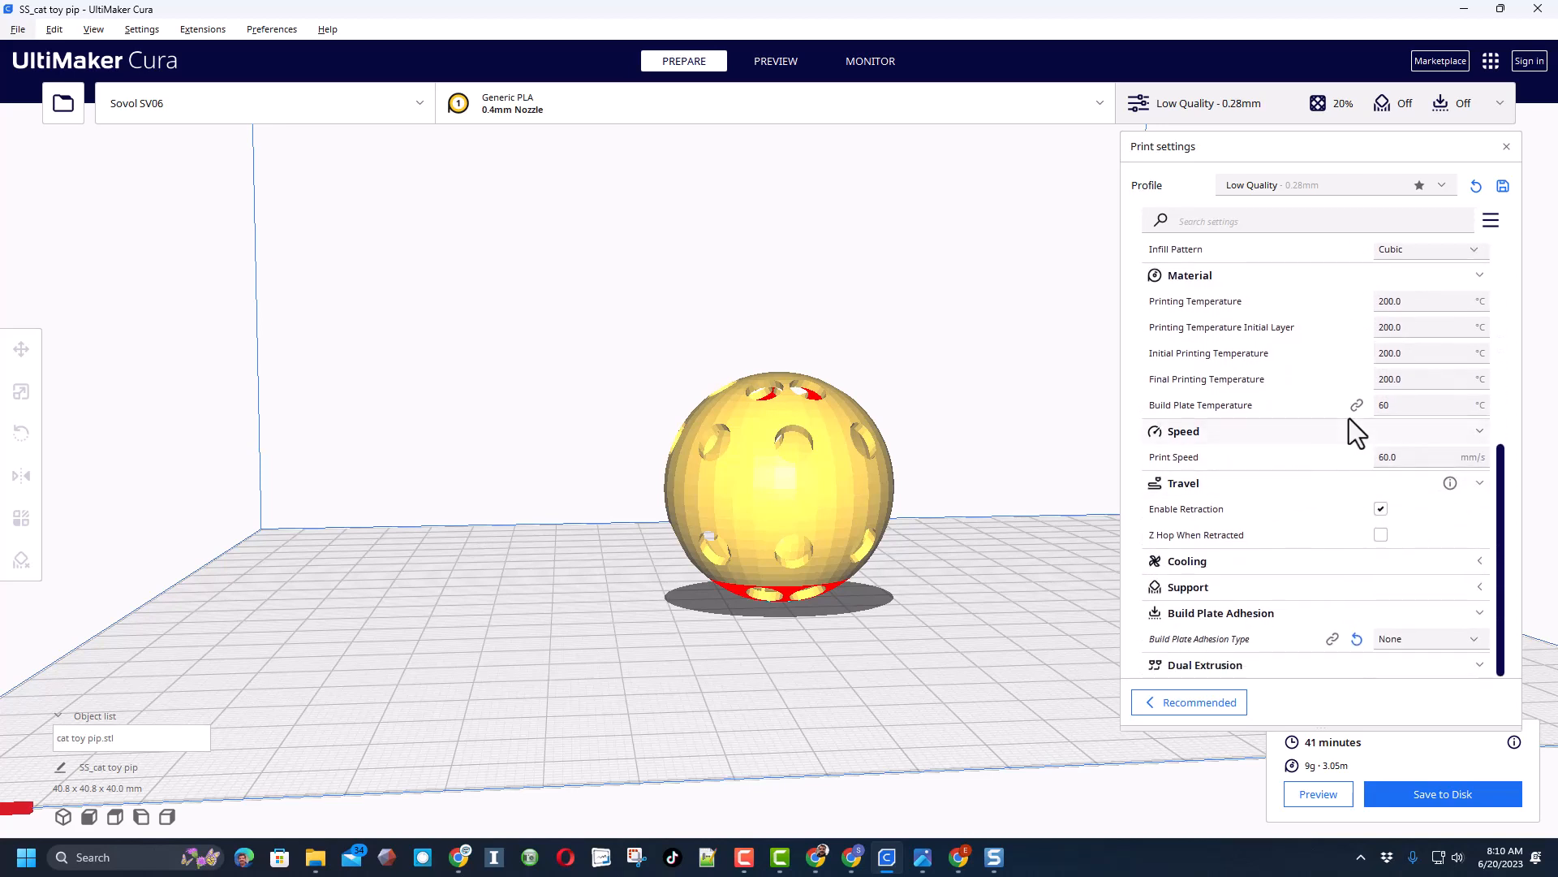
left_click(1429, 638)
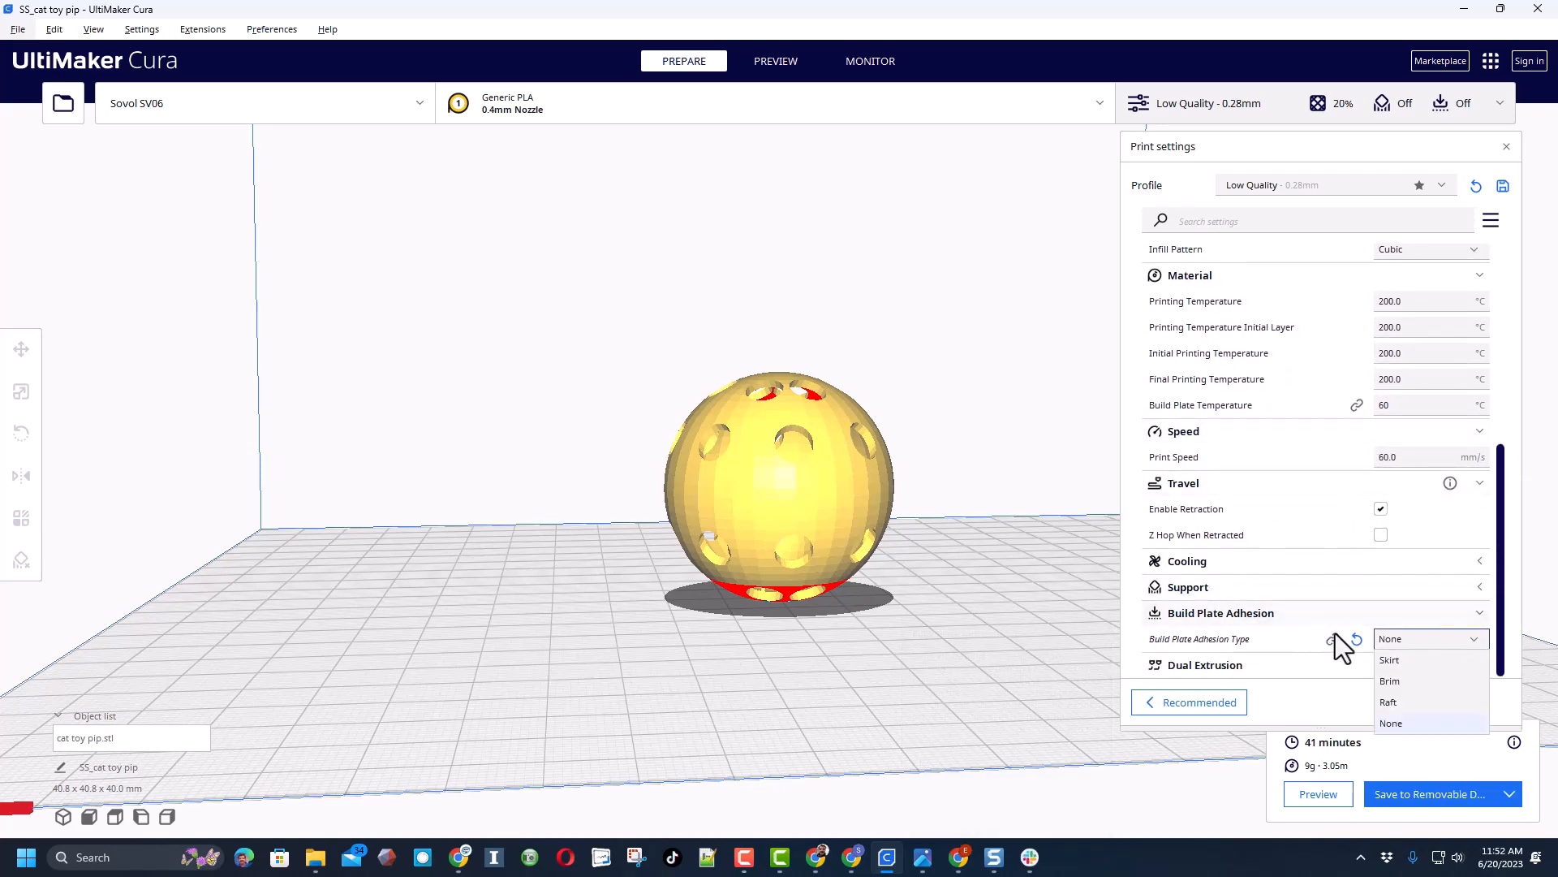
Step: Set adhesion to Raft with a 3 mm extra margin and save the G-code to the removable drive
left_click(1388, 701)
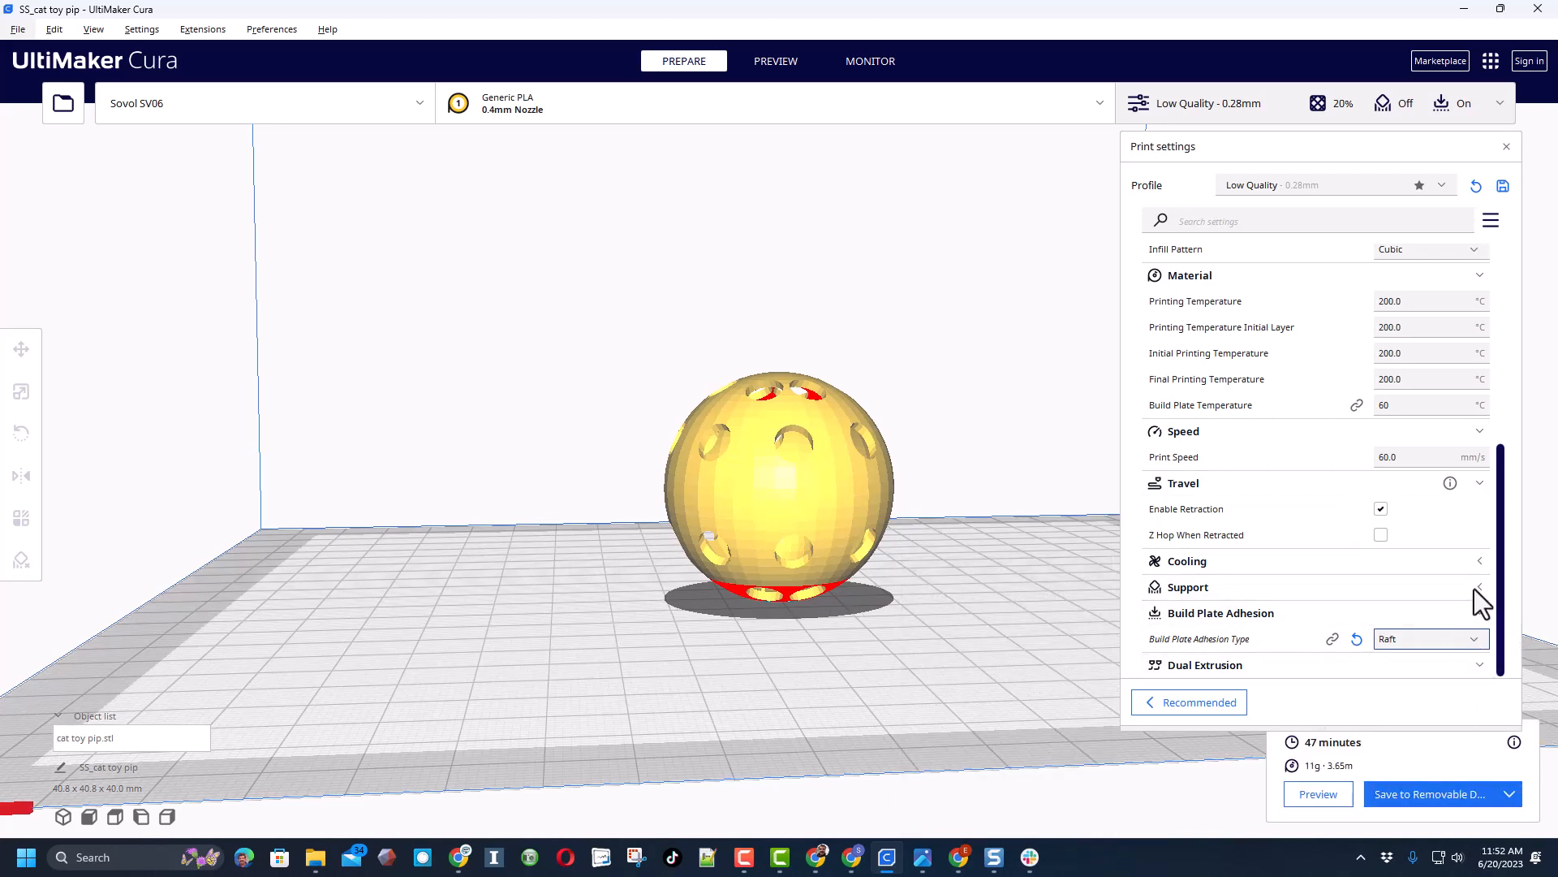
type("raft")
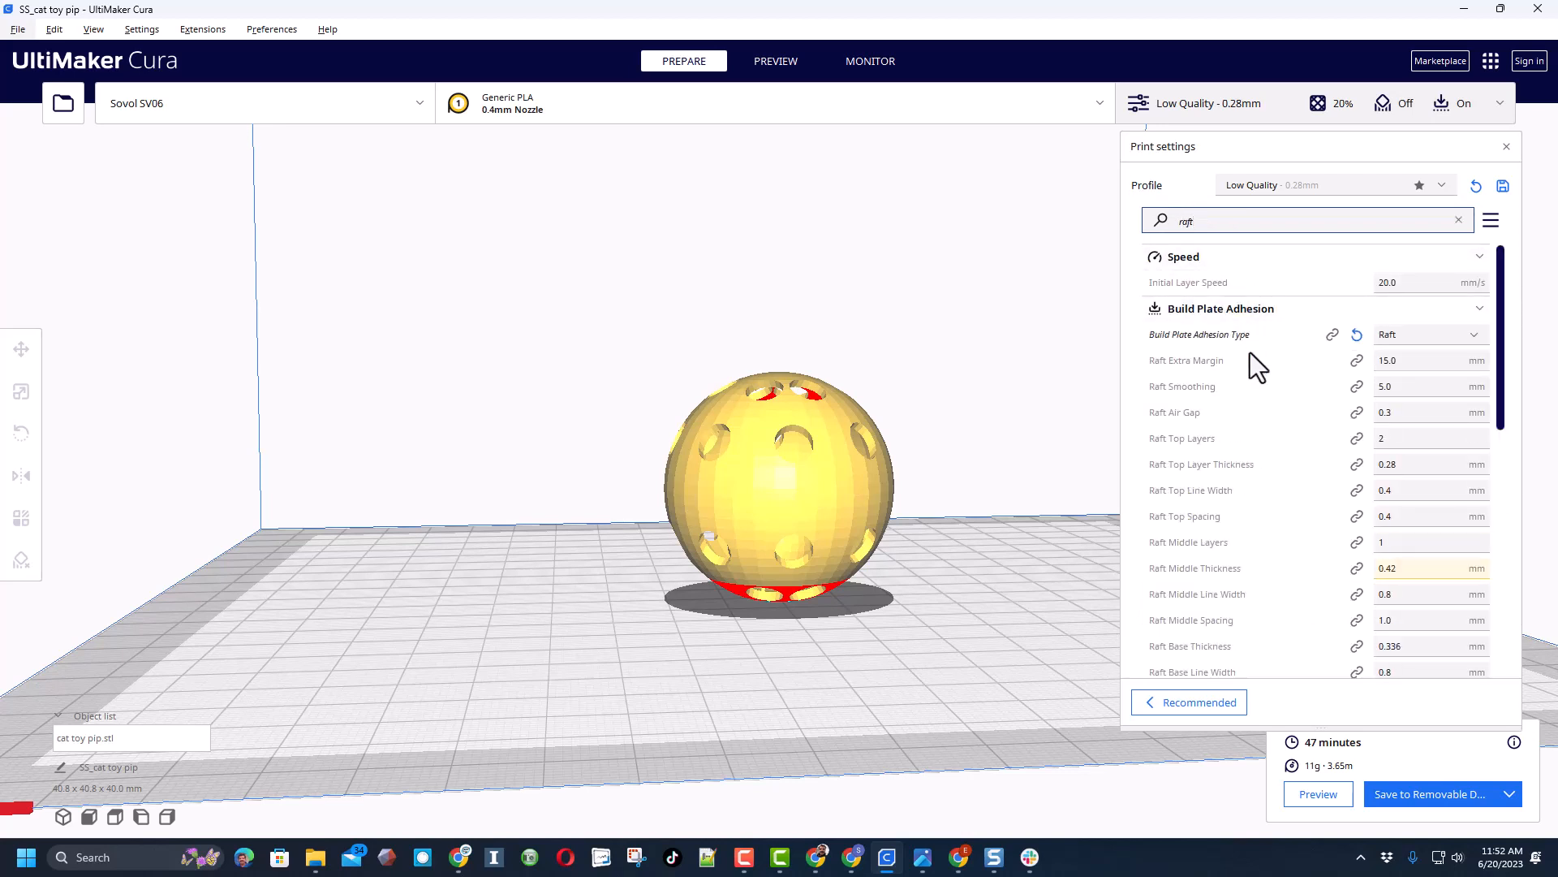
mouse_move(1392, 360)
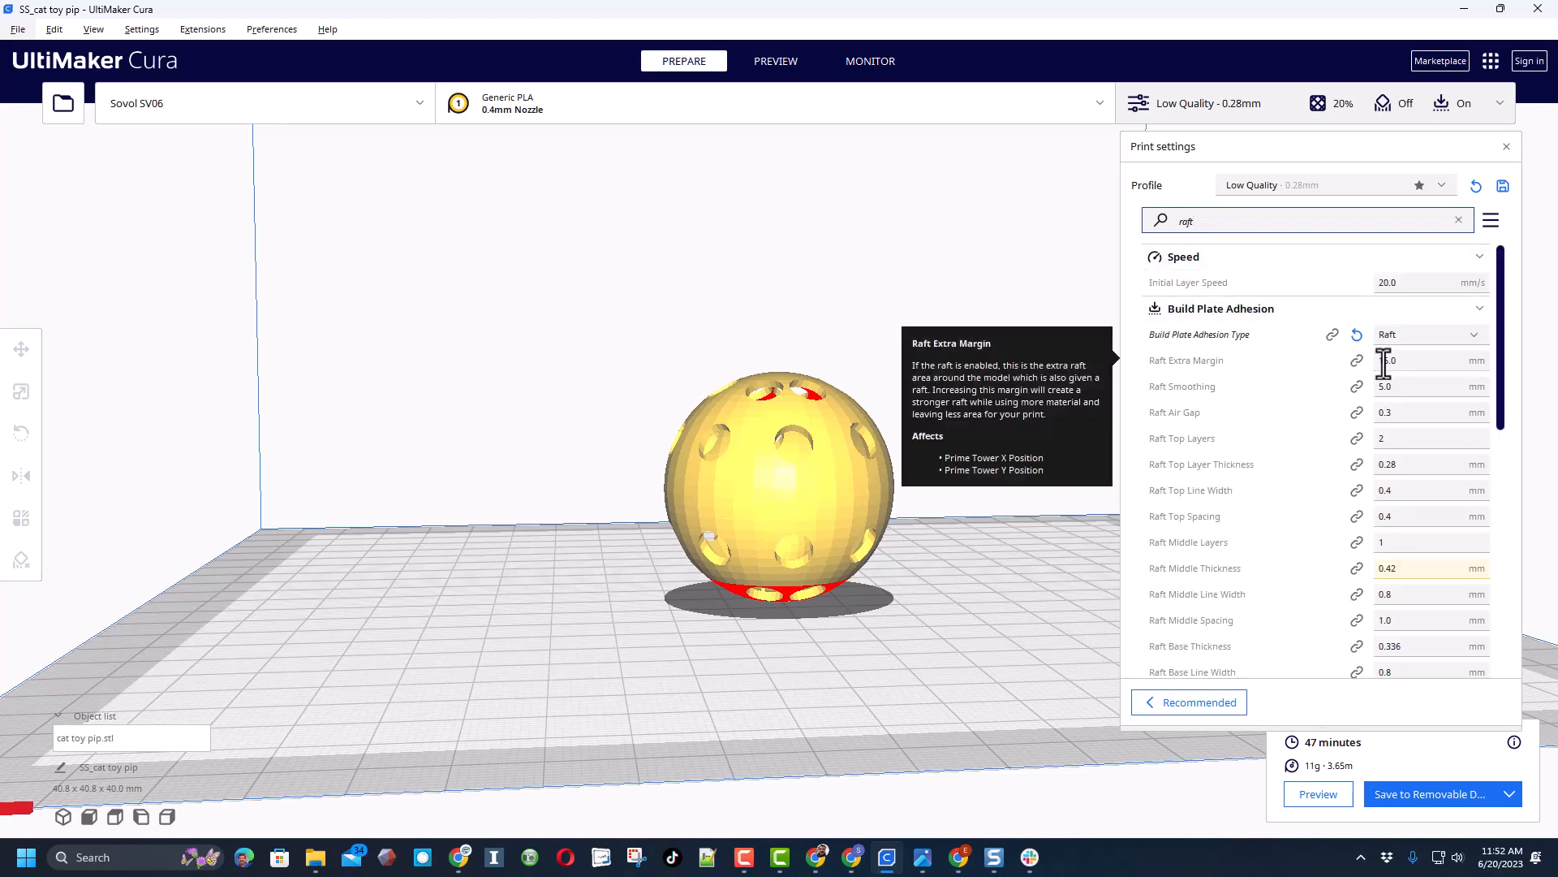
left_click(1422, 360)
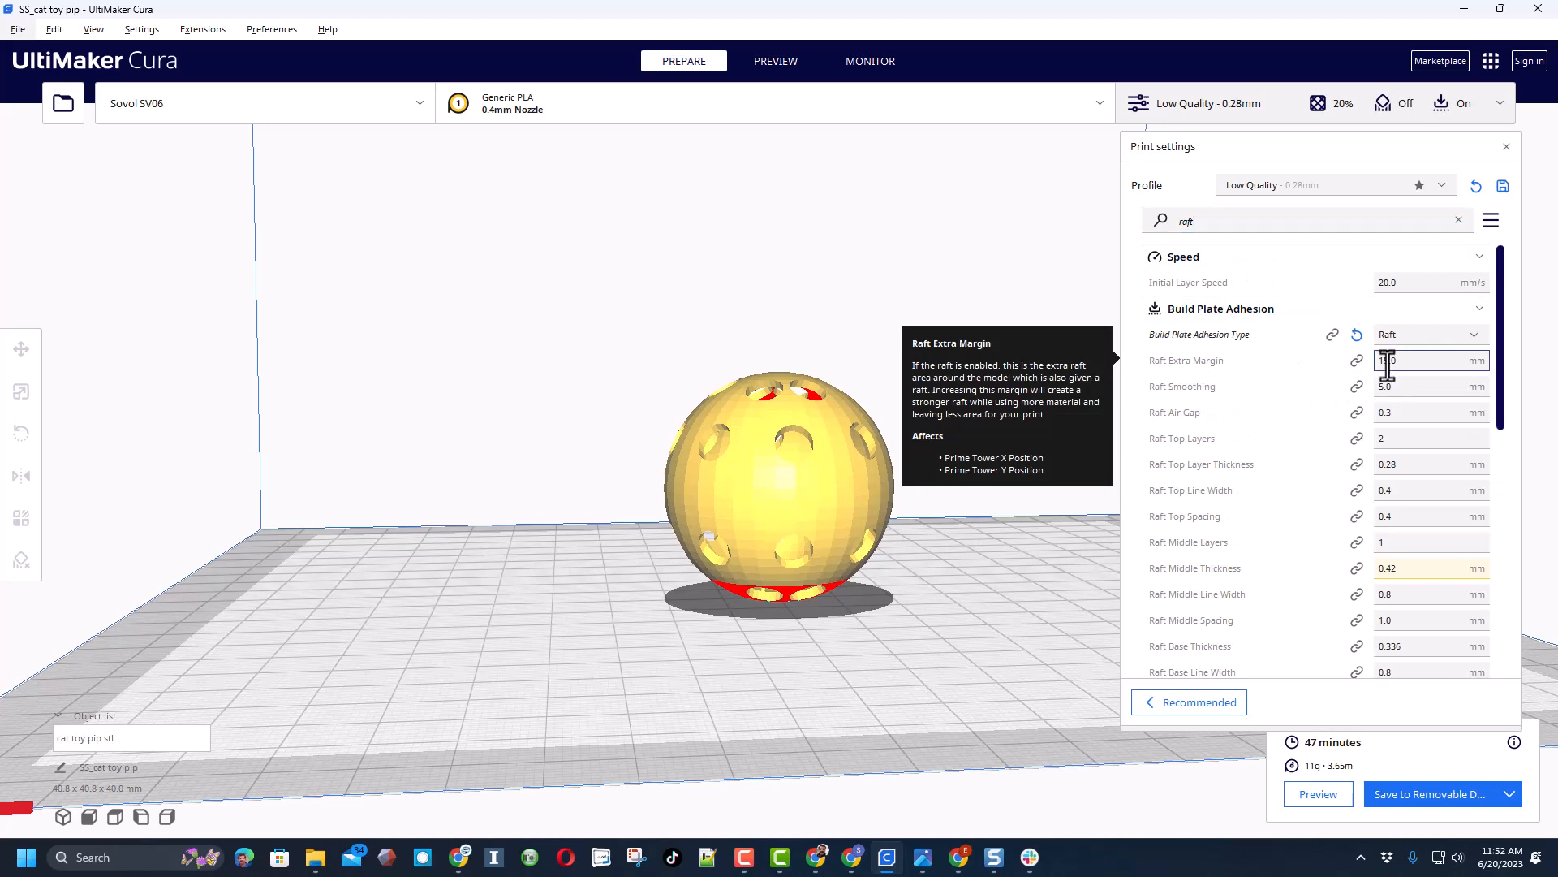
type("3")
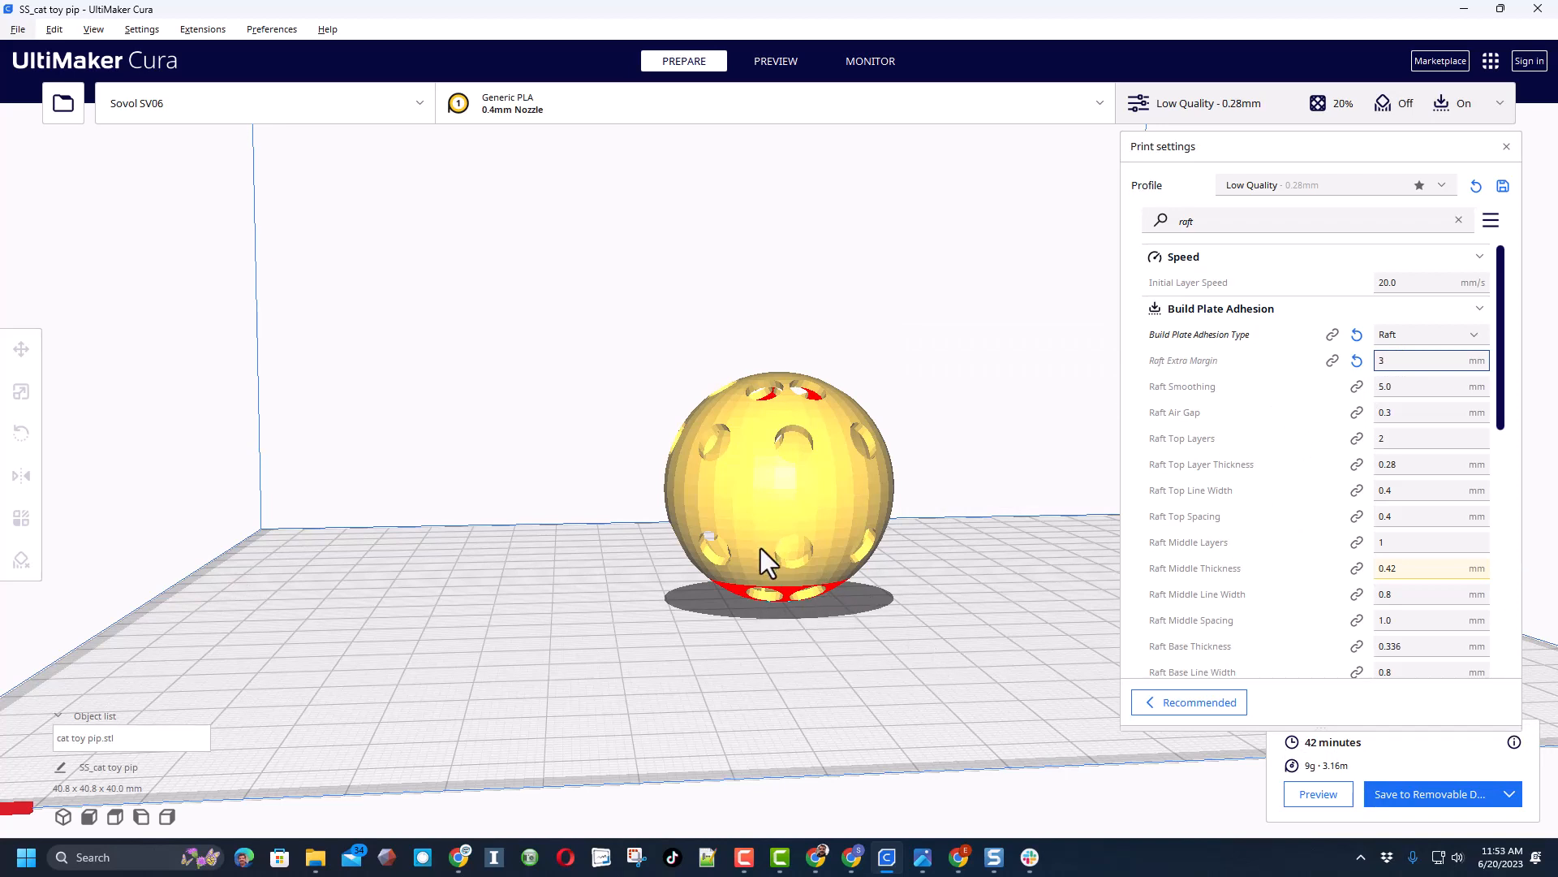
mouse_move(1495, 834)
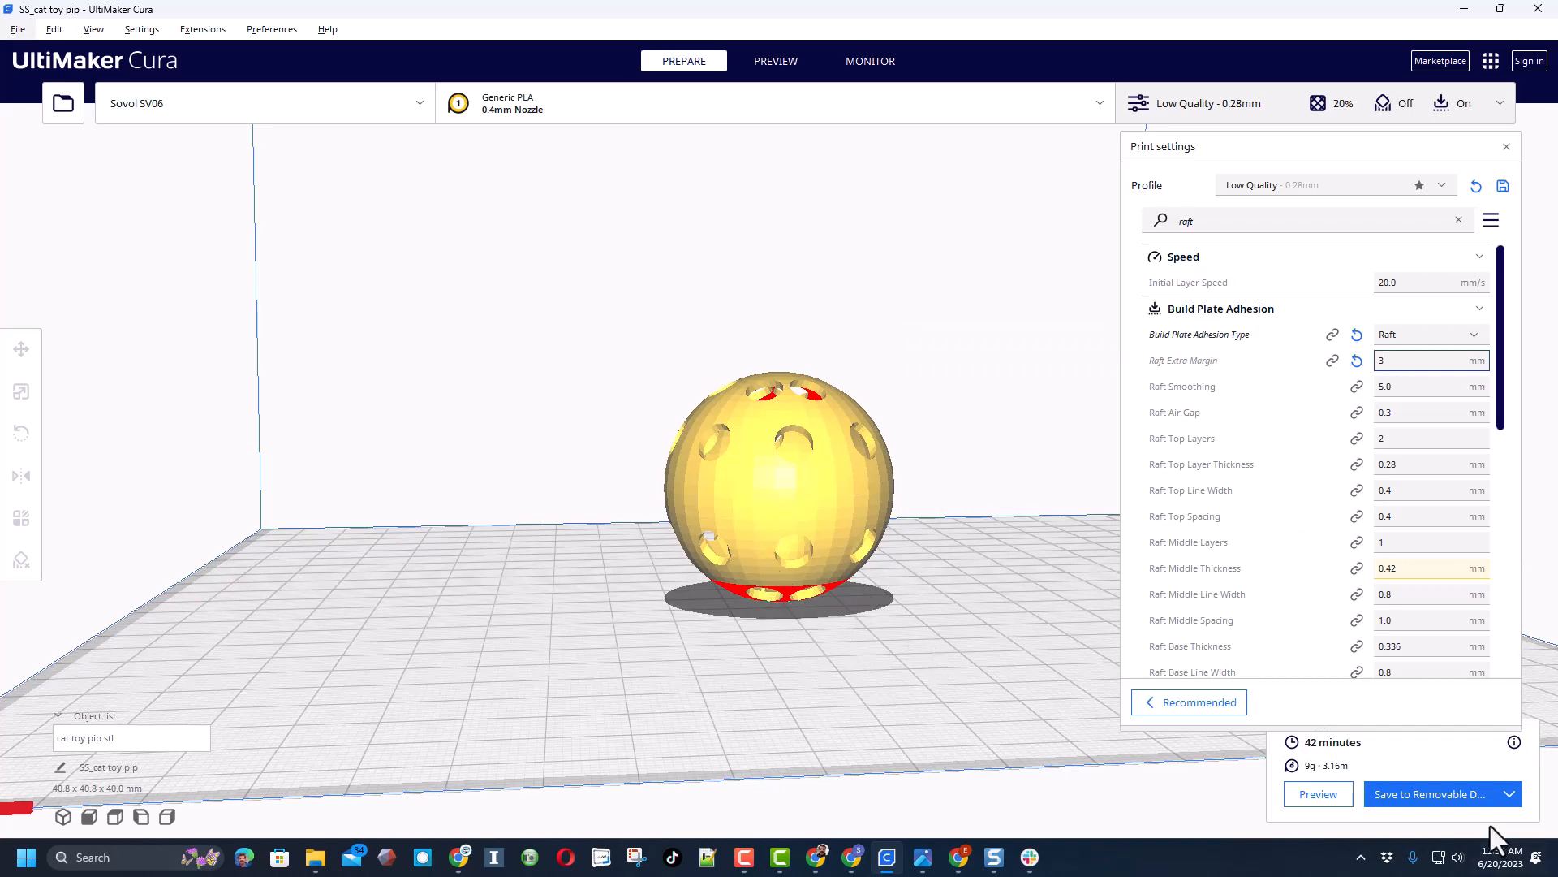
left_click(1428, 793)
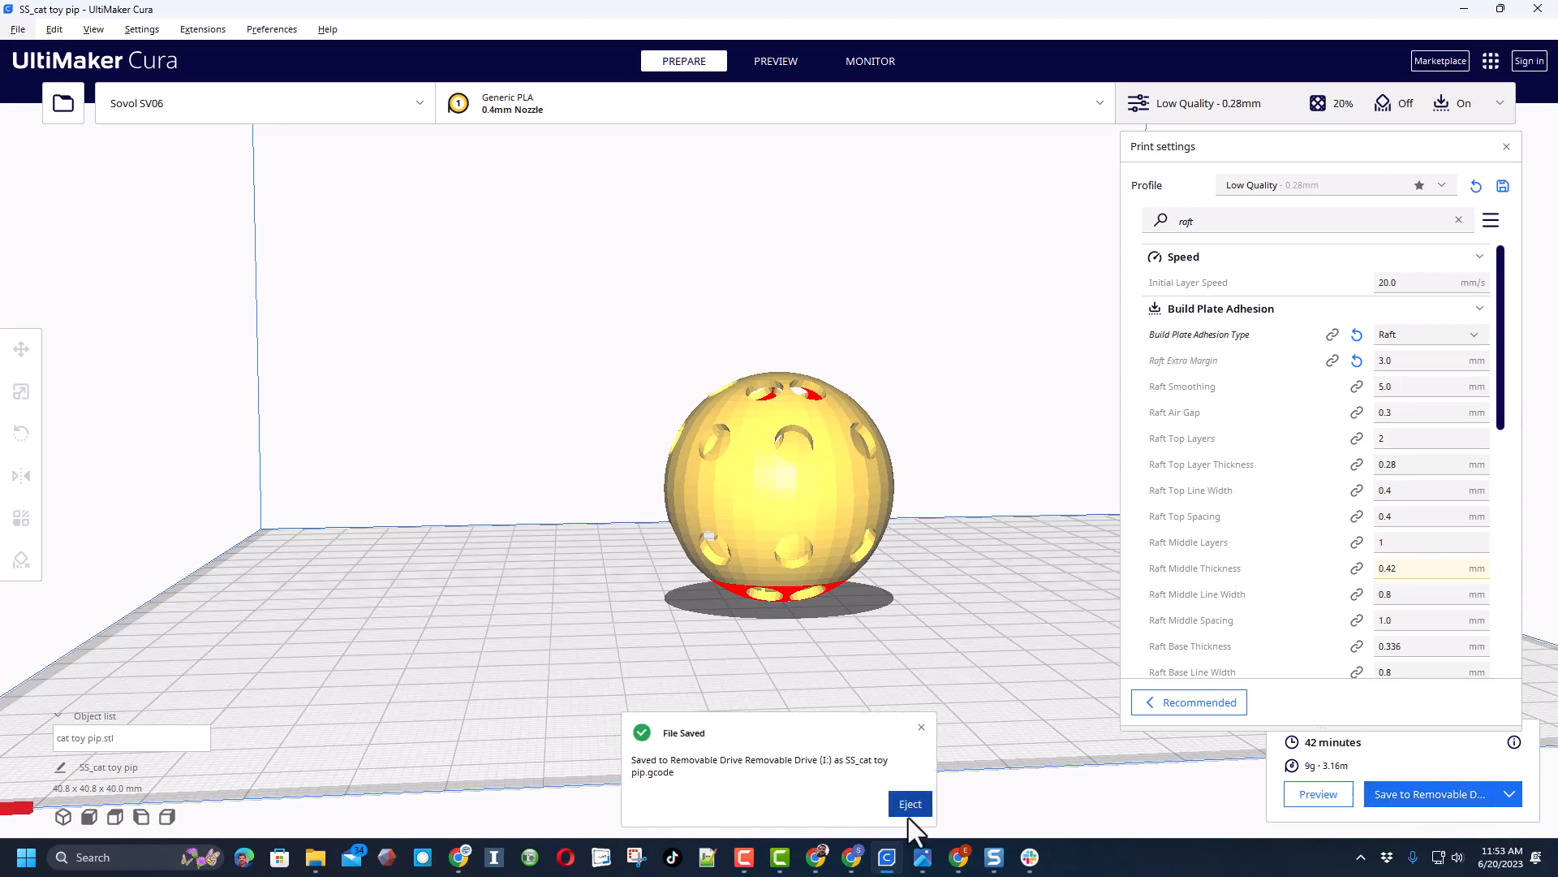
left_click(909, 804)
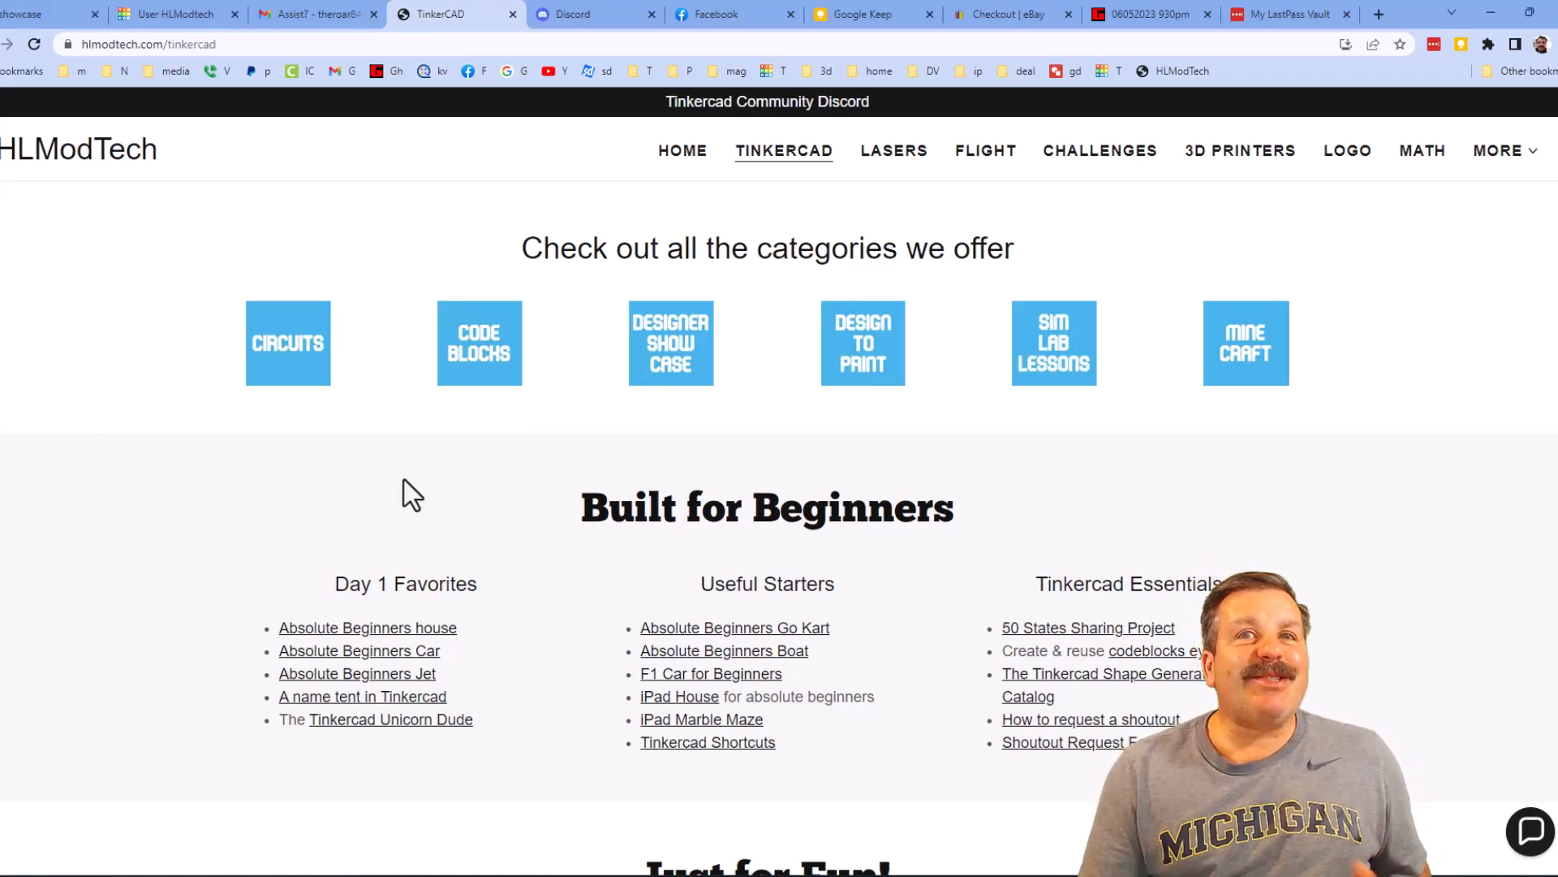
mouse_move(1336, 467)
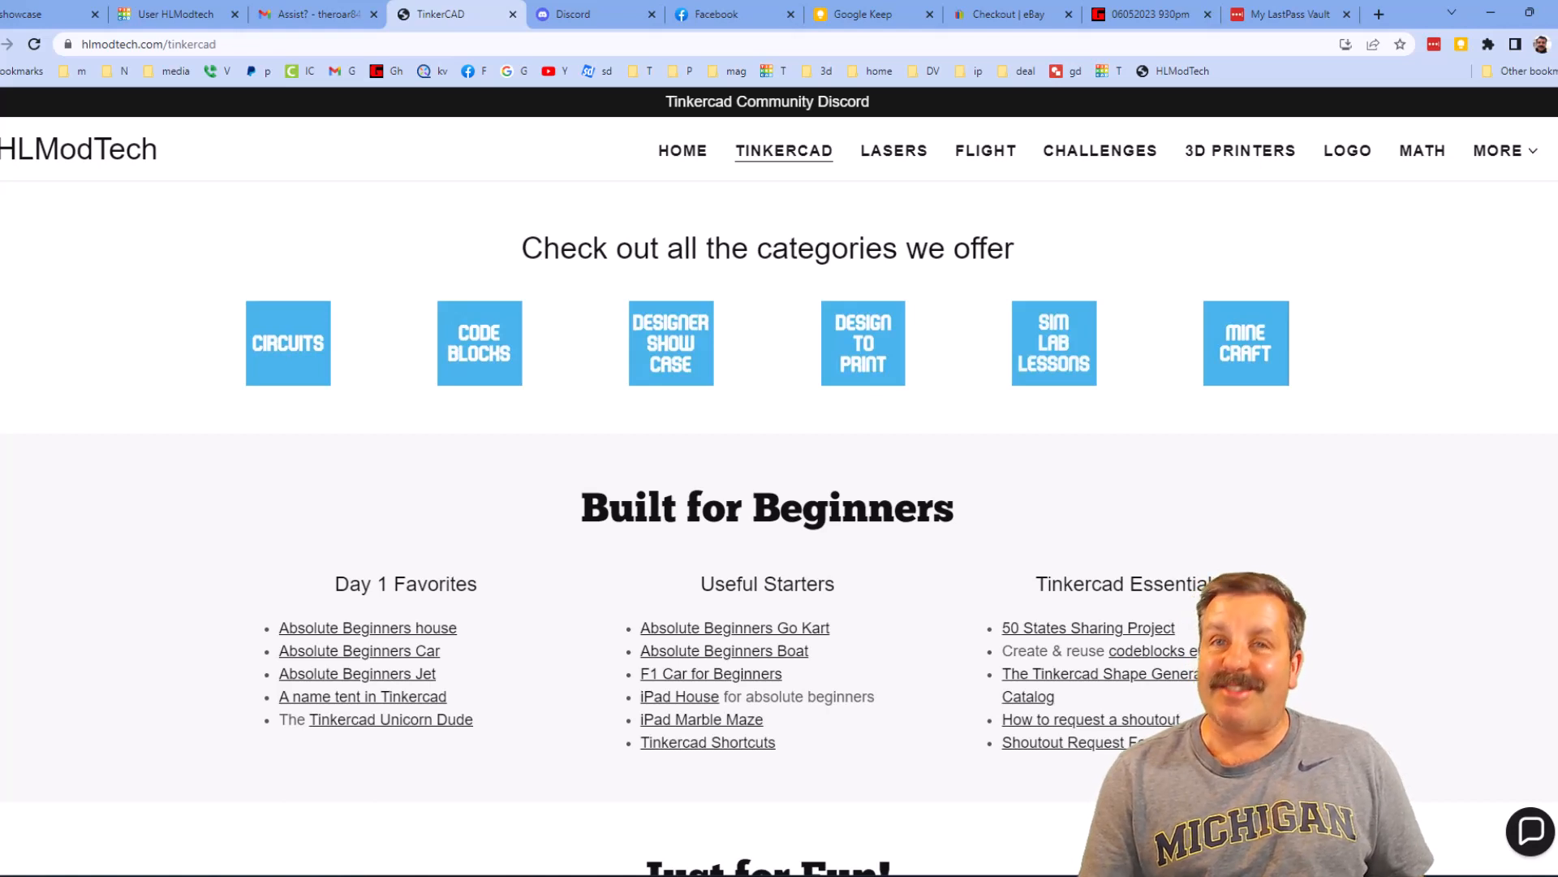
Step: Close the Discord tab and point out the Tinkercad Community Discord banner on hlmodtech.com
left_click(623, 14)
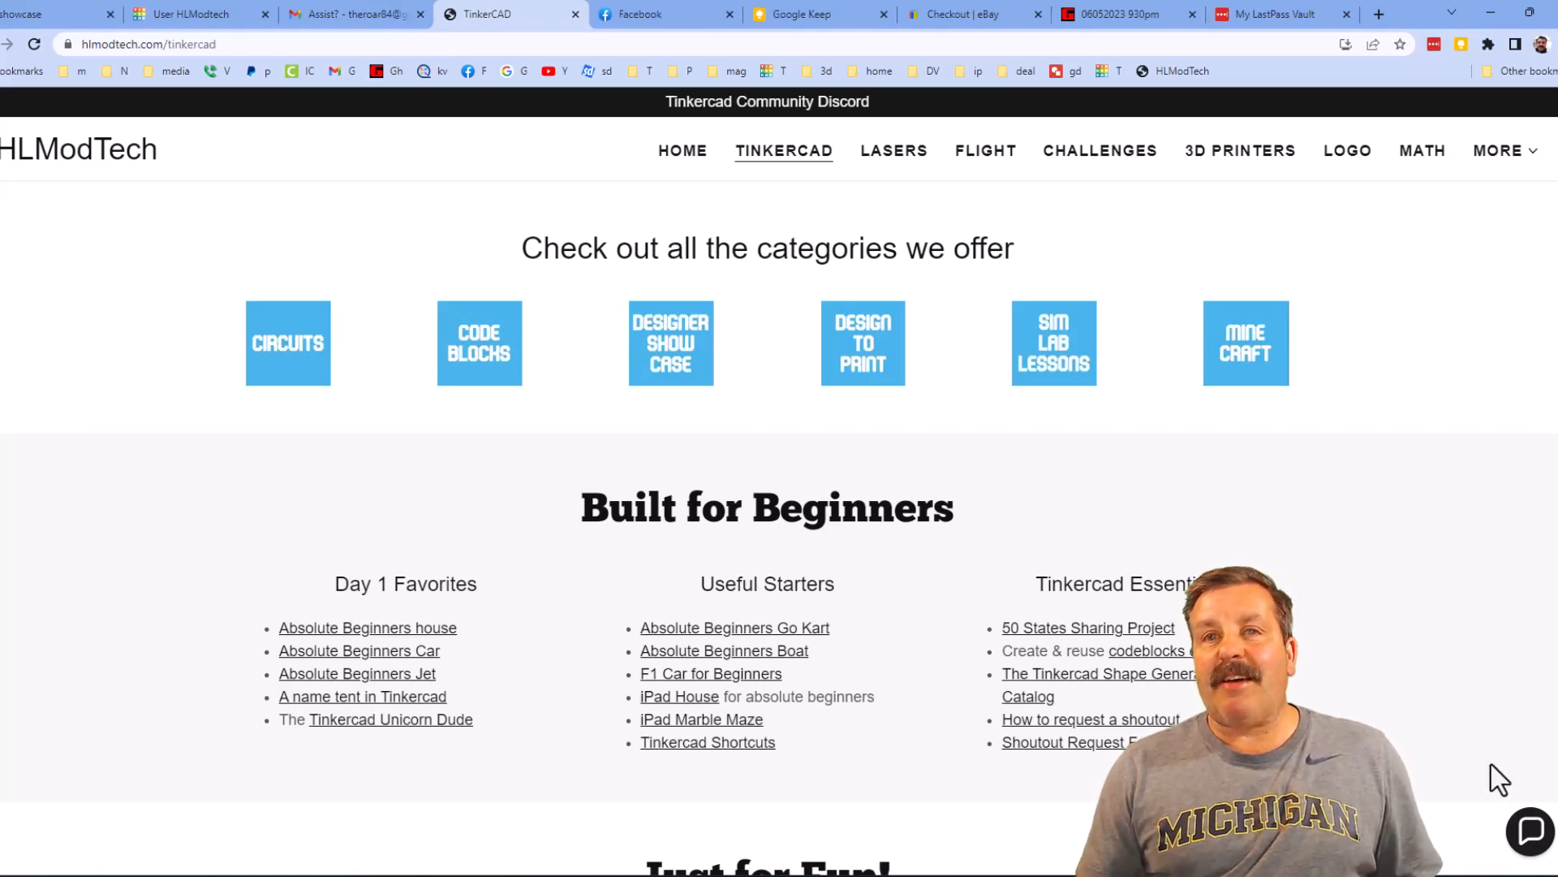
left_click(1528, 832)
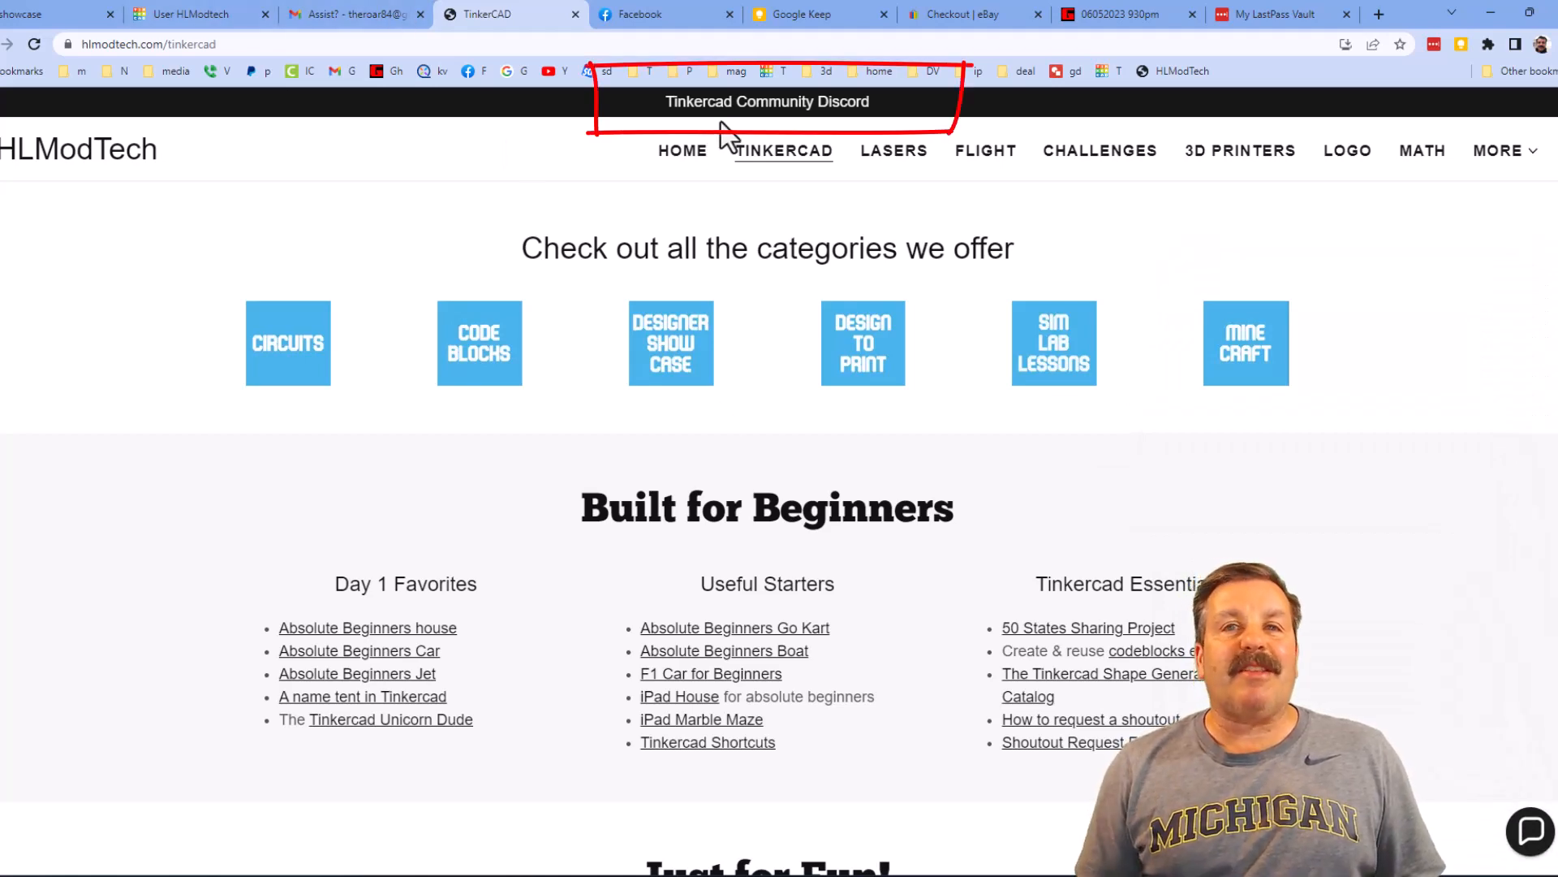
Step: Follow the banner to the Tinkercad Community Discord invite, then return to the HLModTech page
left_click(768, 101)
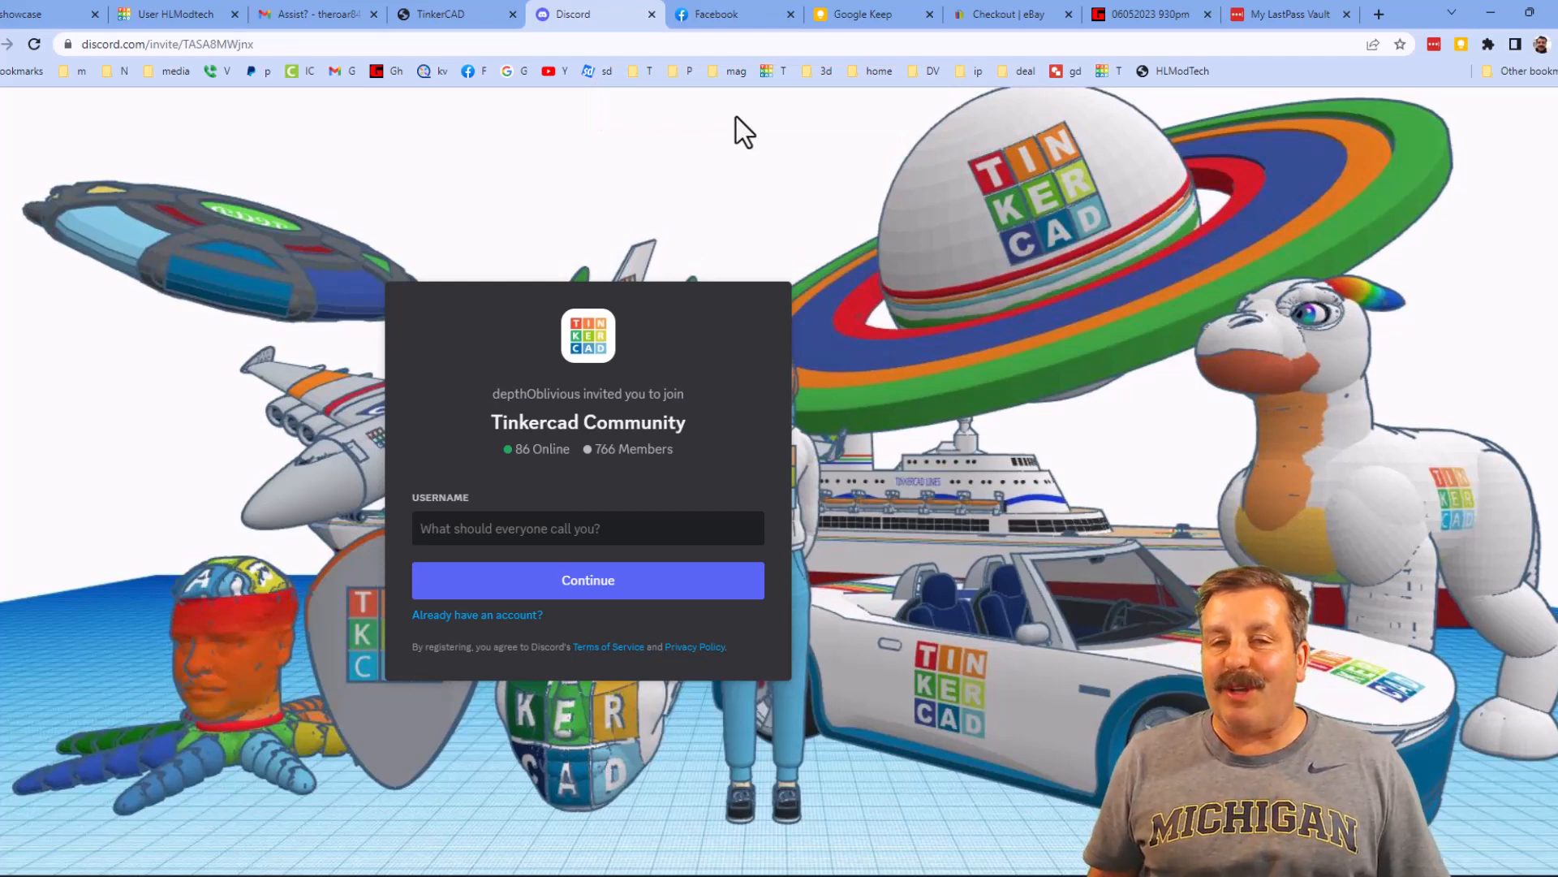
left_click(588, 527)
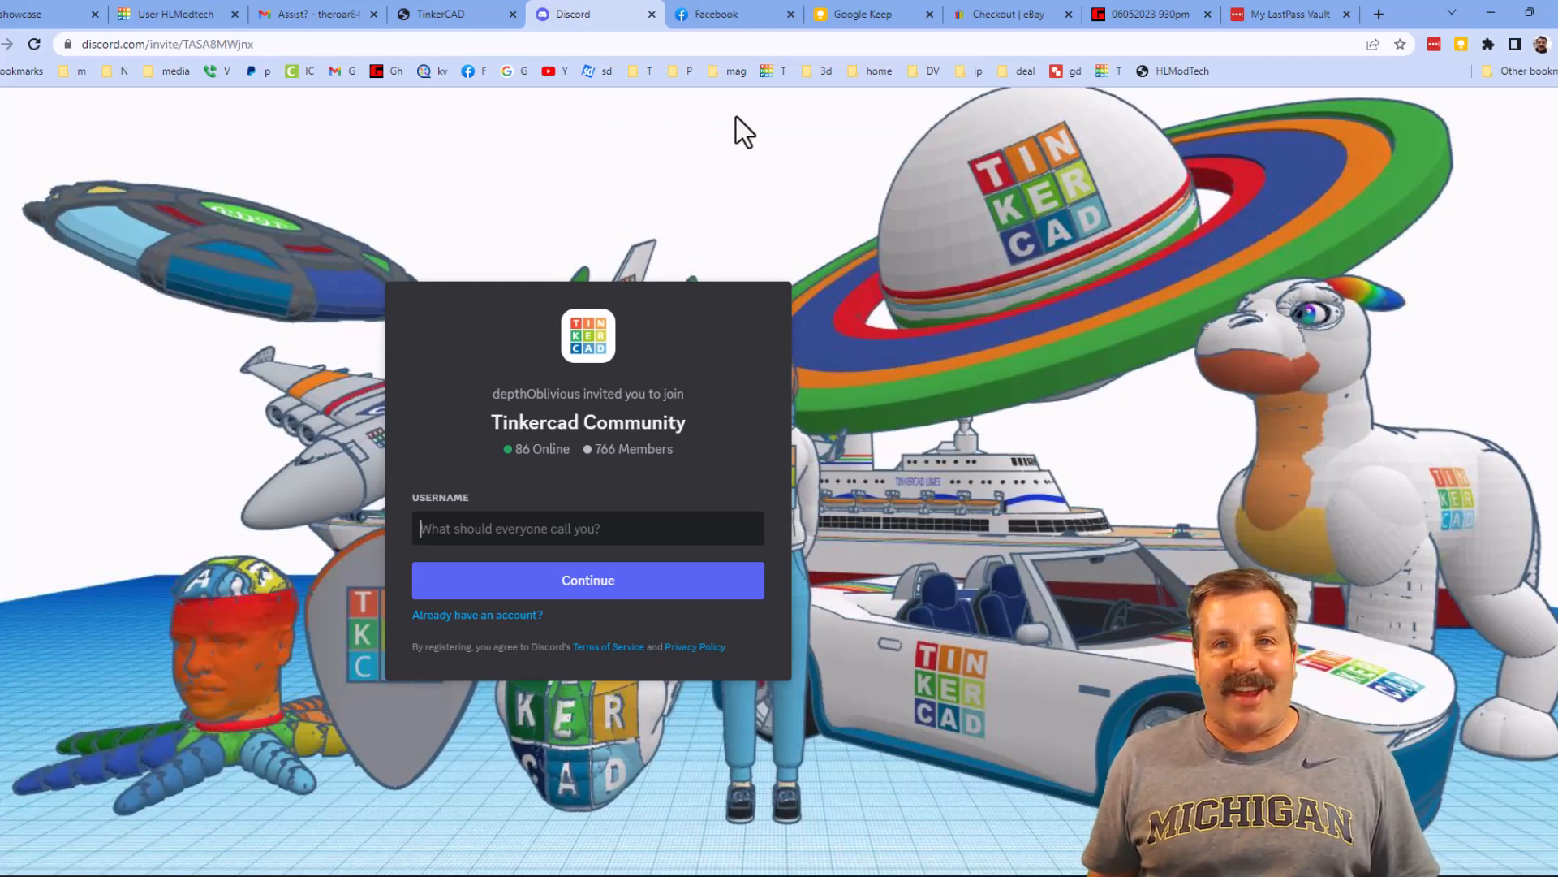
left_click(453, 15)
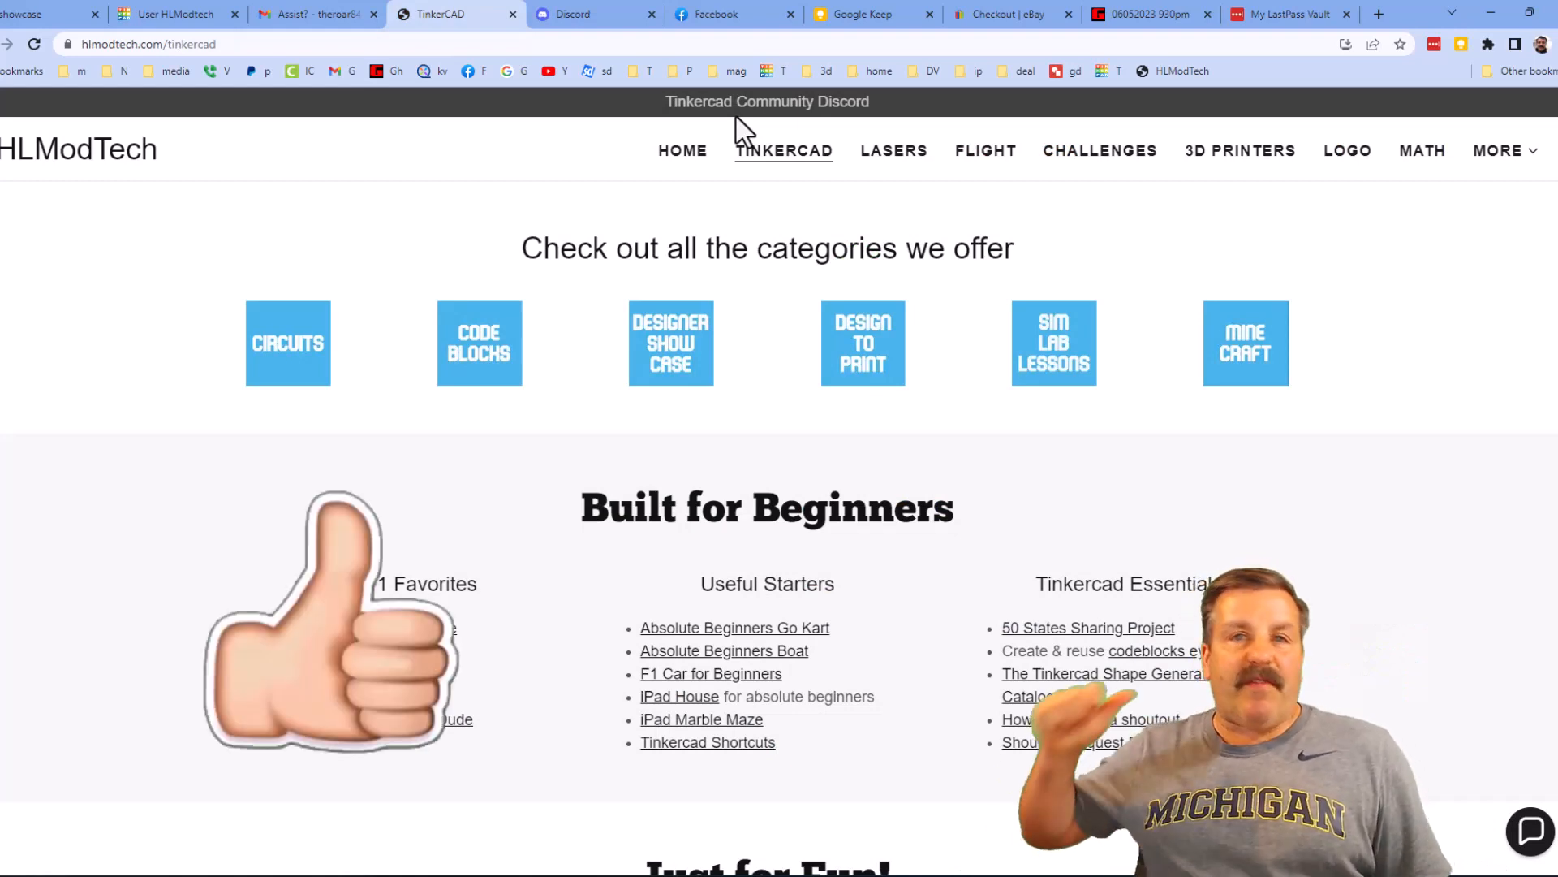